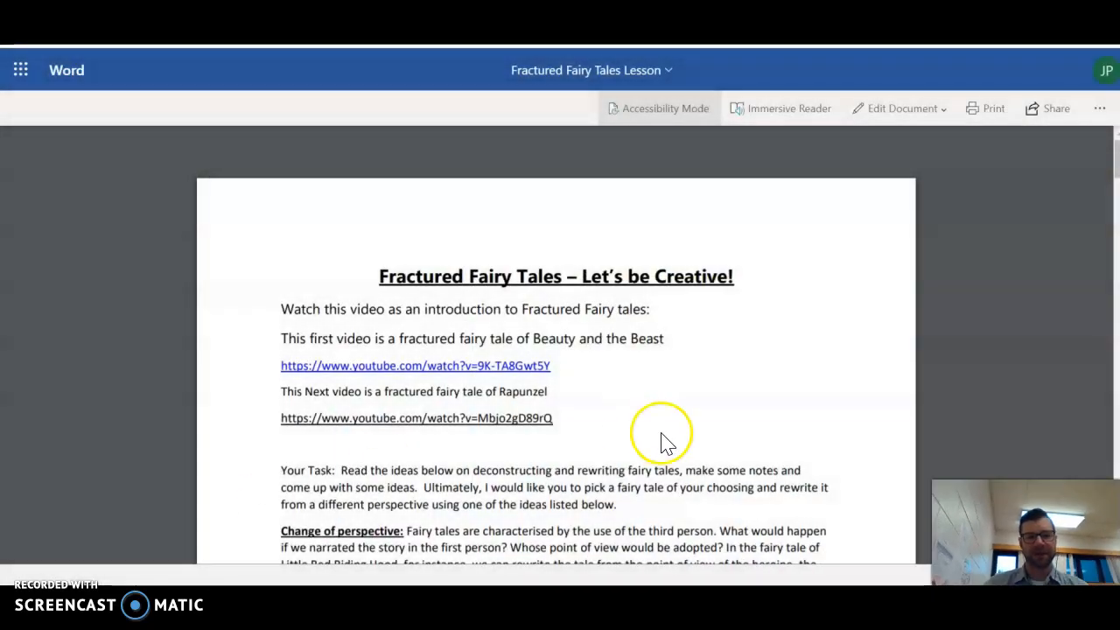
{"action": "mouse_move", "coordinate": [709, 370]}
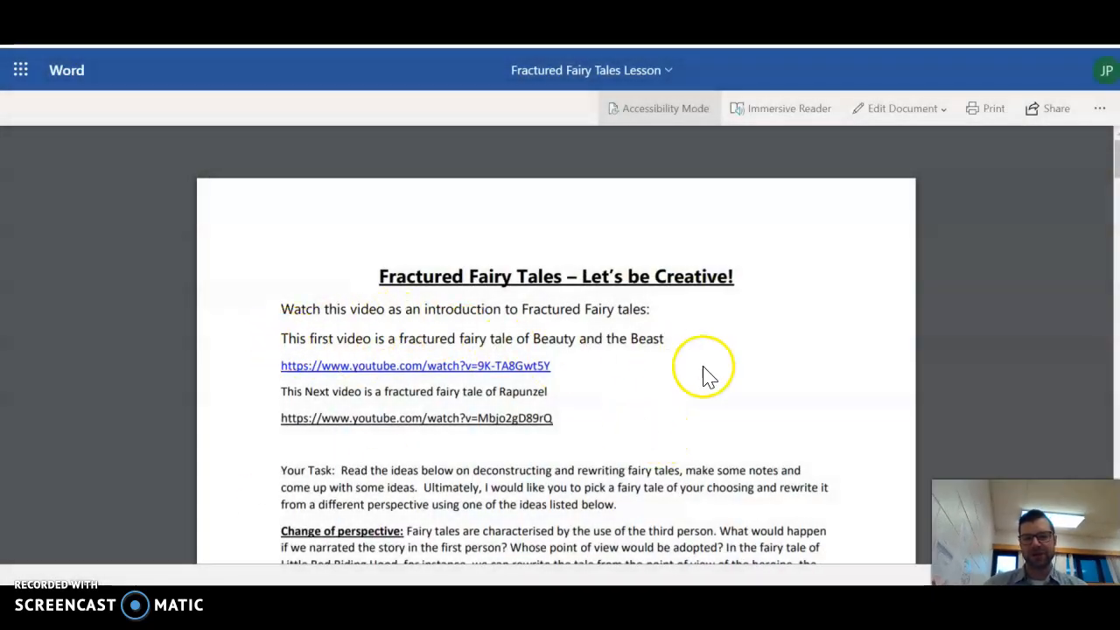
{"action": "mouse_move", "coordinate": [387, 378]}
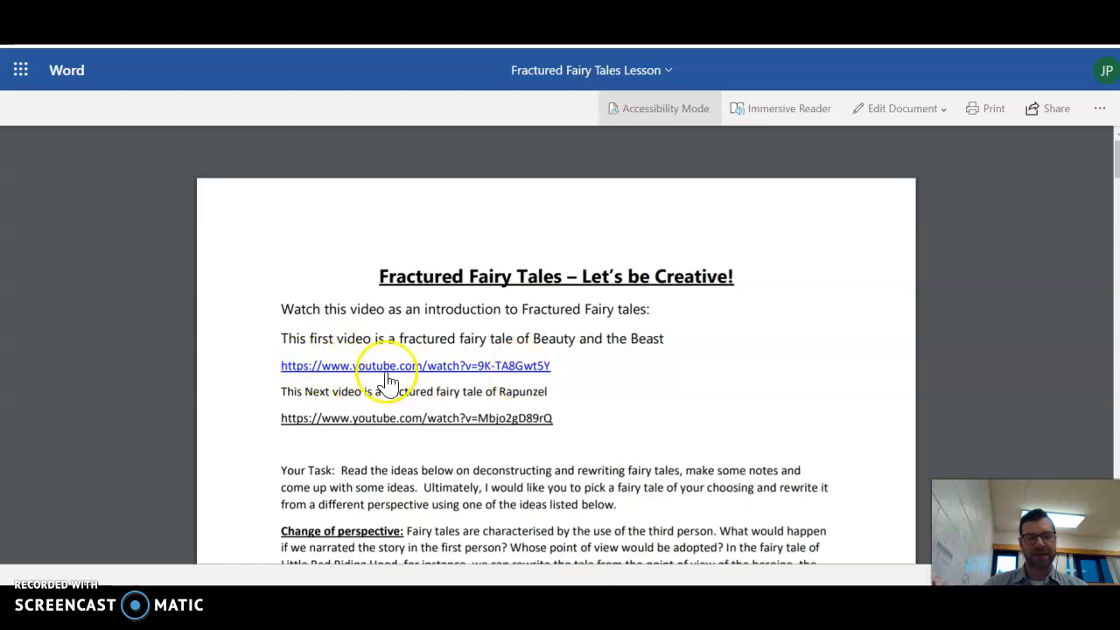
{"action": "mouse_move", "coordinate": [552, 441]}
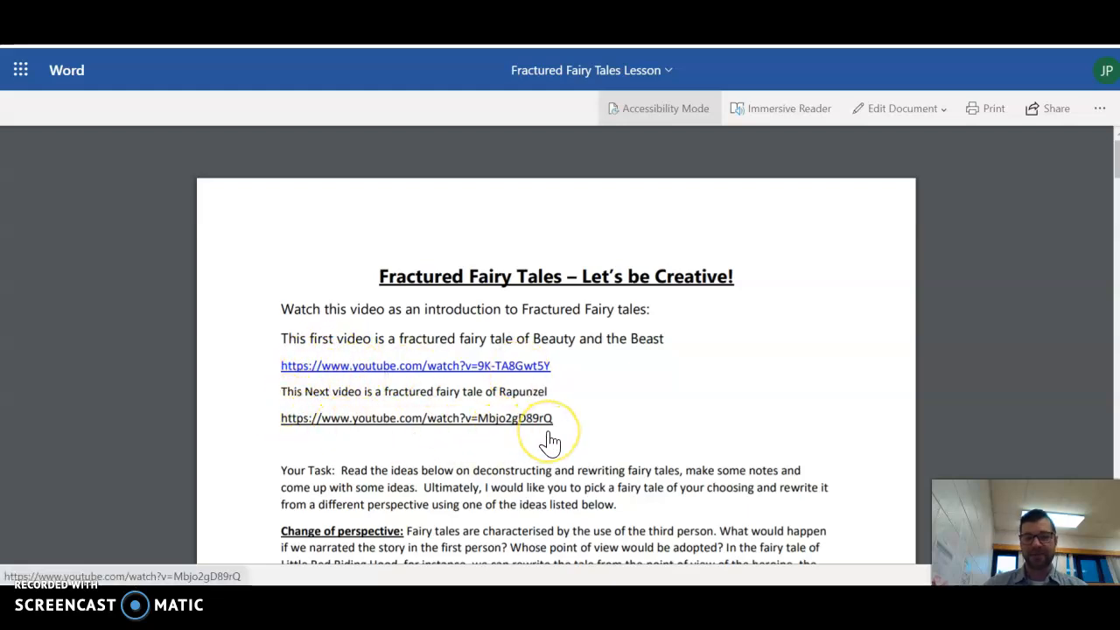
{"action": "scroll", "scroll_direction": "down", "scroll_amount": 3}
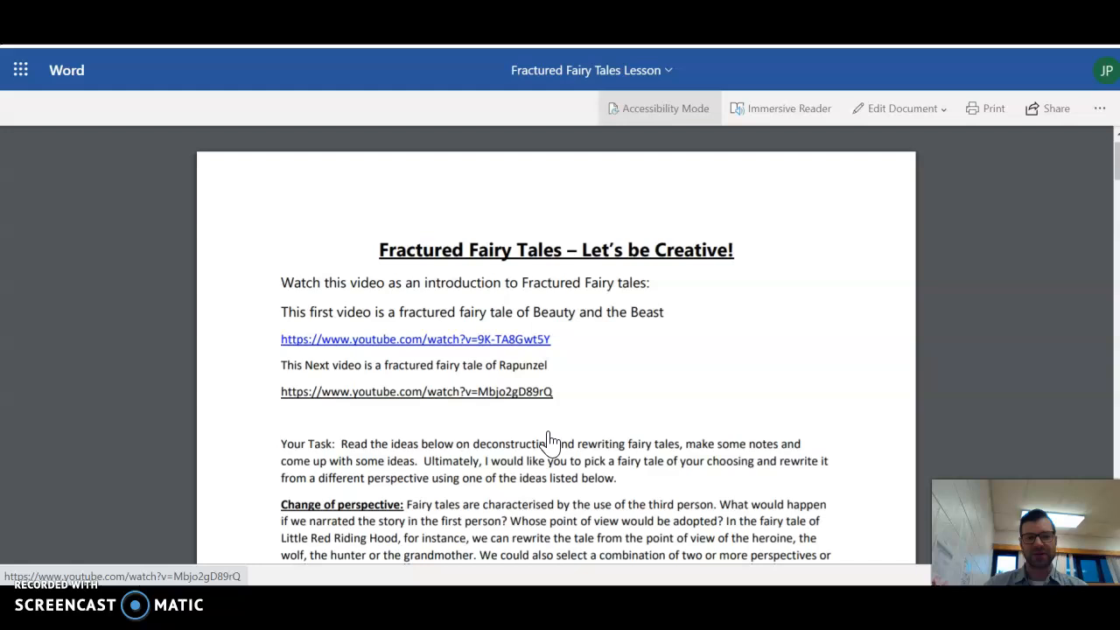
{"action": "scroll", "scroll_direction": "down", "scroll_amount": 3}
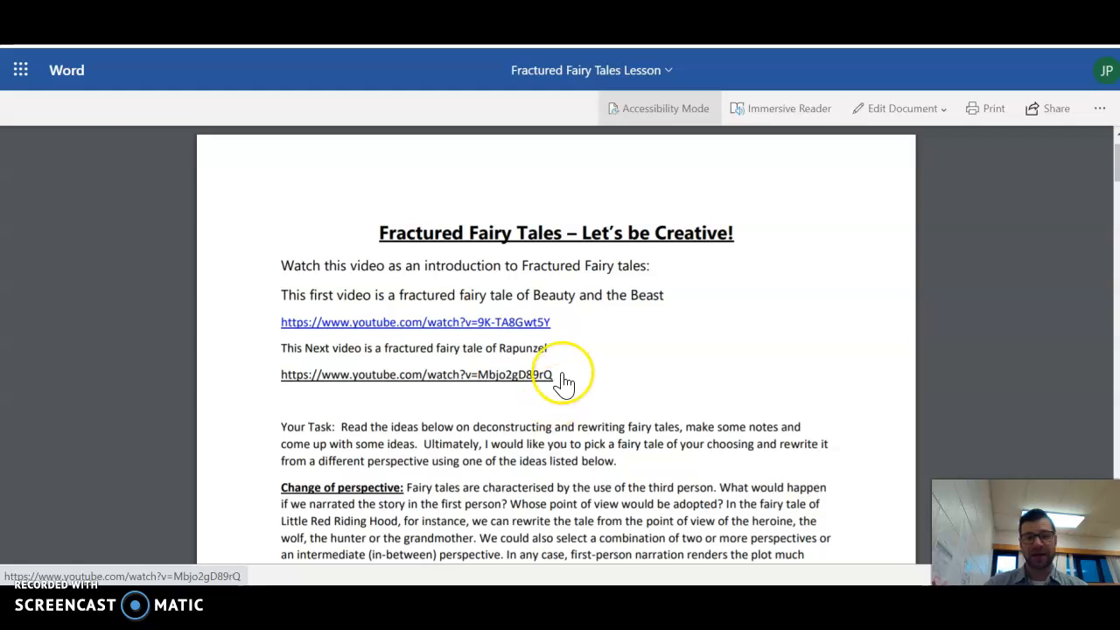
{"action": "mouse_move", "coordinate": [593, 357]}
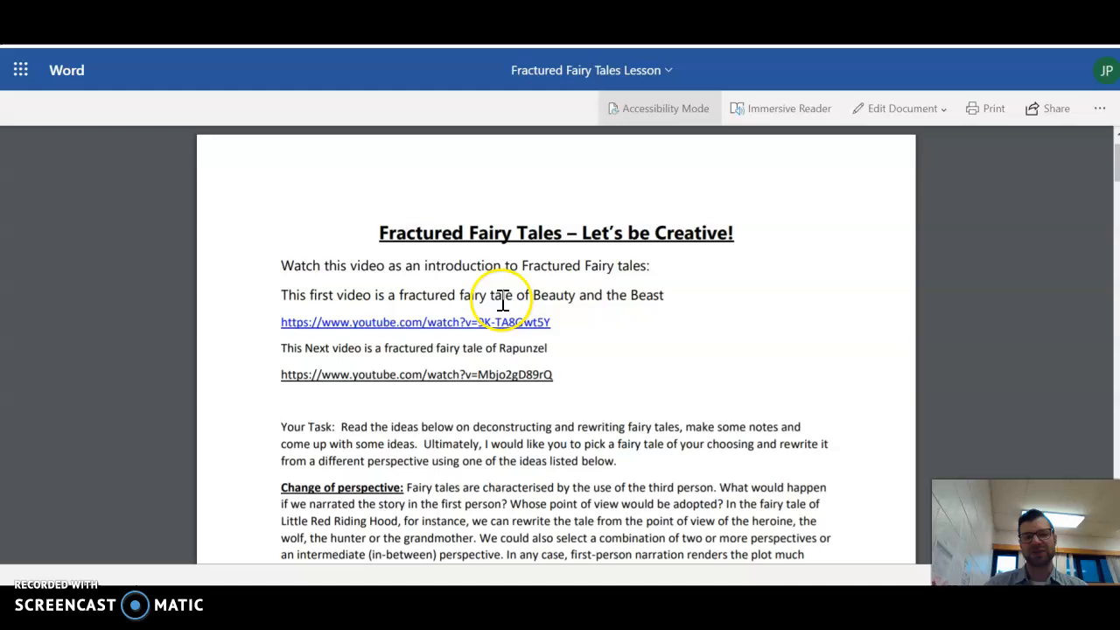
{"action": "mouse_move", "coordinate": [522, 377]}
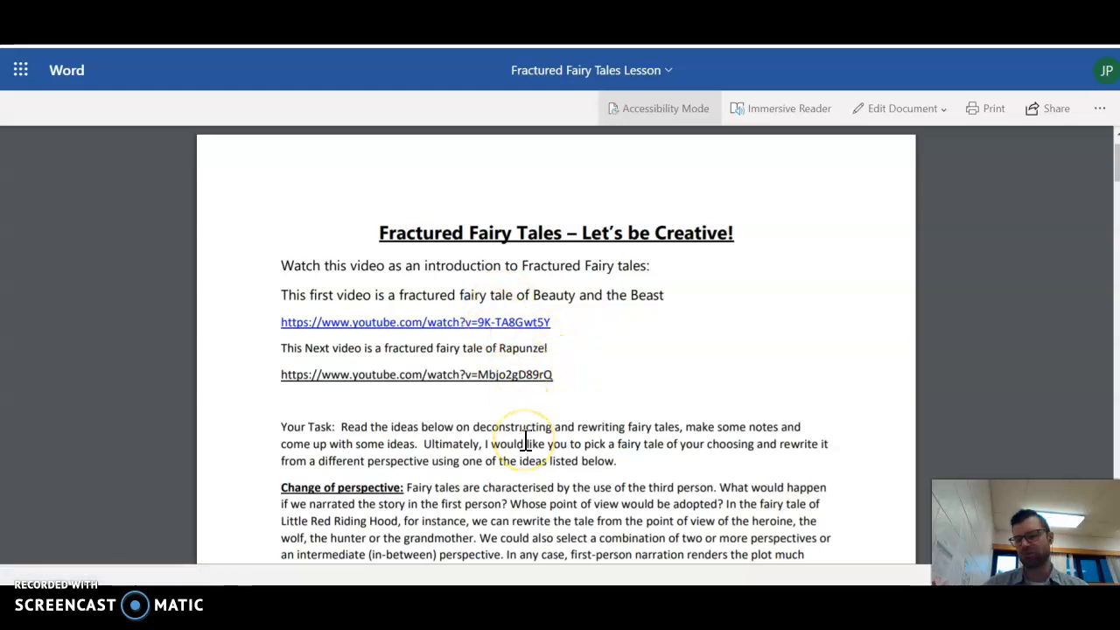
{"action": "scroll", "scroll_direction": "down", "scroll_amount": 3}
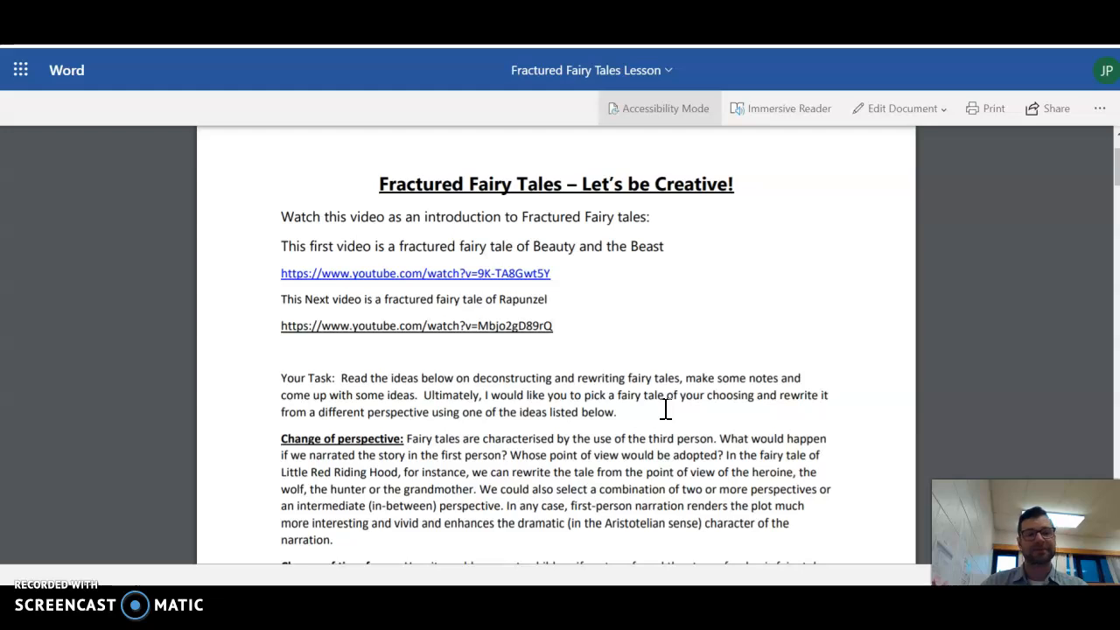
{"action": "scroll", "scroll_direction": "down", "scroll_amount": 3}
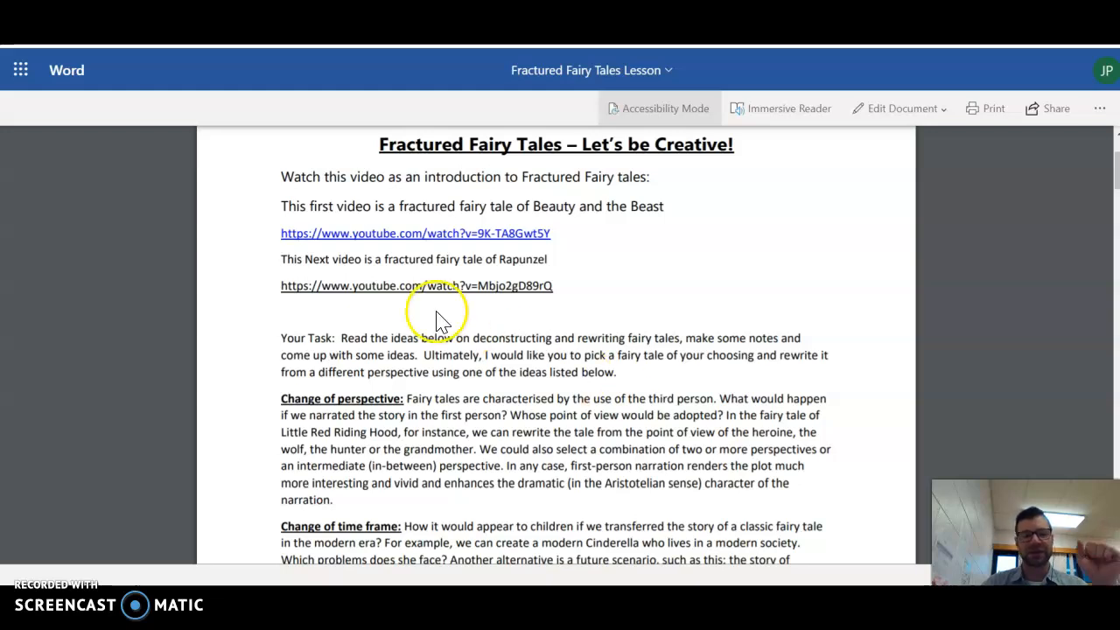
{"action": "mouse_move", "coordinate": [631, 346]}
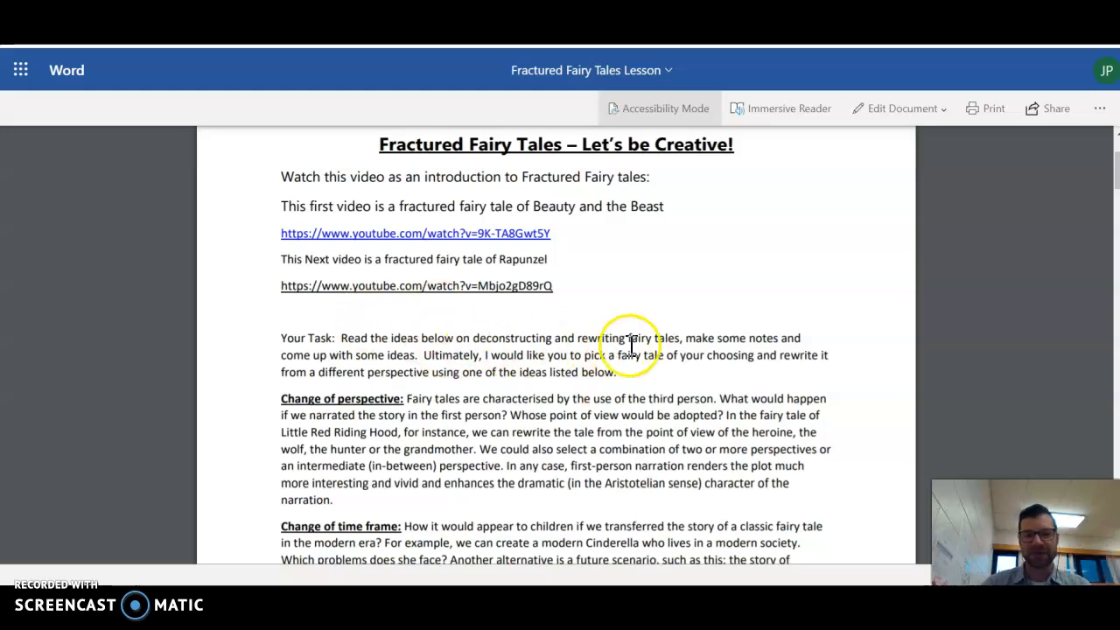
{"action": "mouse_move", "coordinate": [777, 341]}
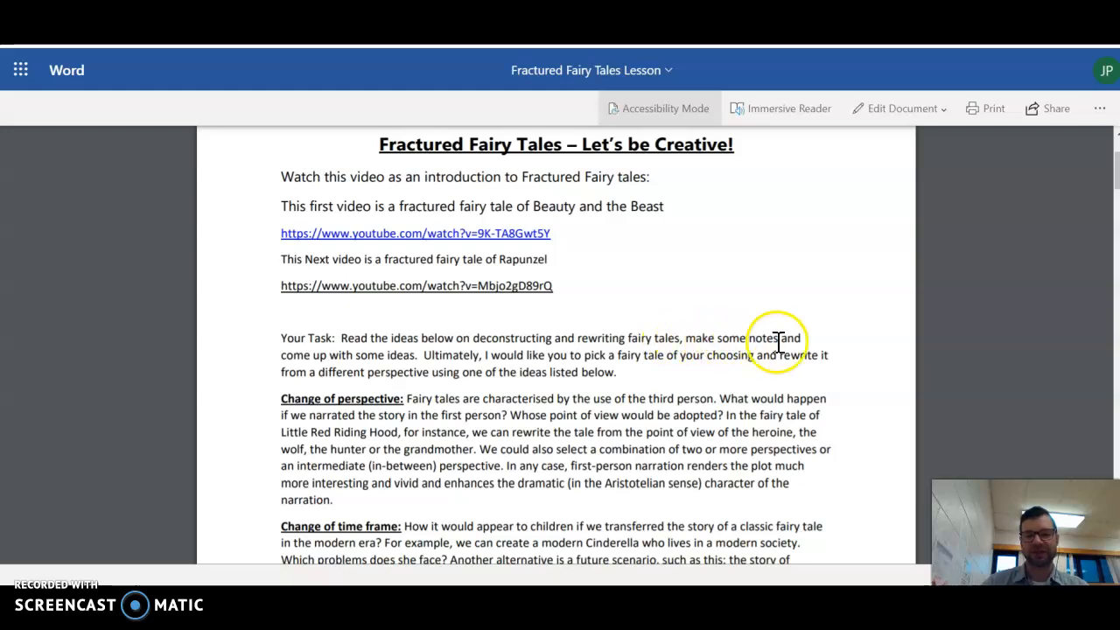
{"action": "mouse_move", "coordinate": [490, 357]}
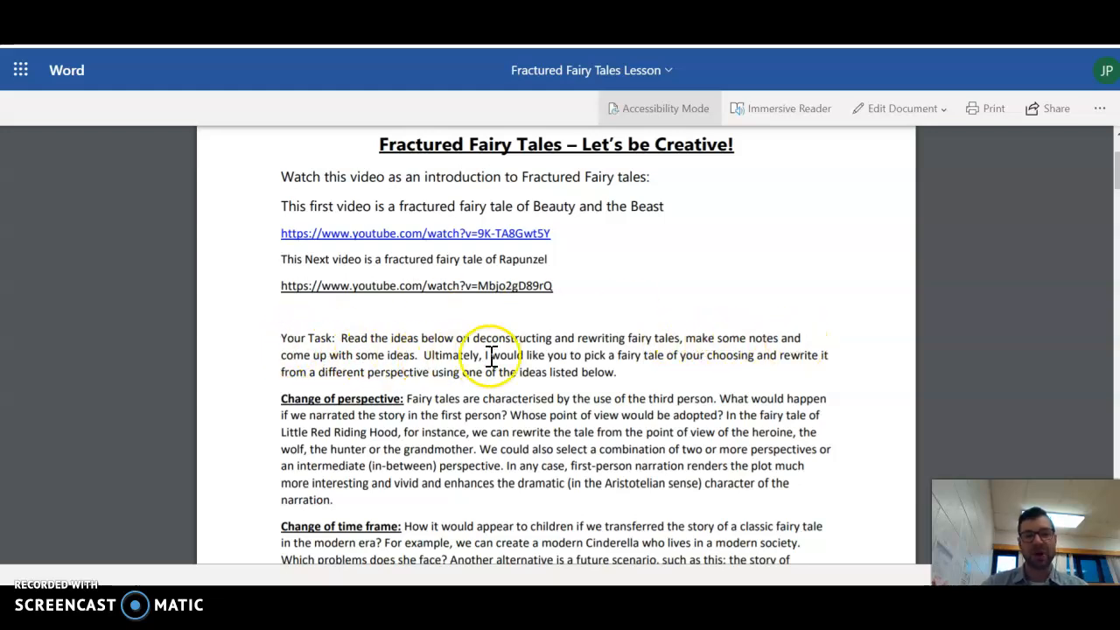
{"action": "mouse_move", "coordinate": [656, 361]}
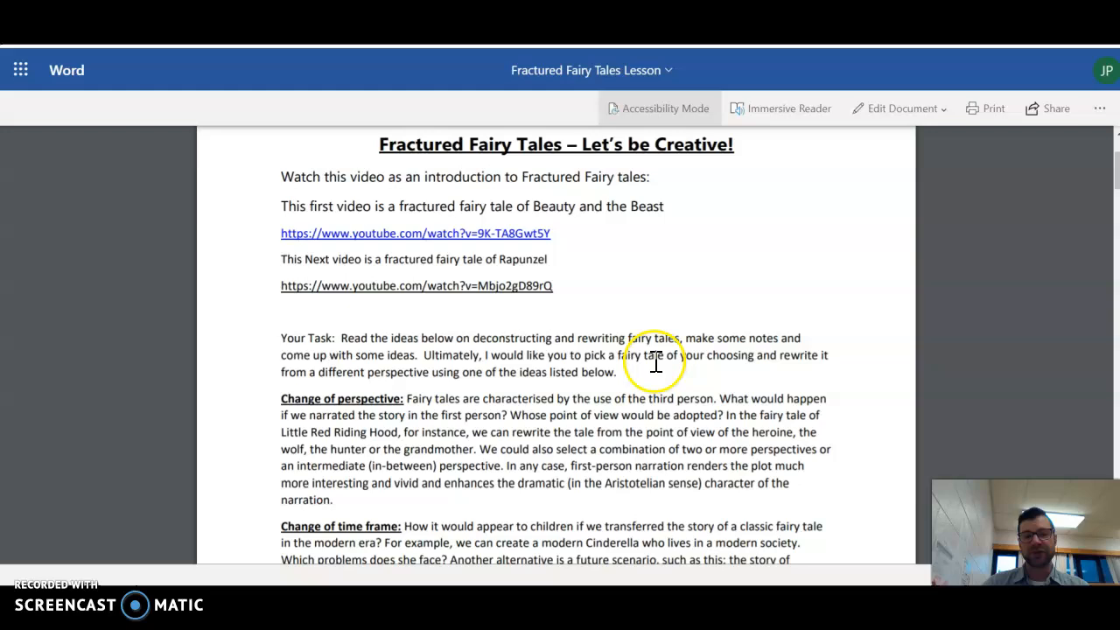
{"action": "mouse_move", "coordinate": [683, 329]}
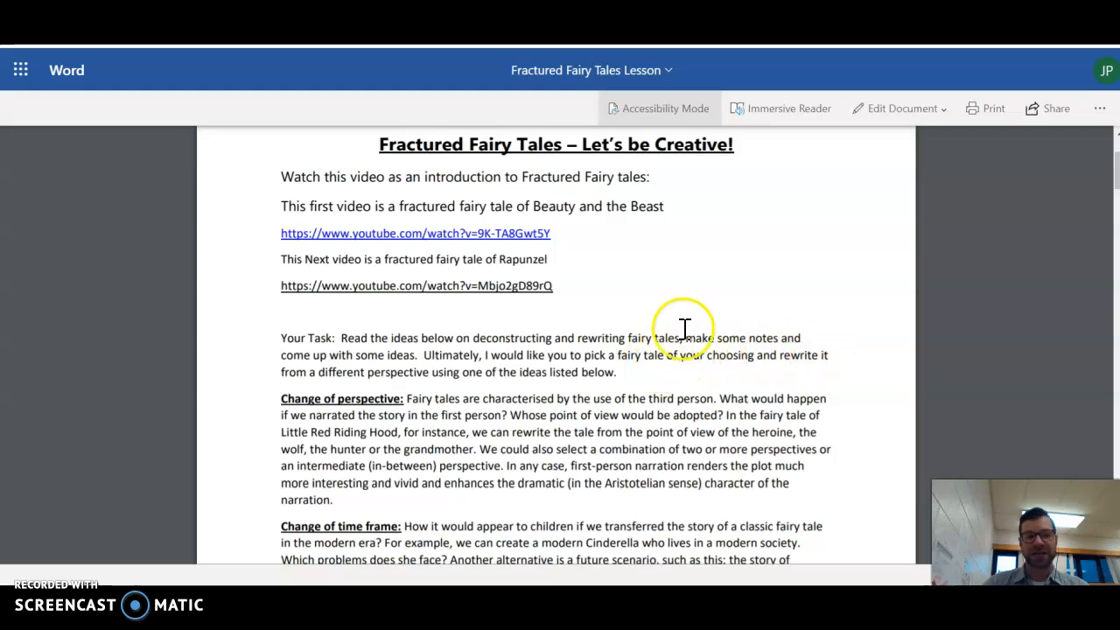
{"action": "mouse_move", "coordinate": [469, 375]}
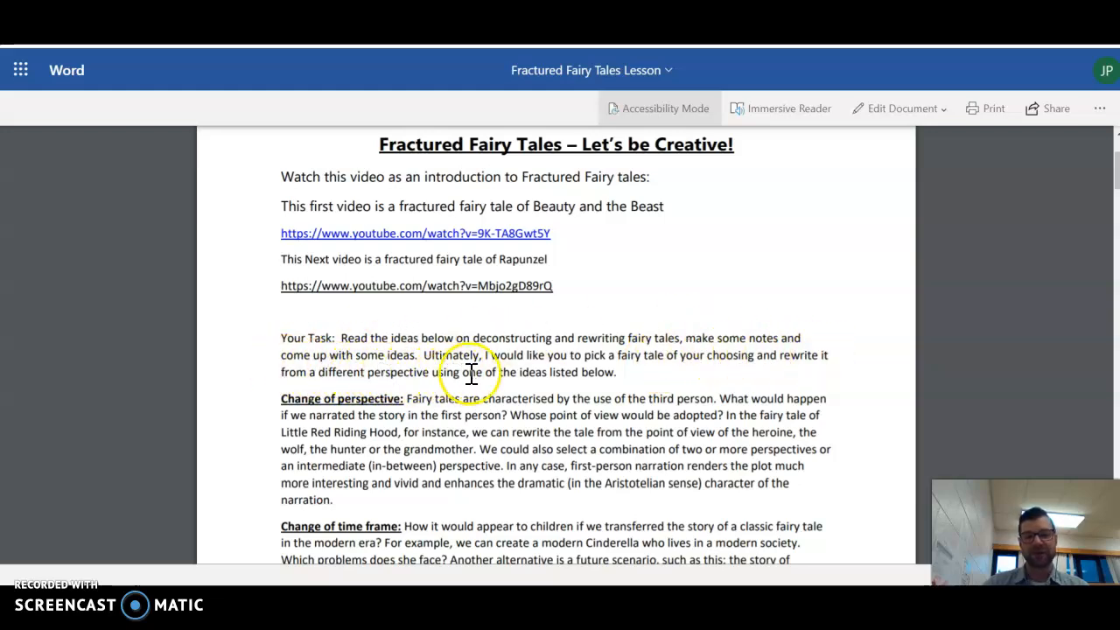
{"action": "mouse_move", "coordinate": [556, 462]}
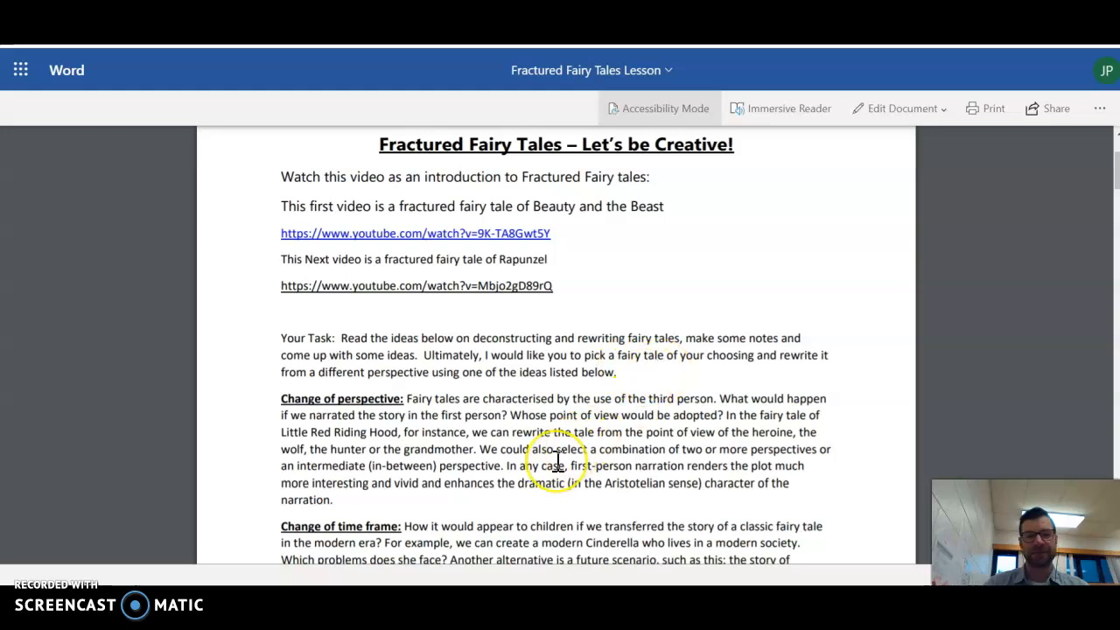
{"action": "scroll", "scroll_direction": "down", "scroll_amount": 3}
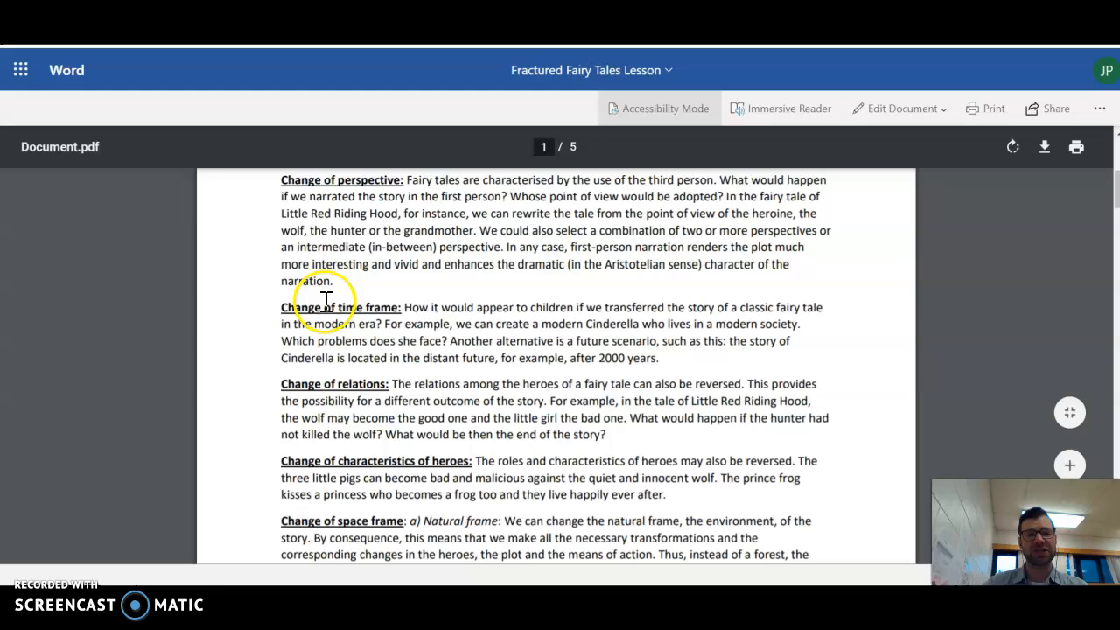
{"action": "mouse_move", "coordinate": [481, 196]}
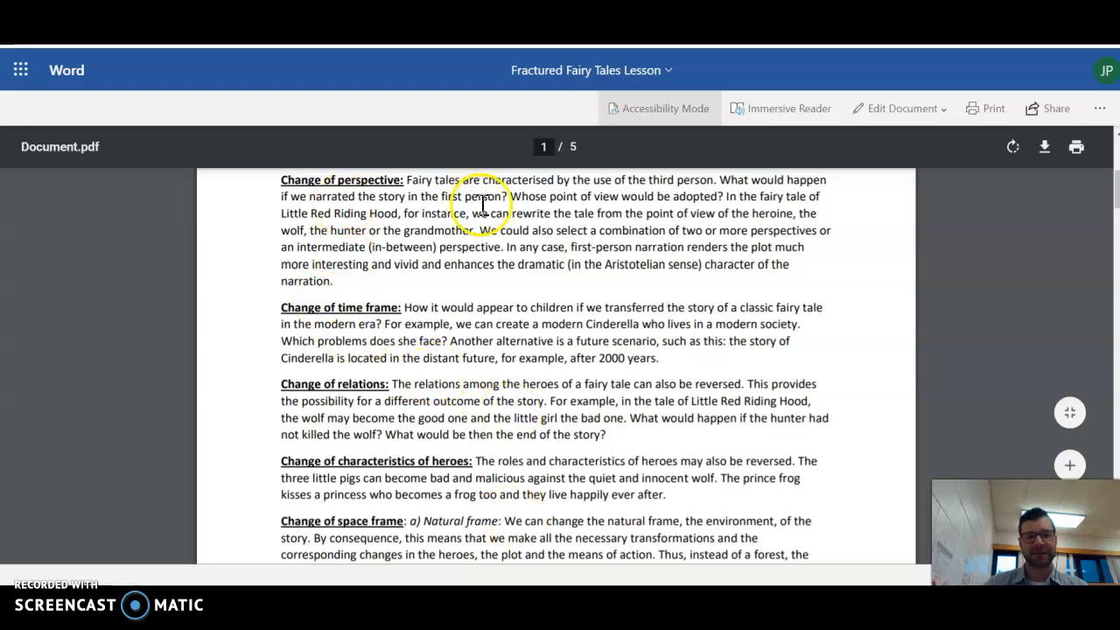
{"action": "mouse_move", "coordinate": [410, 196]}
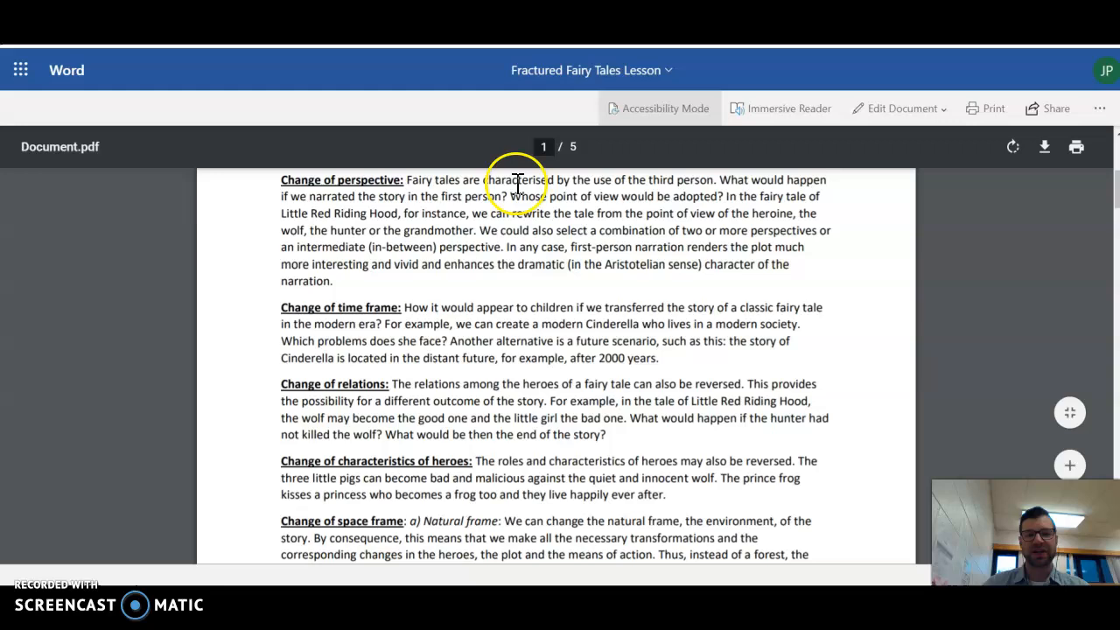
{"action": "mouse_move", "coordinate": [651, 183]}
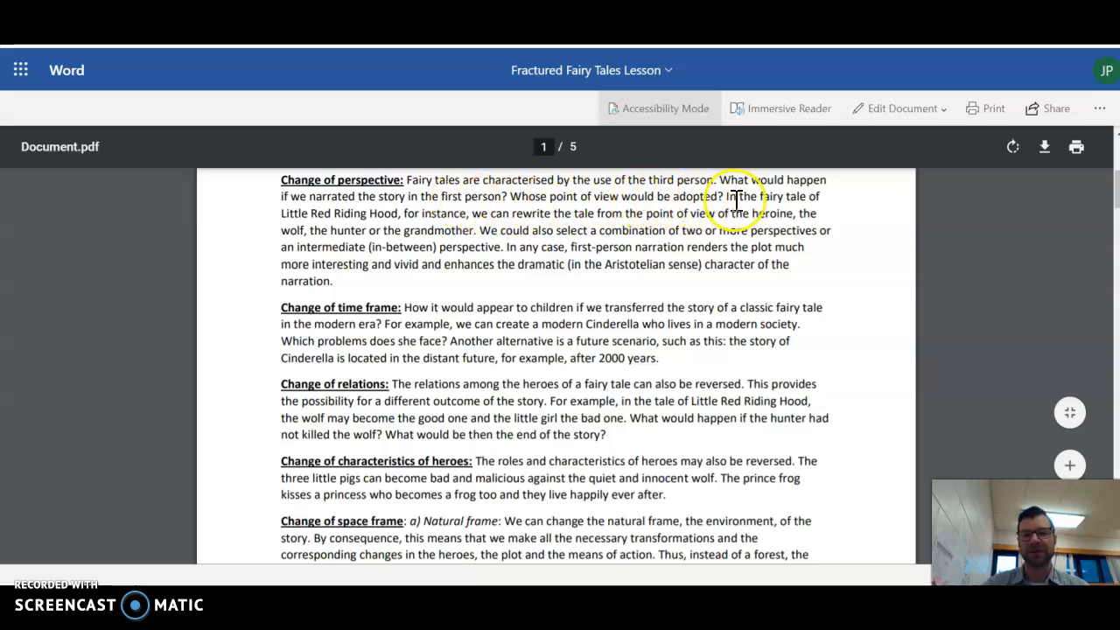
{"action": "mouse_move", "coordinate": [394, 219]}
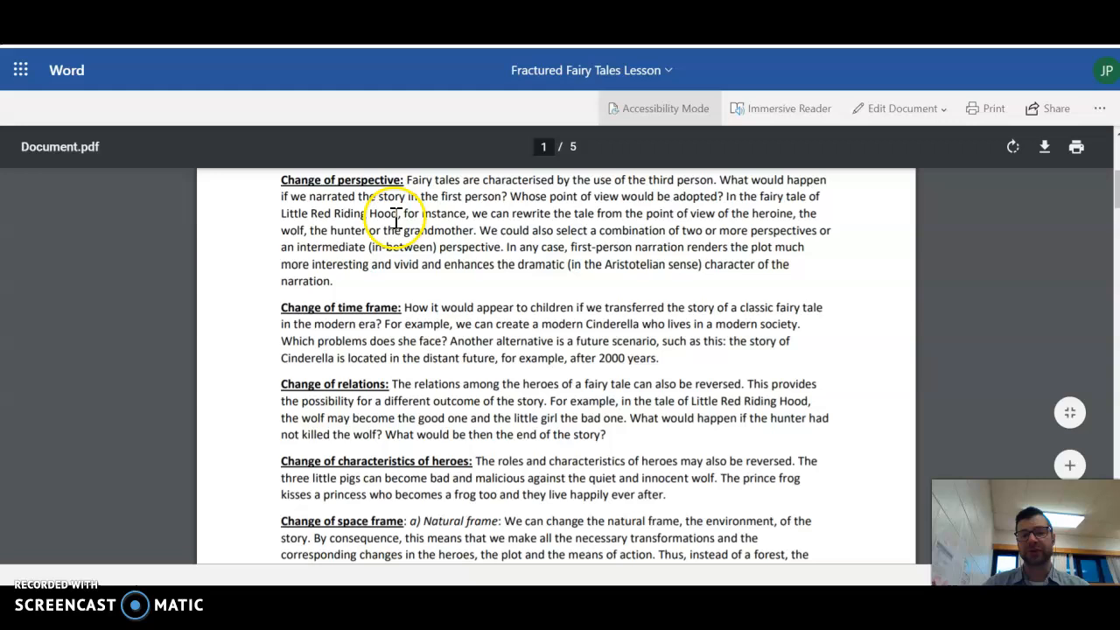
{"action": "mouse_move", "coordinate": [617, 217]}
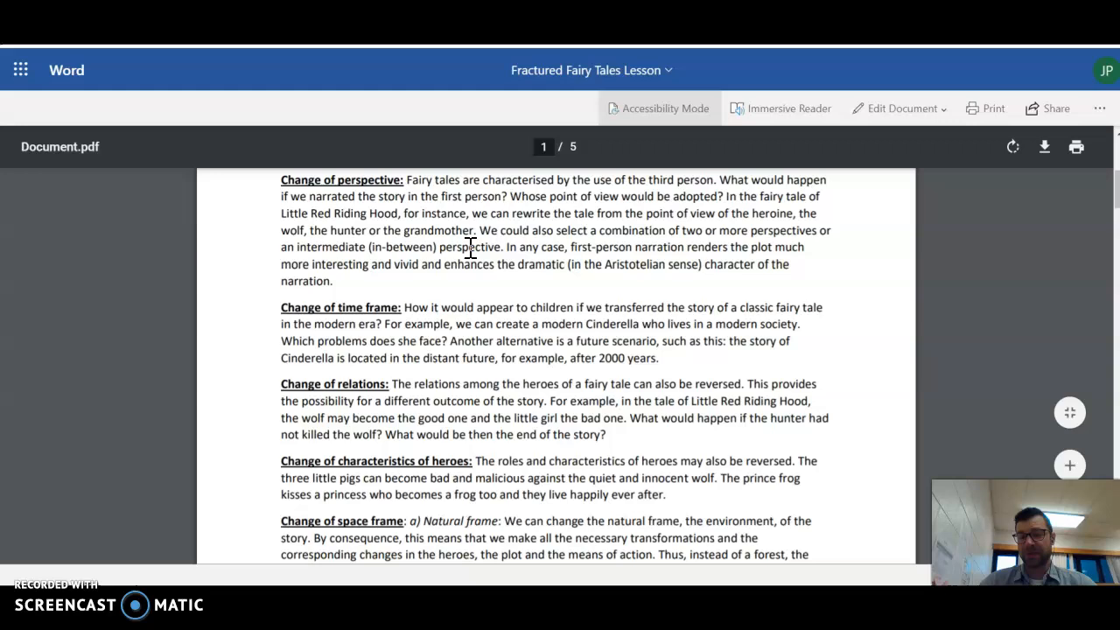
{"action": "scroll", "scroll_direction": "up", "scroll_amount": 3}
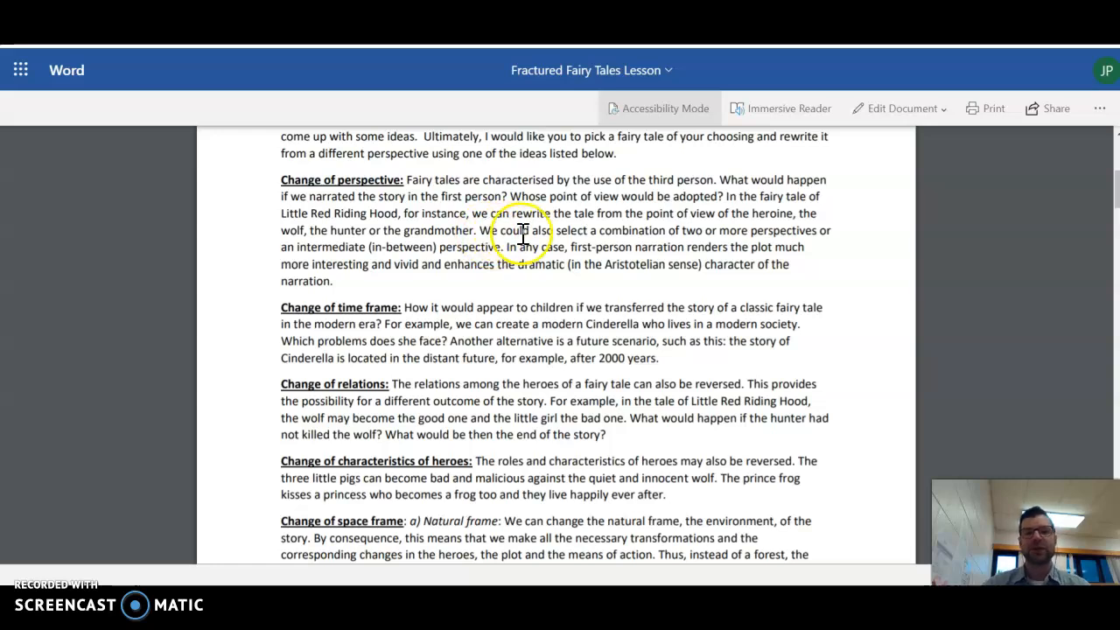
{"action": "mouse_move", "coordinate": [830, 229]}
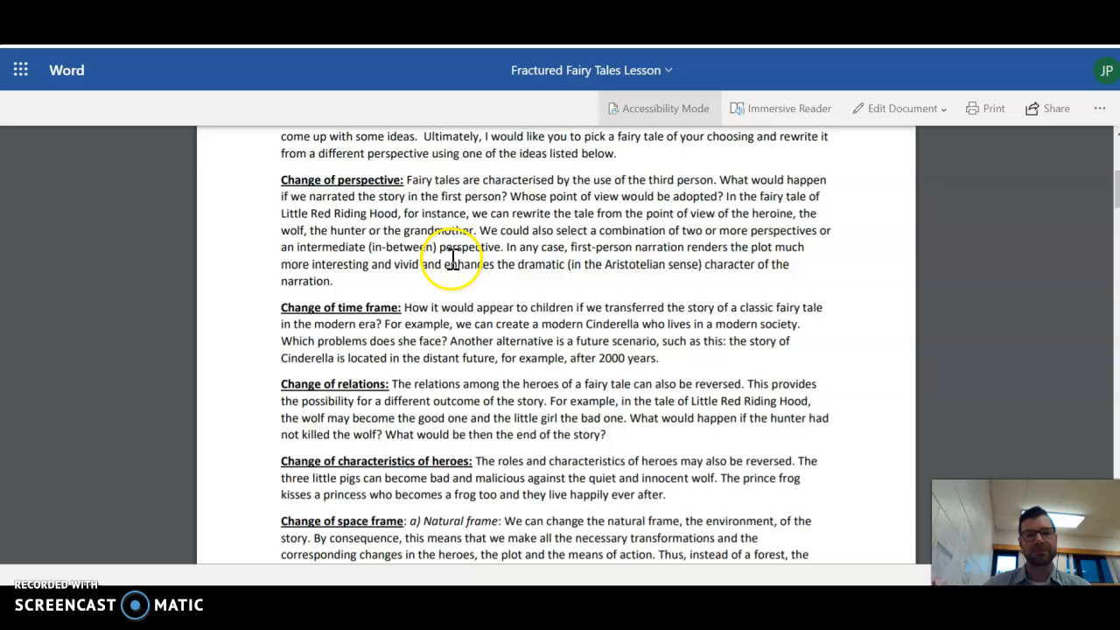
{"action": "mouse_move", "coordinate": [644, 267]}
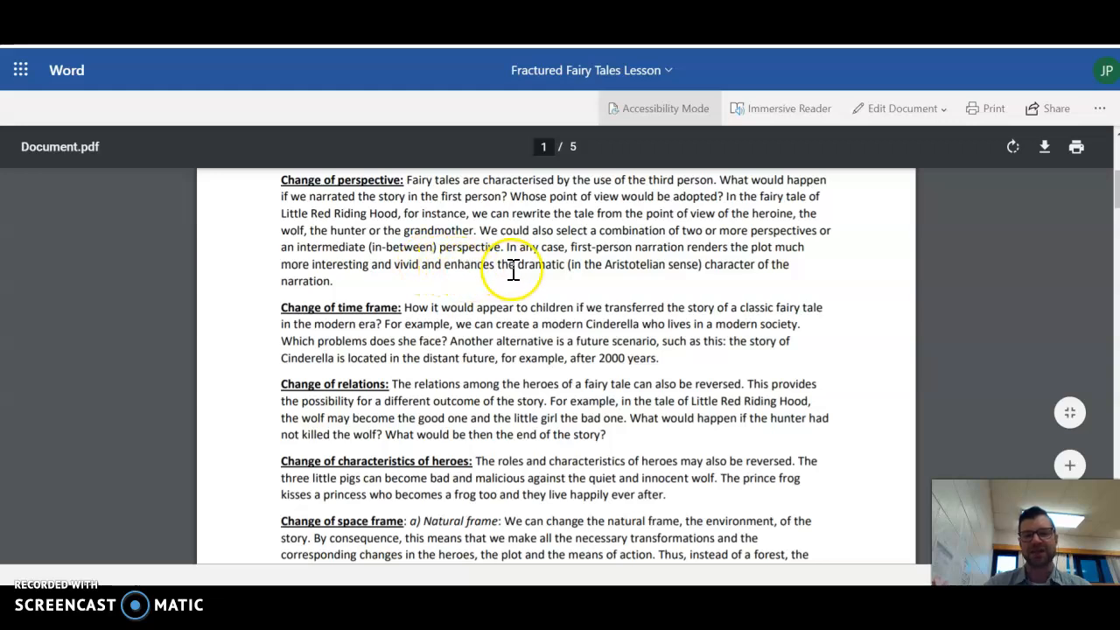
{"action": "mouse_move", "coordinate": [580, 277]}
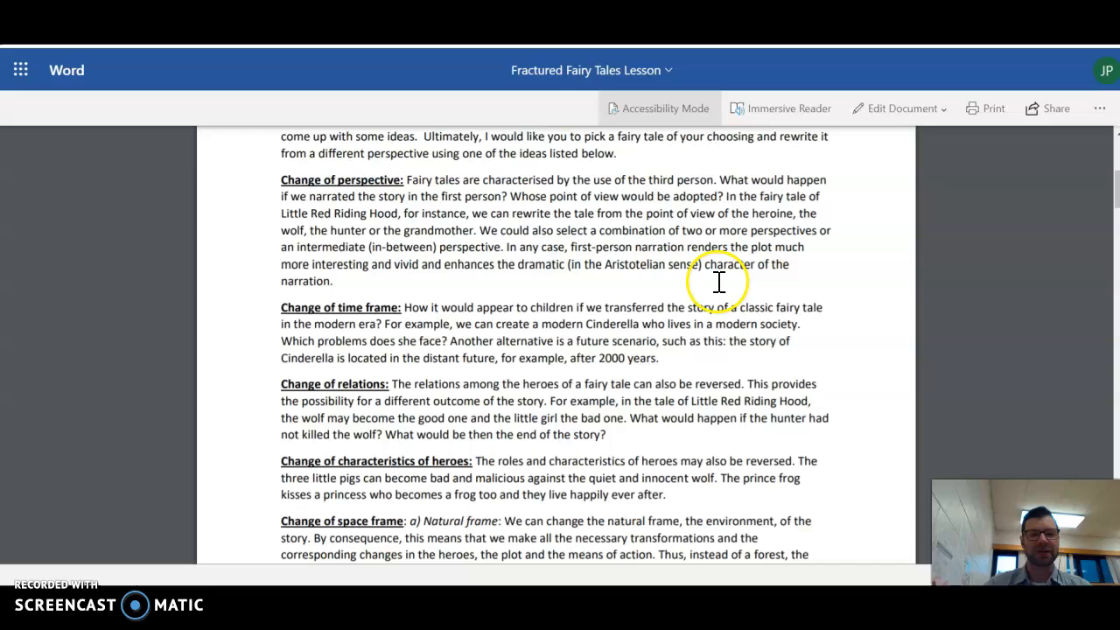
{"action": "mouse_move", "coordinate": [625, 341]}
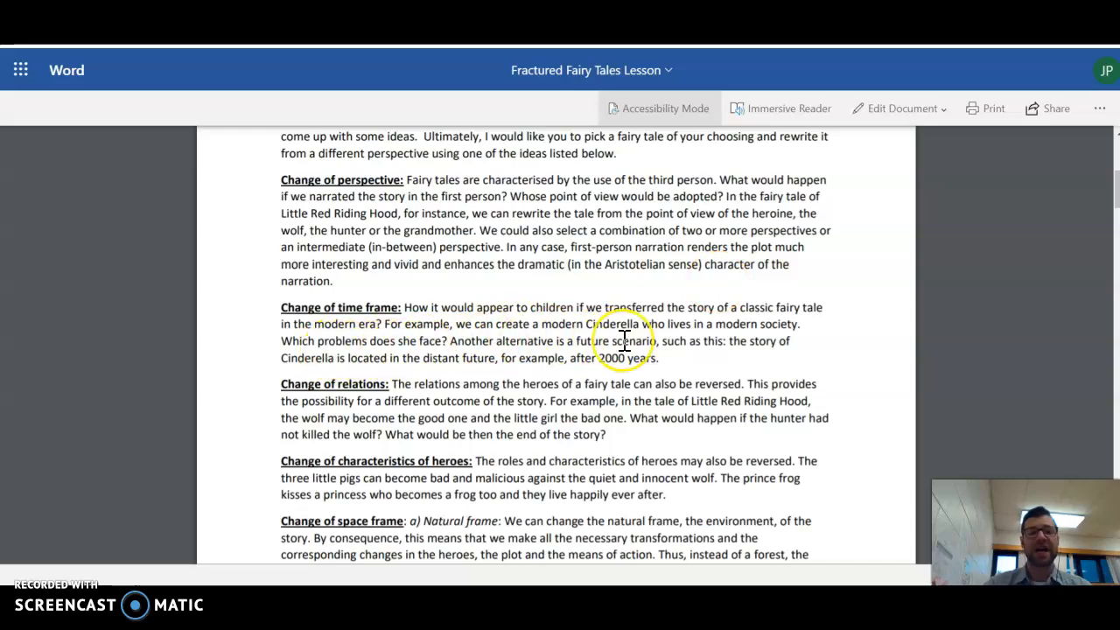
{"action": "scroll", "scroll_direction": "down", "scroll_amount": 3}
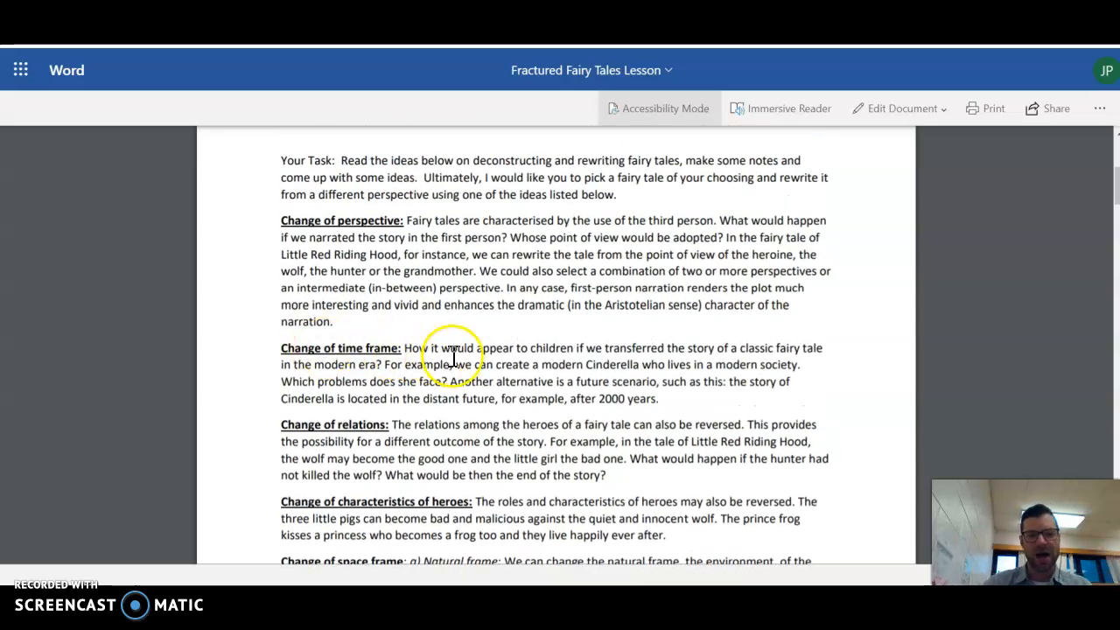
{"action": "mouse_move", "coordinate": [704, 350]}
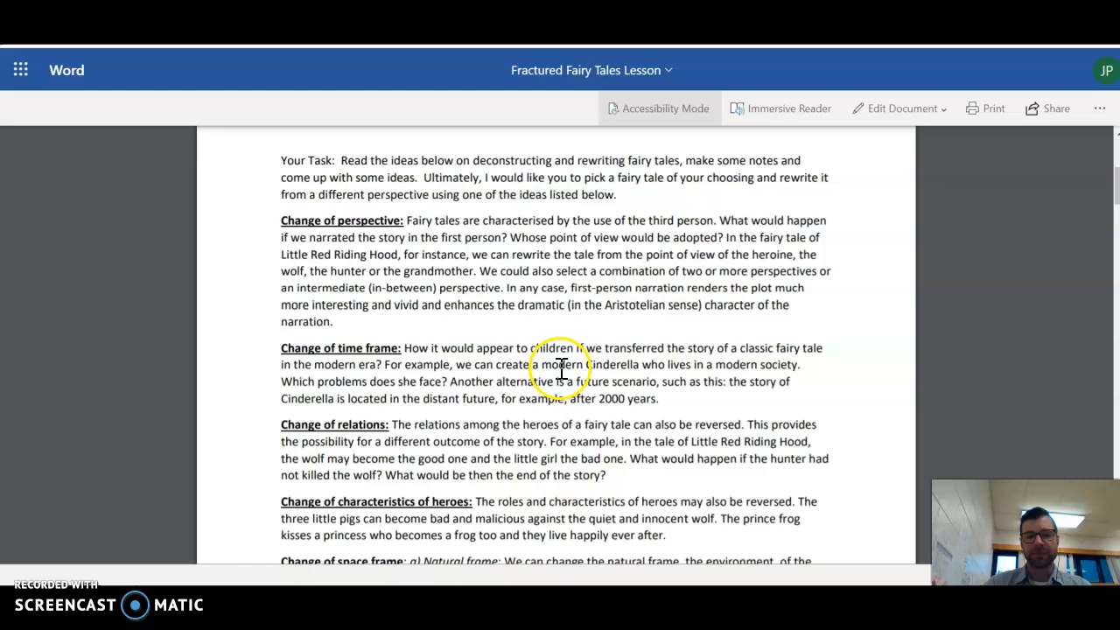
{"action": "mouse_move", "coordinate": [742, 368]}
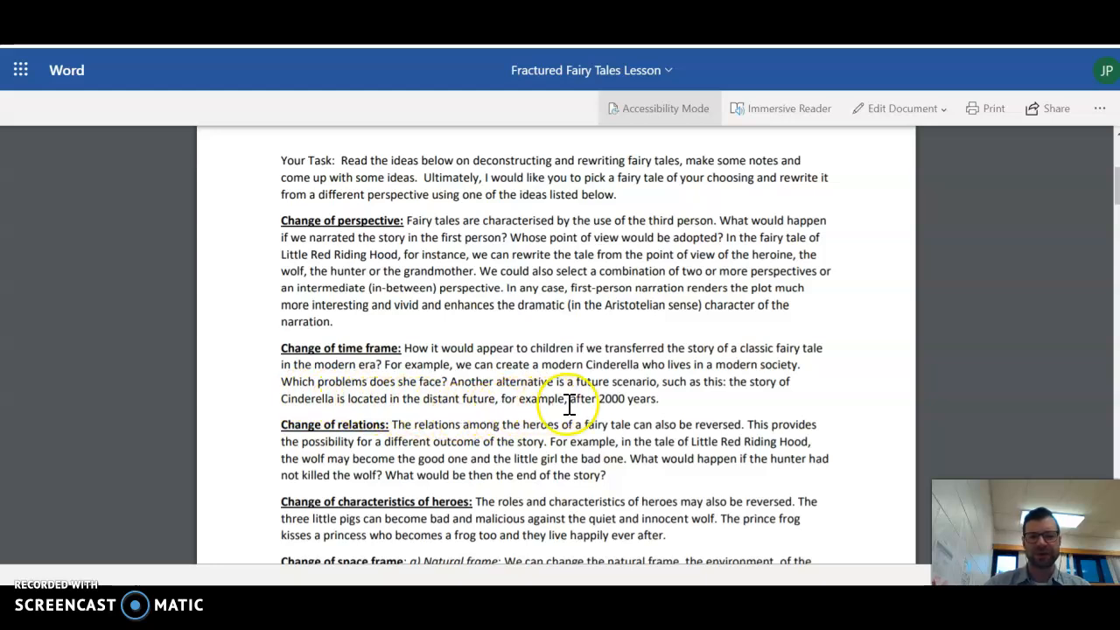
{"action": "mouse_move", "coordinate": [672, 399]}
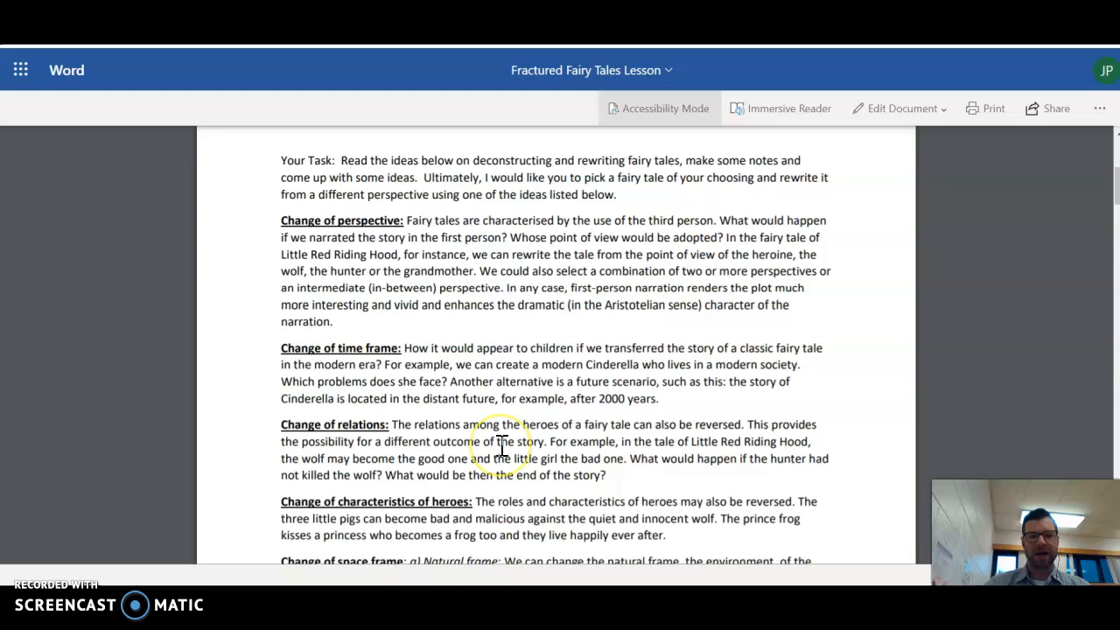
{"action": "scroll", "scroll_direction": "down", "scroll_amount": 3}
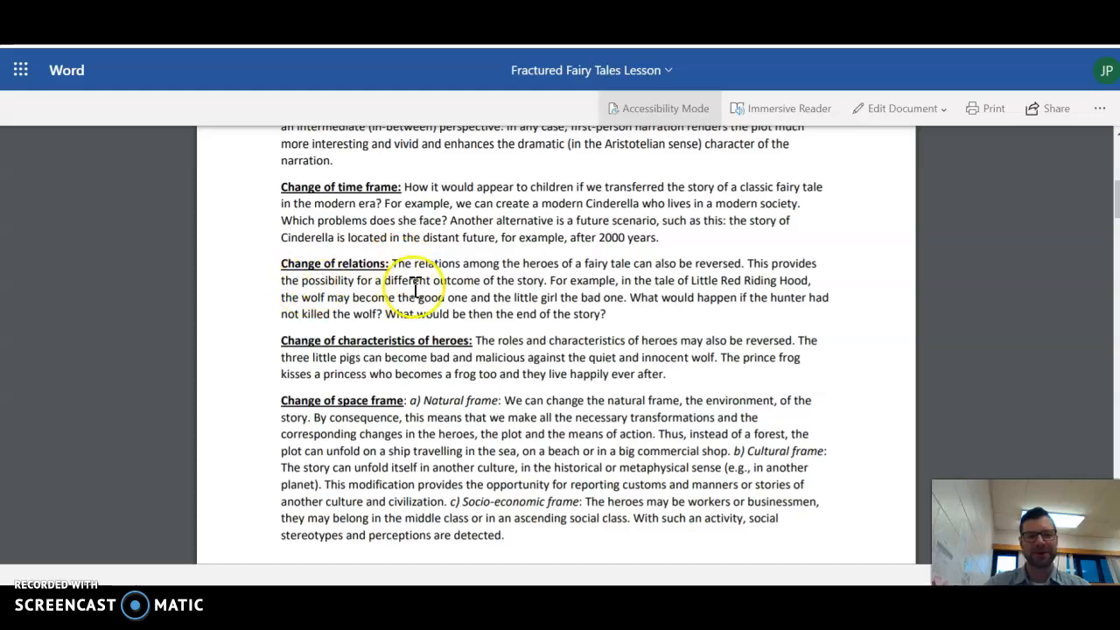
{"action": "mouse_move", "coordinate": [579, 287]}
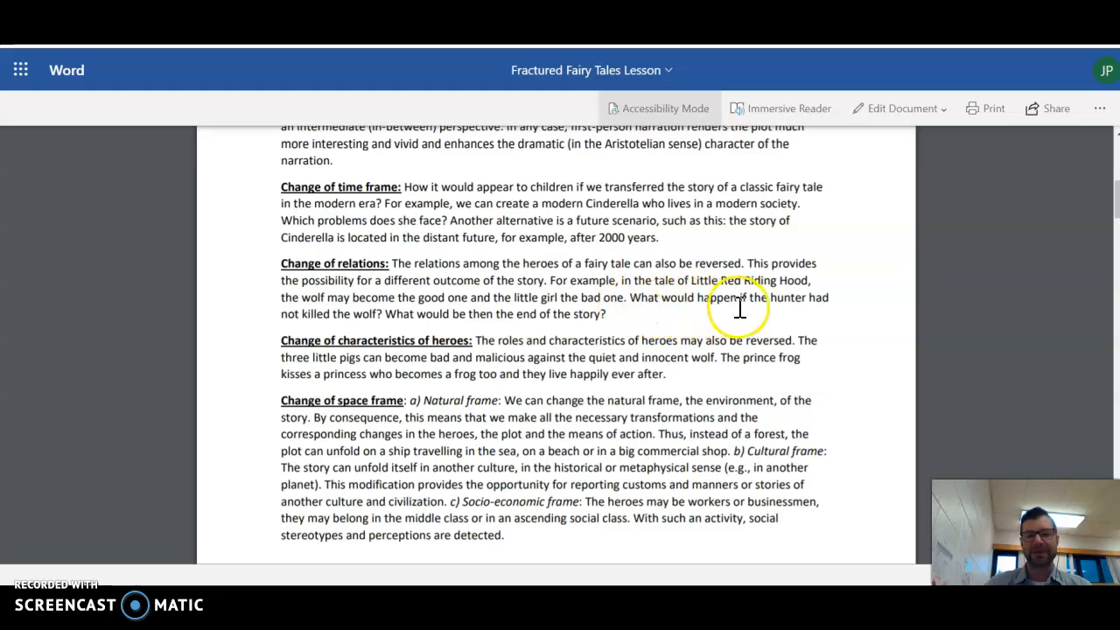
{"action": "mouse_move", "coordinate": [381, 322]}
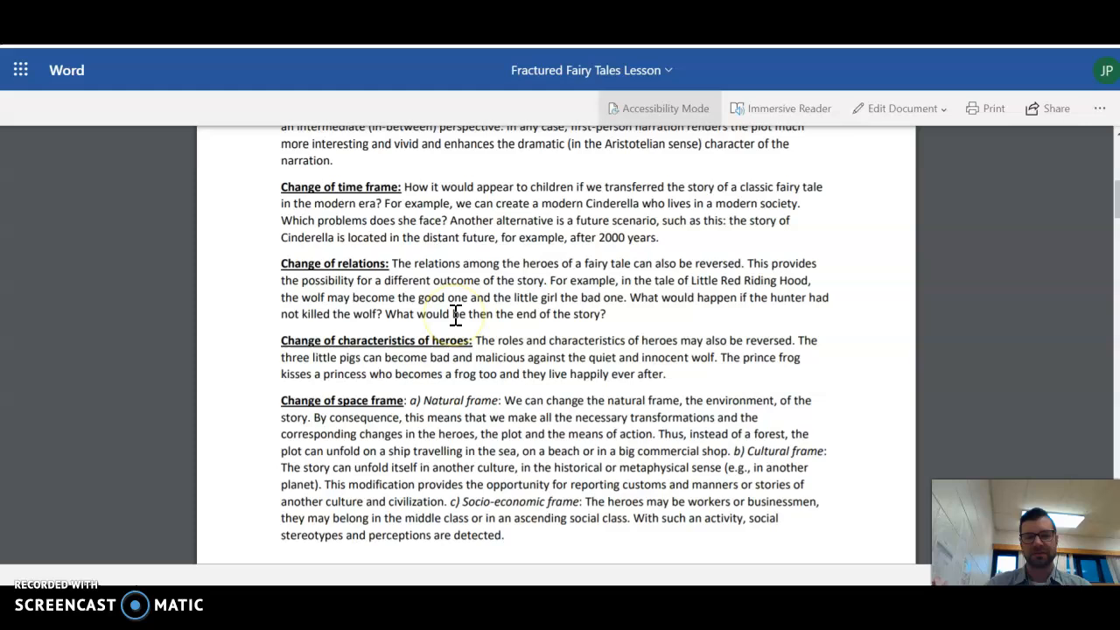
{"action": "mouse_move", "coordinate": [567, 304]}
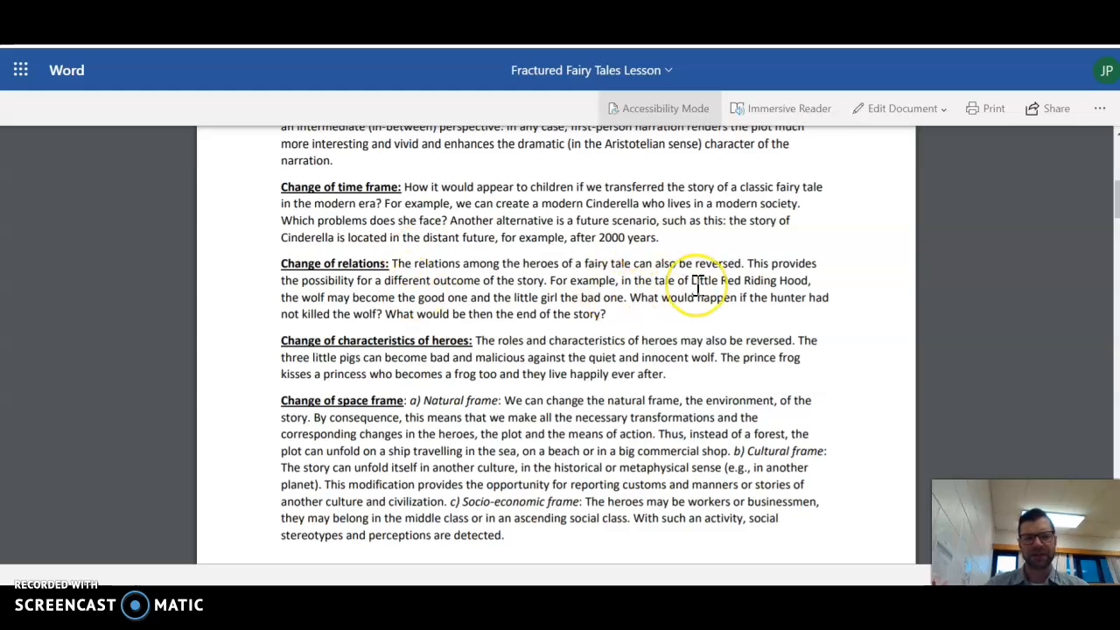
{"action": "scroll", "scroll_direction": "down", "scroll_amount": 3}
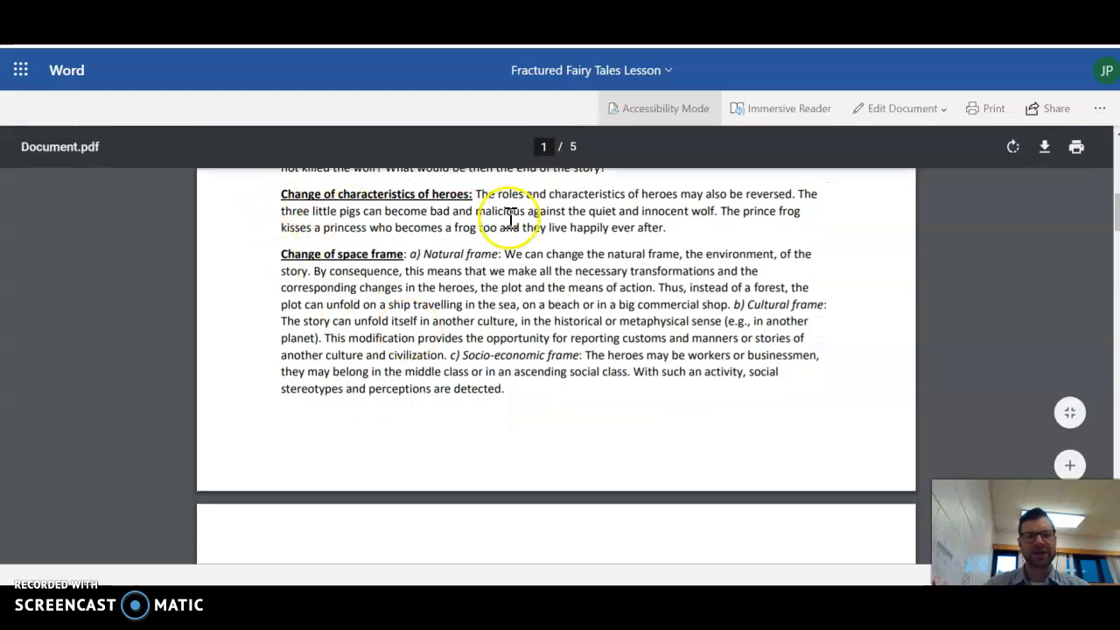
{"action": "mouse_move", "coordinate": [618, 198]}
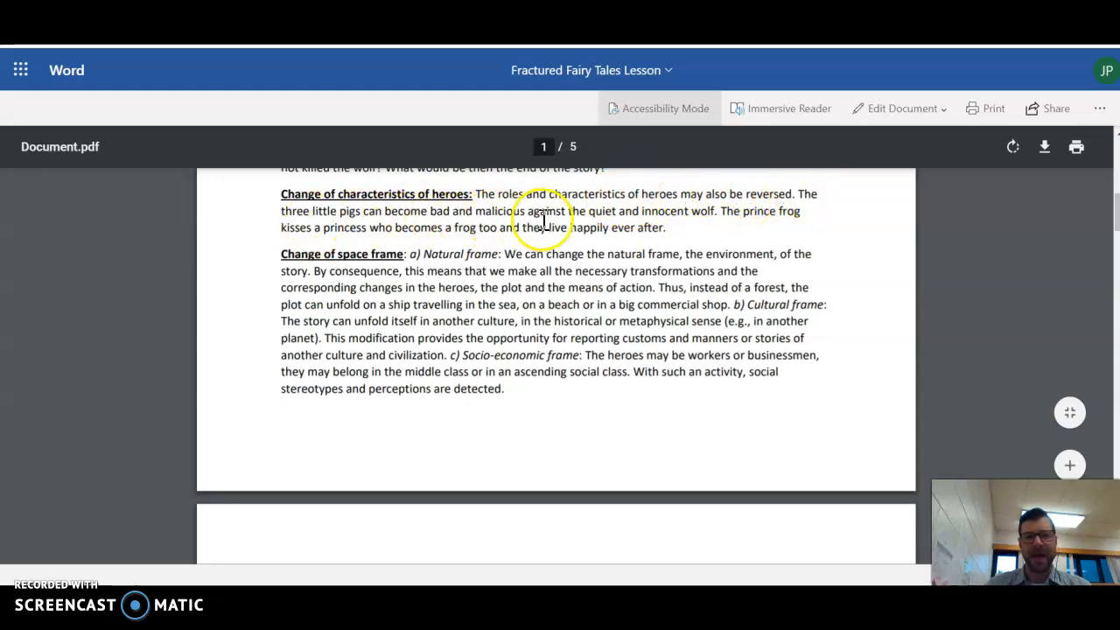
{"action": "mouse_move", "coordinate": [728, 221]}
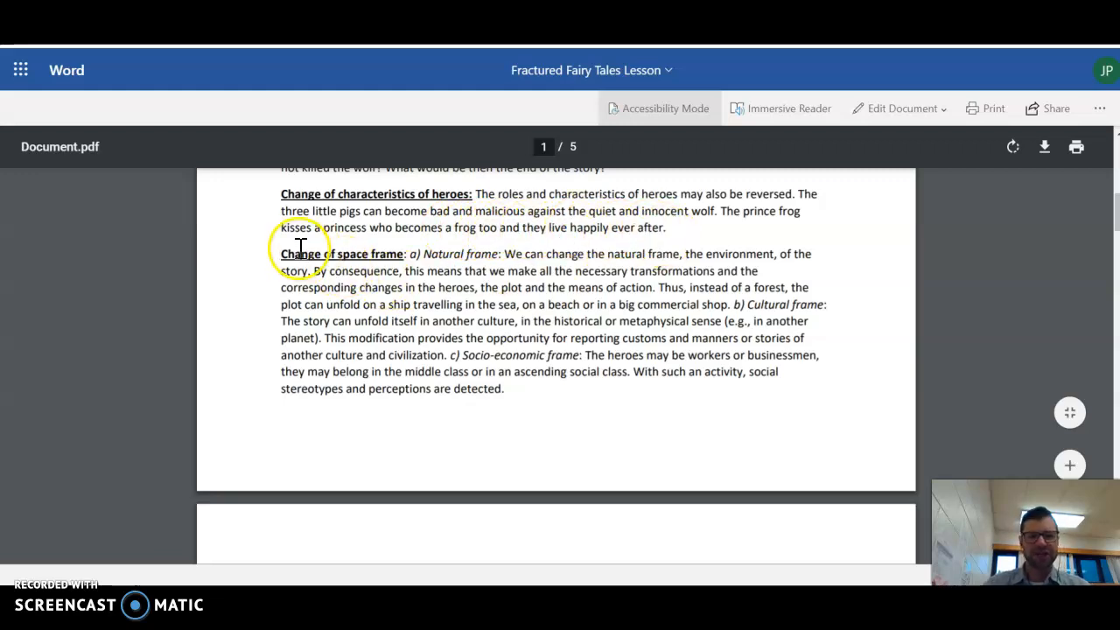
{"action": "mouse_move", "coordinate": [476, 259]}
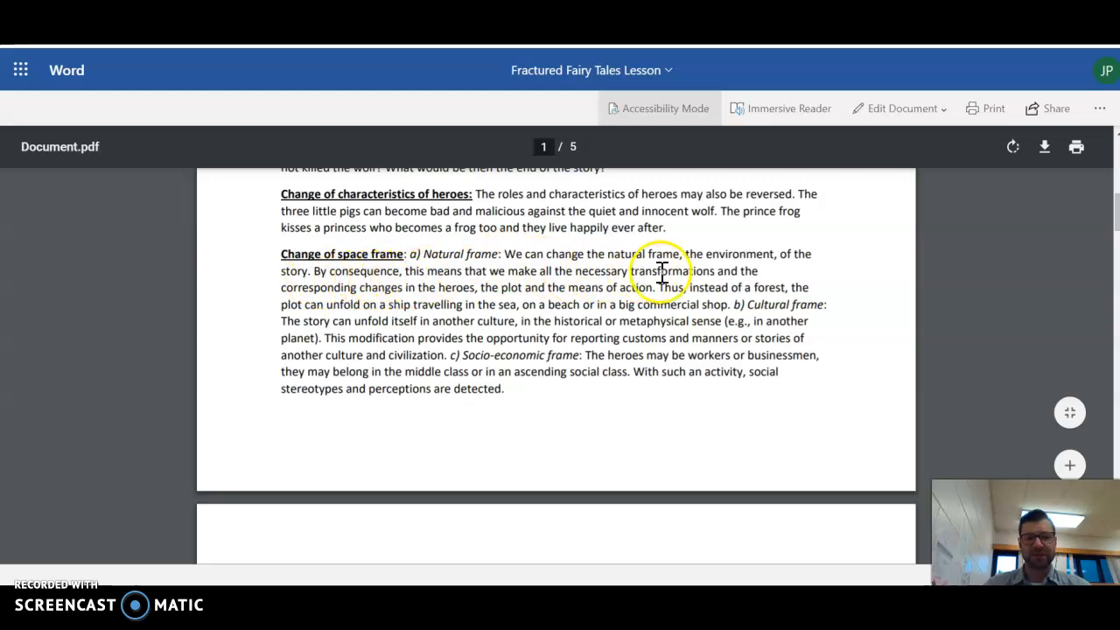
{"action": "mouse_move", "coordinate": [350, 305]}
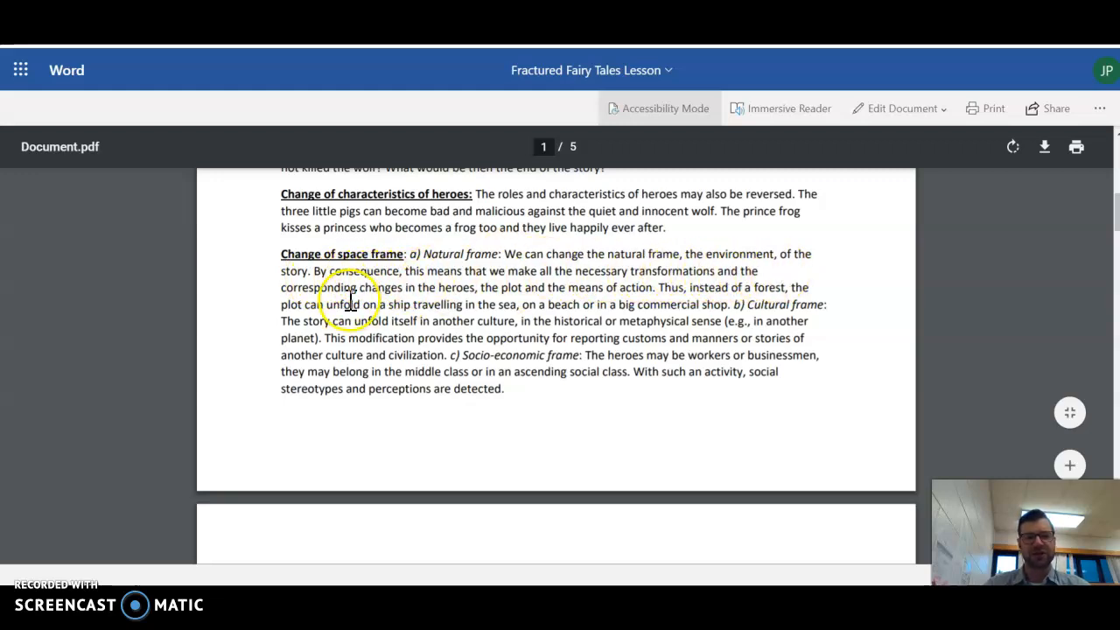
{"action": "mouse_move", "coordinate": [571, 283]}
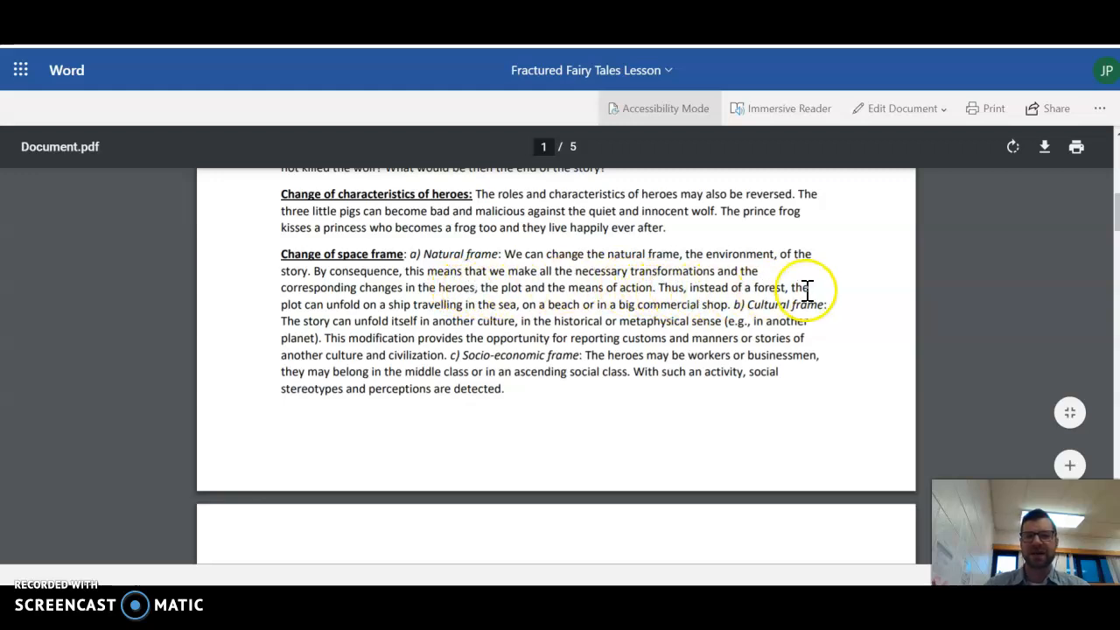
{"action": "mouse_move", "coordinate": [348, 315]}
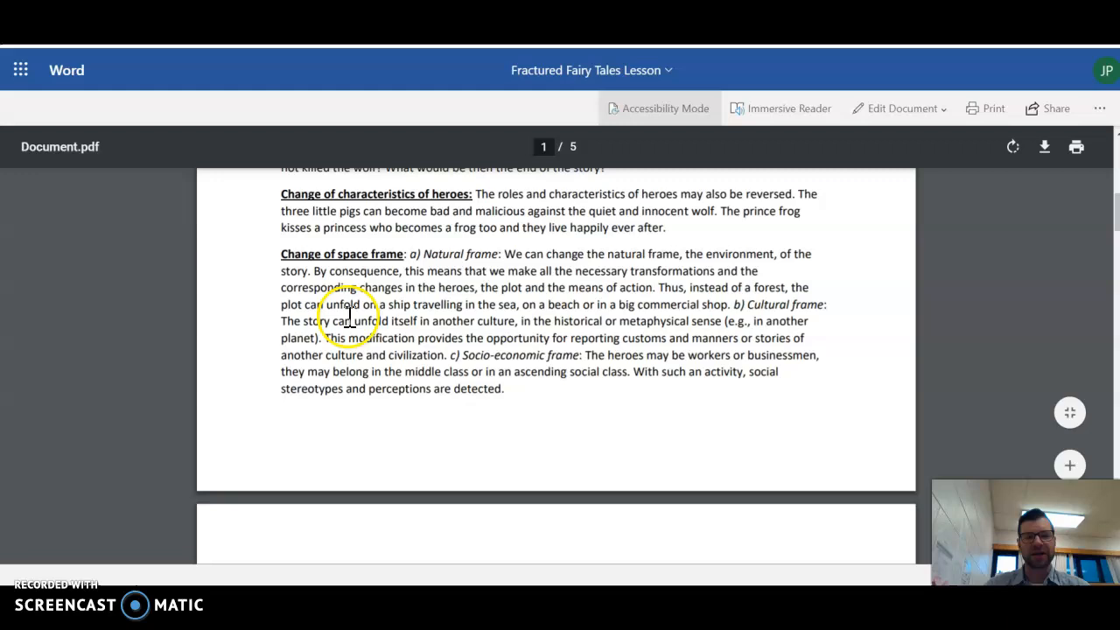
{"action": "mouse_move", "coordinate": [571, 311]}
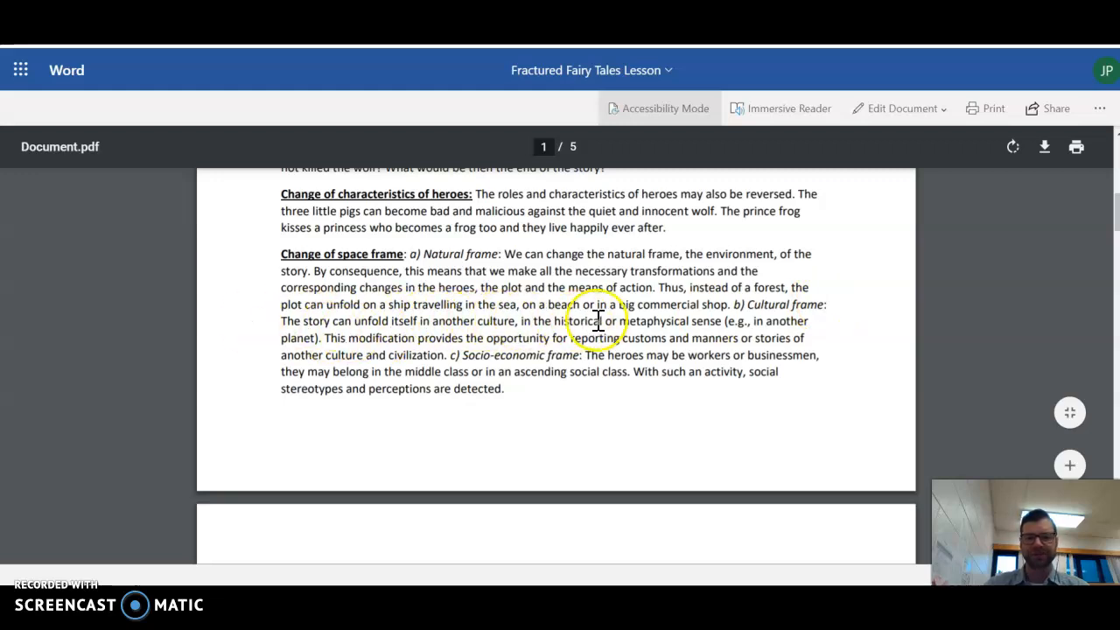
{"action": "mouse_move", "coordinate": [692, 324]}
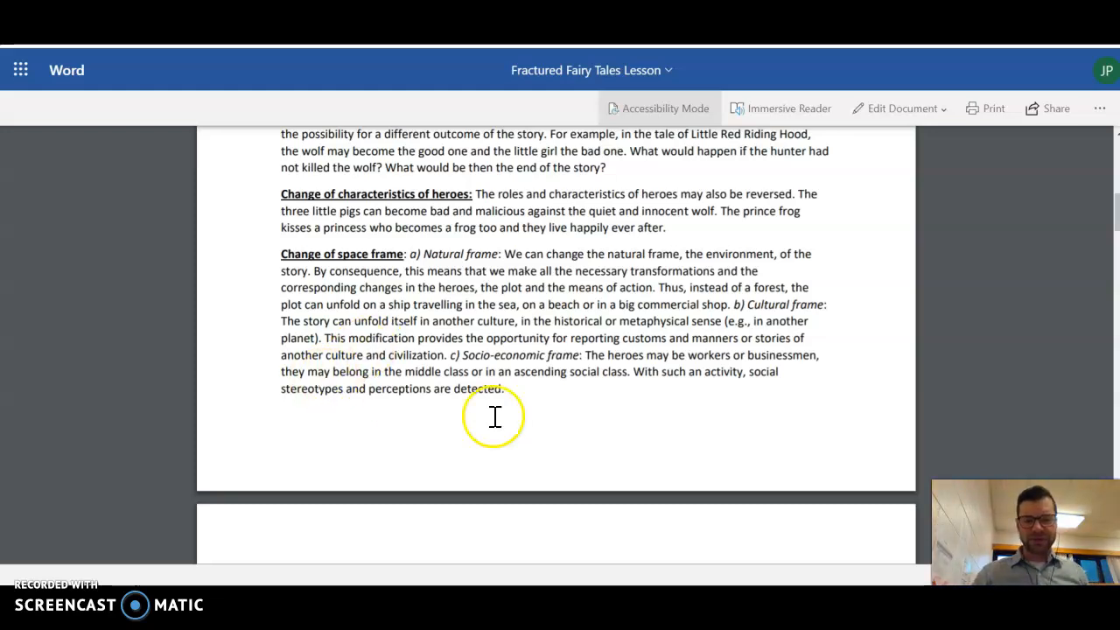
{"action": "mouse_move", "coordinate": [777, 347]}
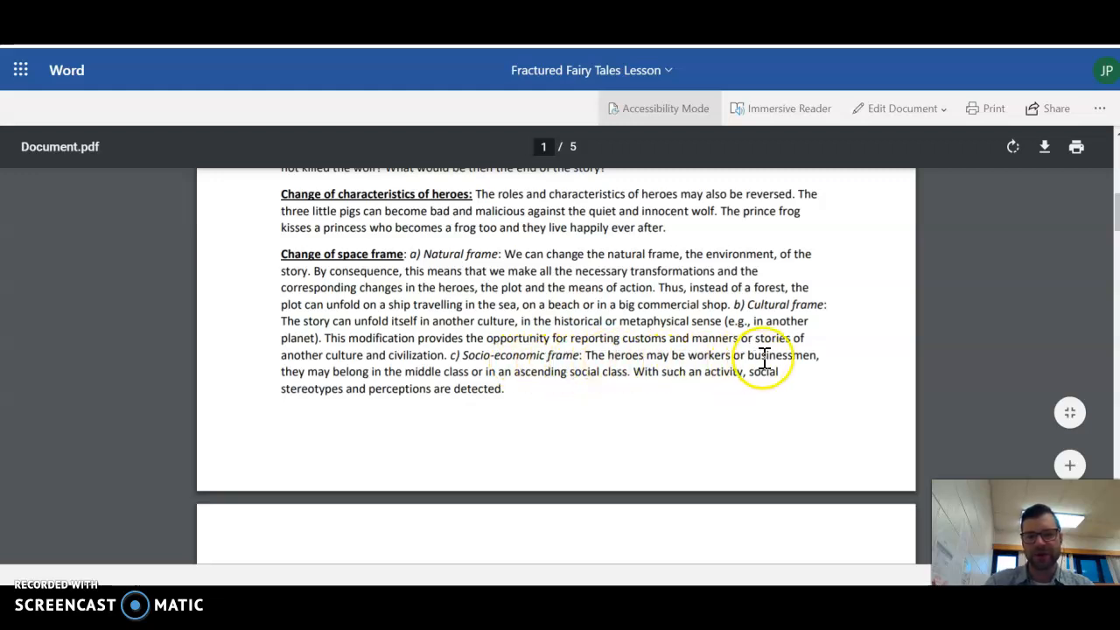
{"action": "mouse_move", "coordinate": [369, 373]}
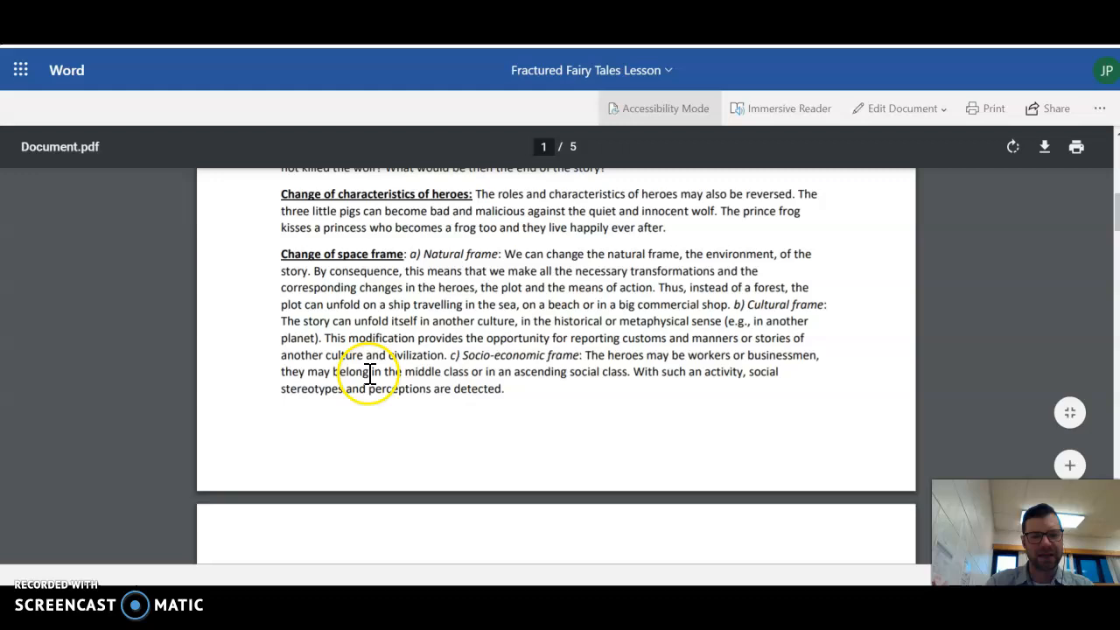
{"action": "mouse_move", "coordinate": [548, 374]}
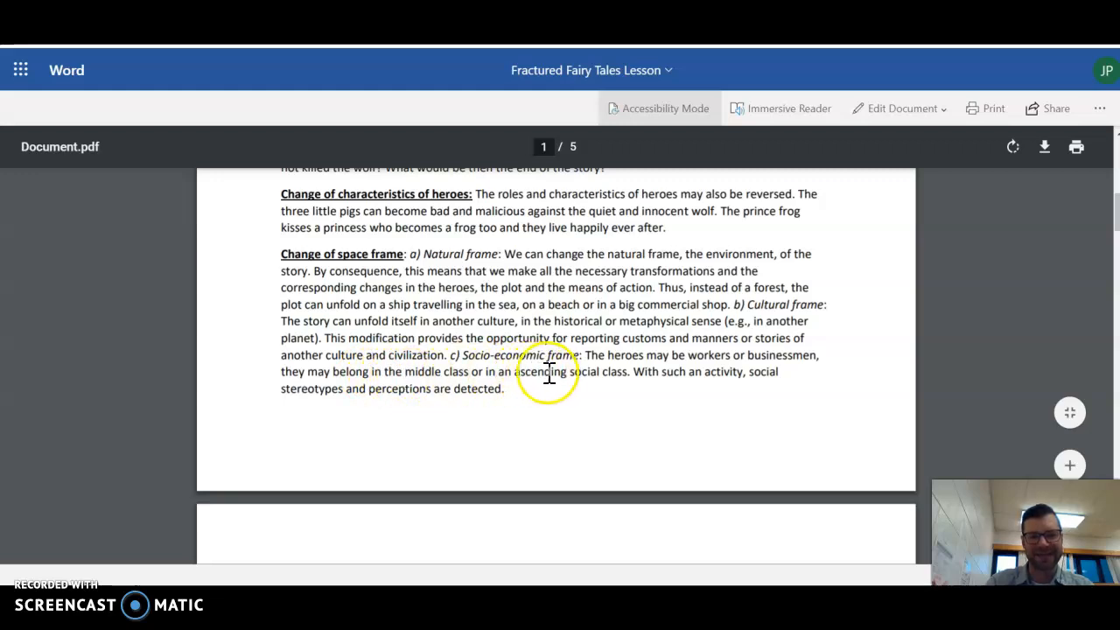
{"action": "mouse_move", "coordinate": [744, 375]}
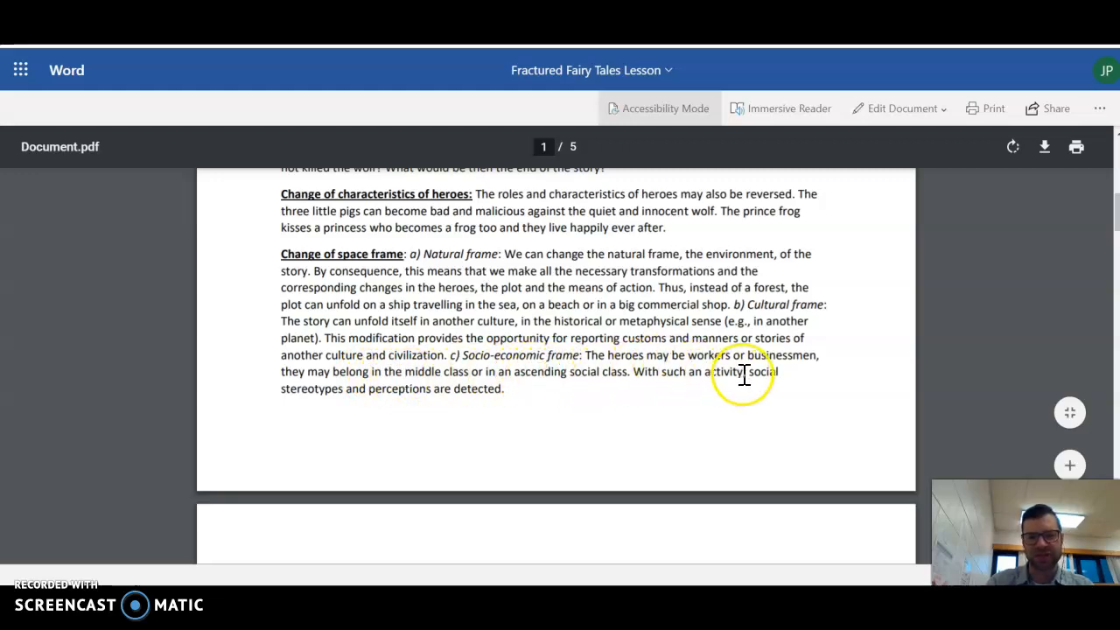
{"action": "mouse_move", "coordinate": [497, 392]}
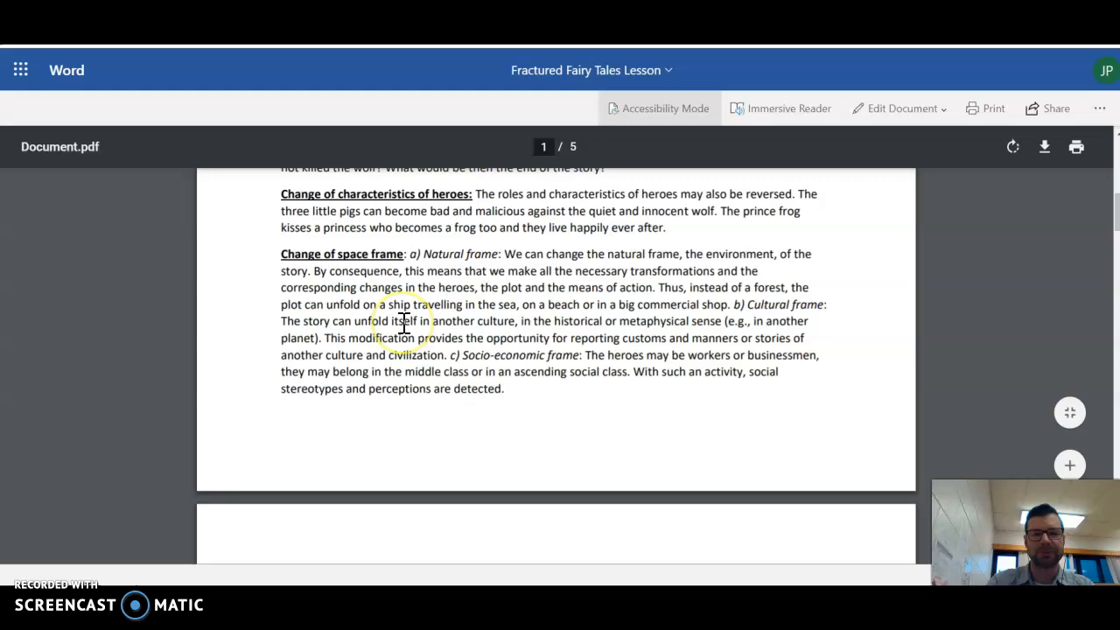
{"action": "scroll", "scroll_direction": "down", "scroll_amount": 3}
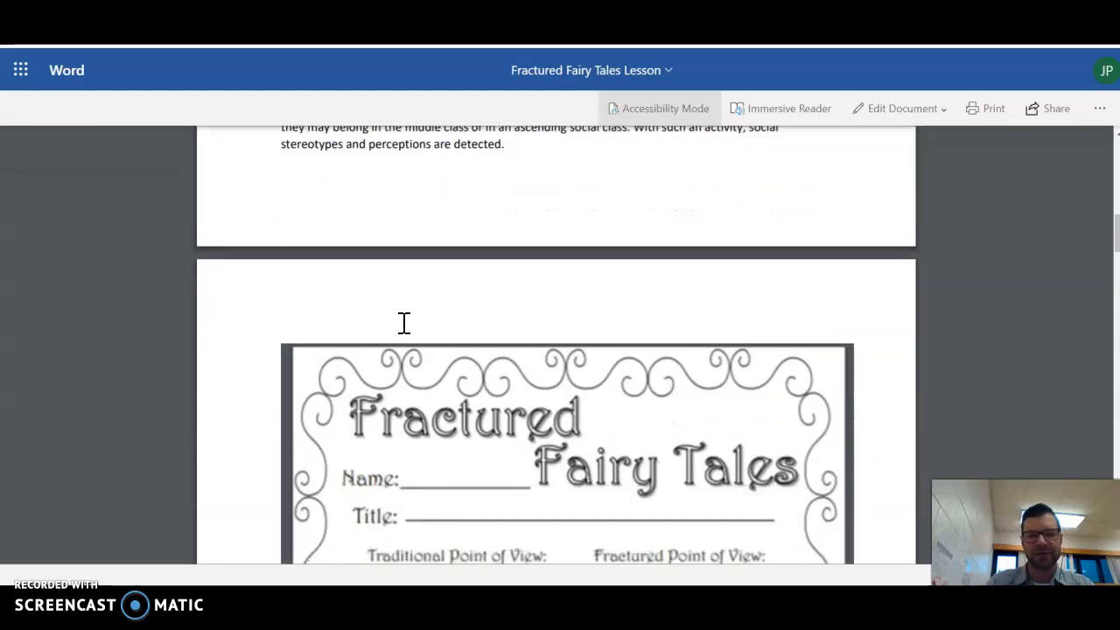
{"action": "scroll", "scroll_direction": "down", "scroll_amount": 3}
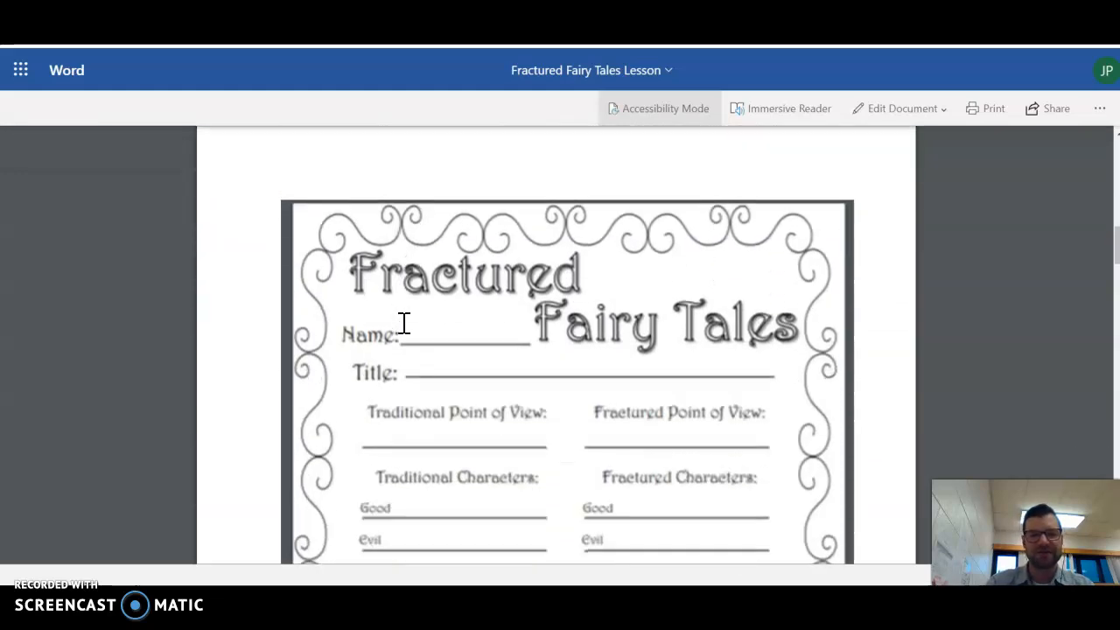
{"action": "scroll", "scroll_direction": "down", "scroll_amount": 3}
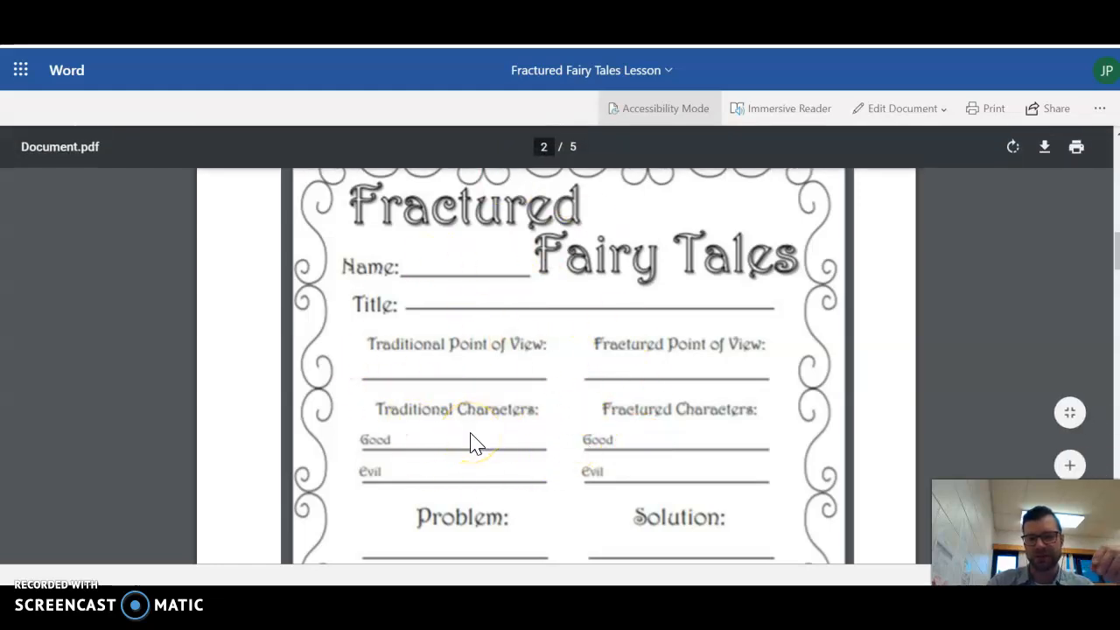
{"action": "scroll", "scroll_direction": "down", "scroll_amount": 3}
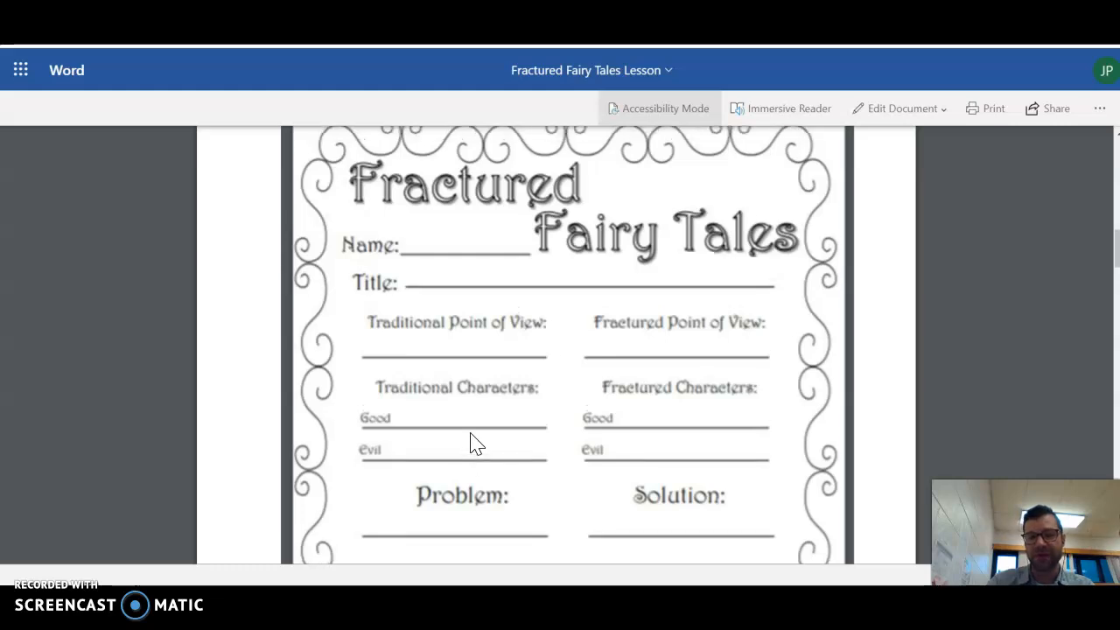
{"action": "scroll", "scroll_direction": "up", "scroll_amount": 3}
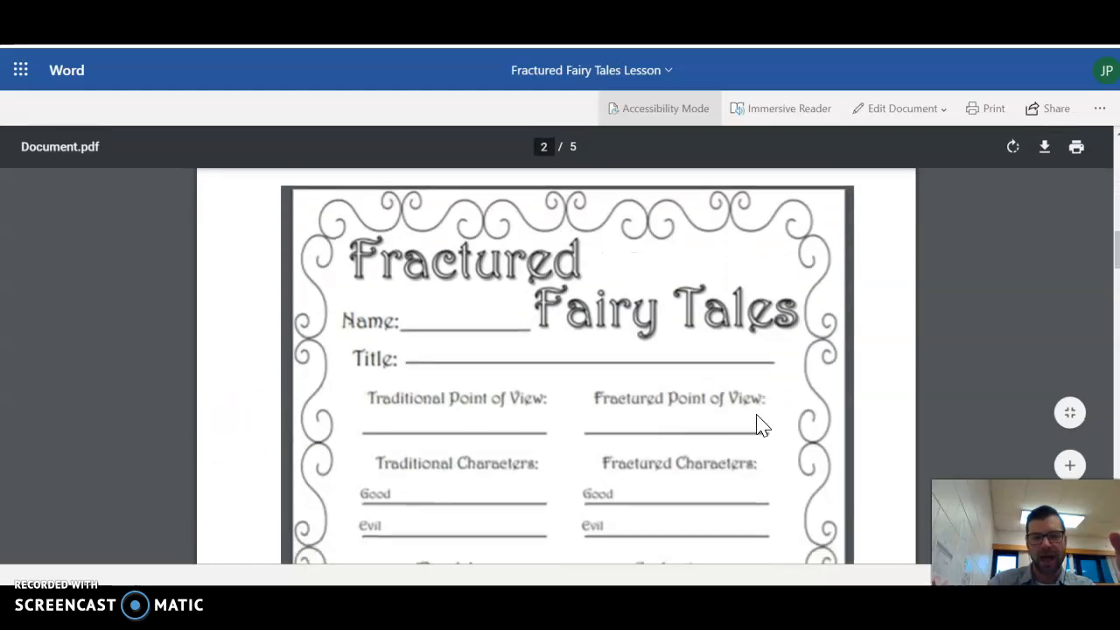
{"action": "scroll", "scroll_direction": "down", "scroll_amount": 3}
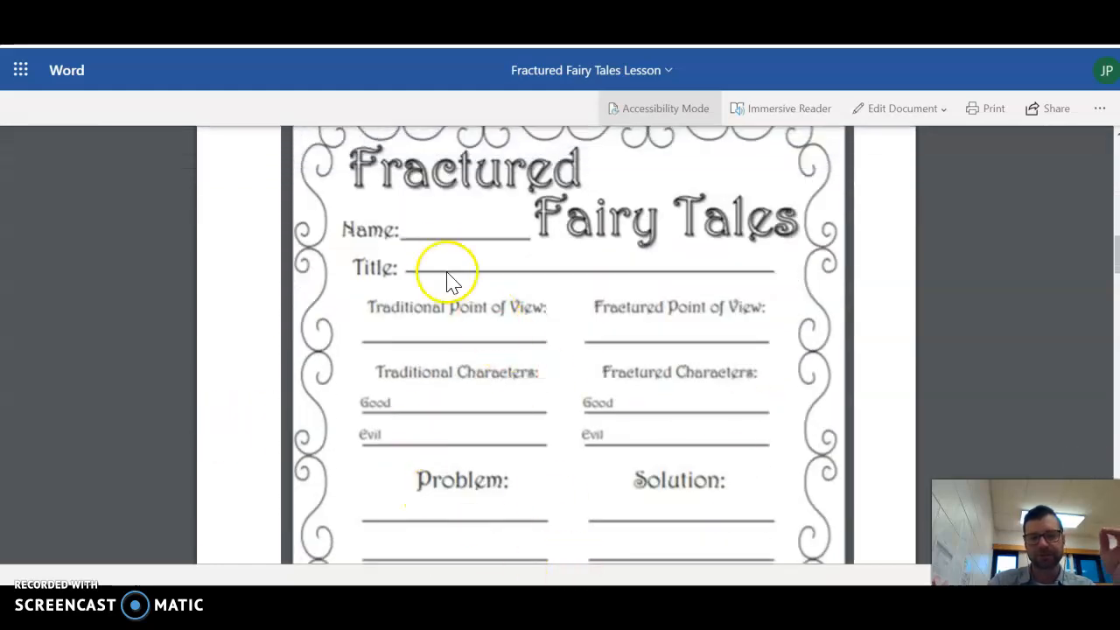
{"action": "mouse_move", "coordinate": [420, 234]}
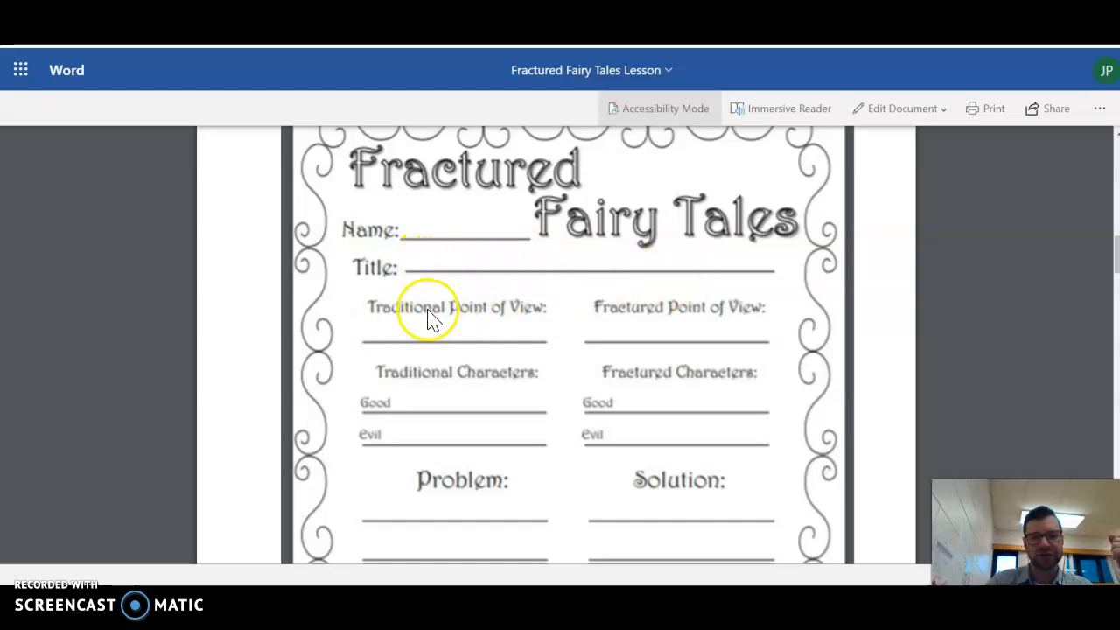
{"action": "mouse_move", "coordinate": [733, 336]}
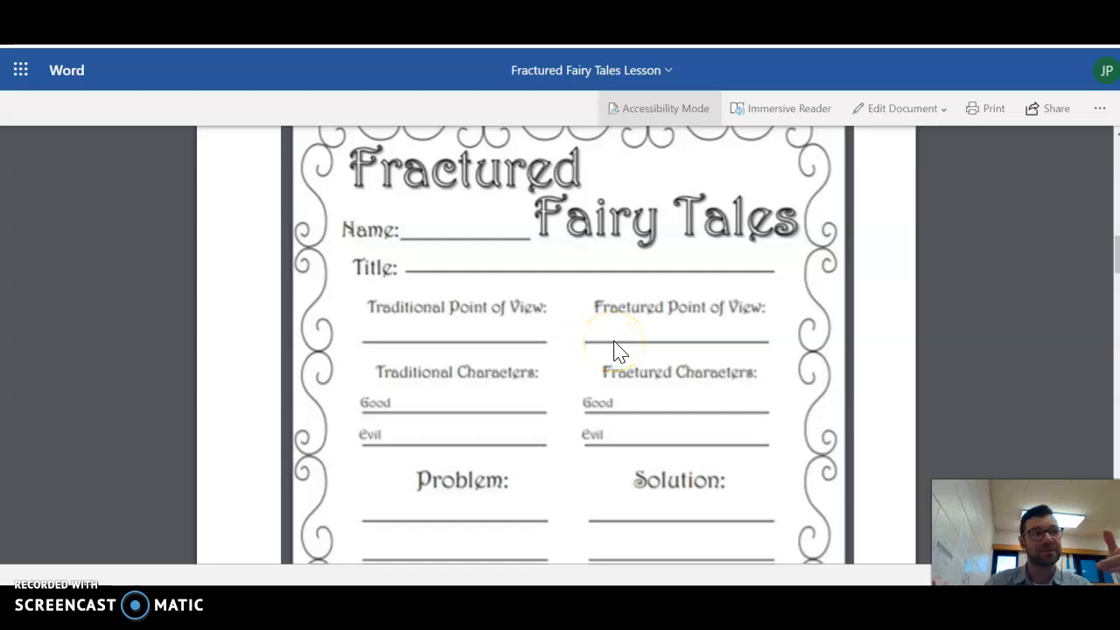
{"action": "mouse_move", "coordinate": [763, 342]}
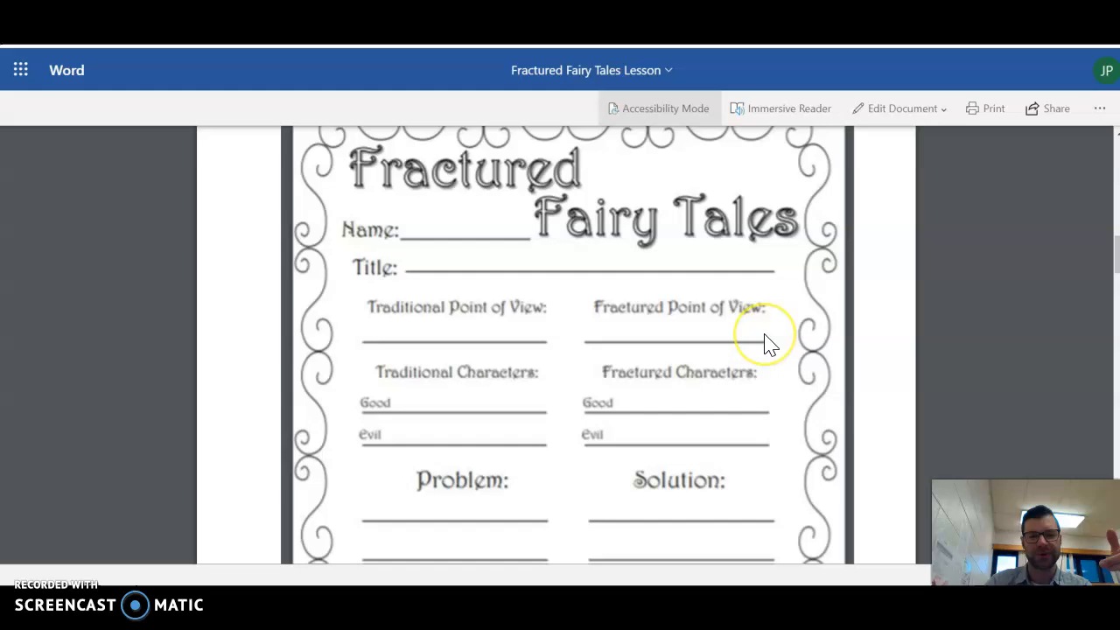
{"action": "mouse_move", "coordinate": [604, 406]}
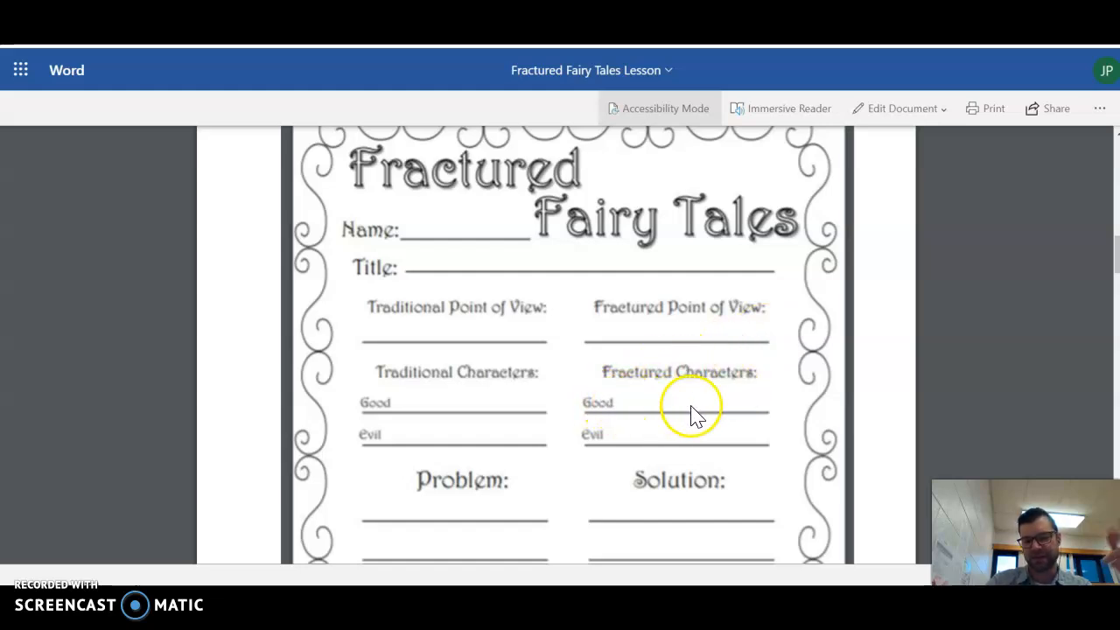
{"action": "mouse_move", "coordinate": [609, 462]}
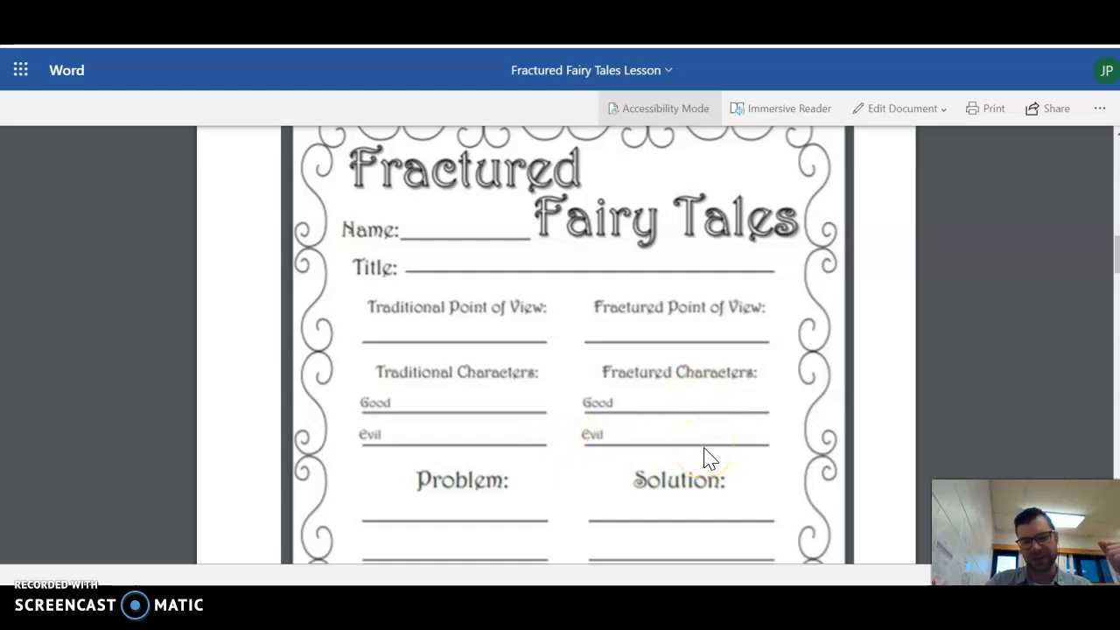
{"action": "scroll", "scroll_direction": "down", "scroll_amount": 3}
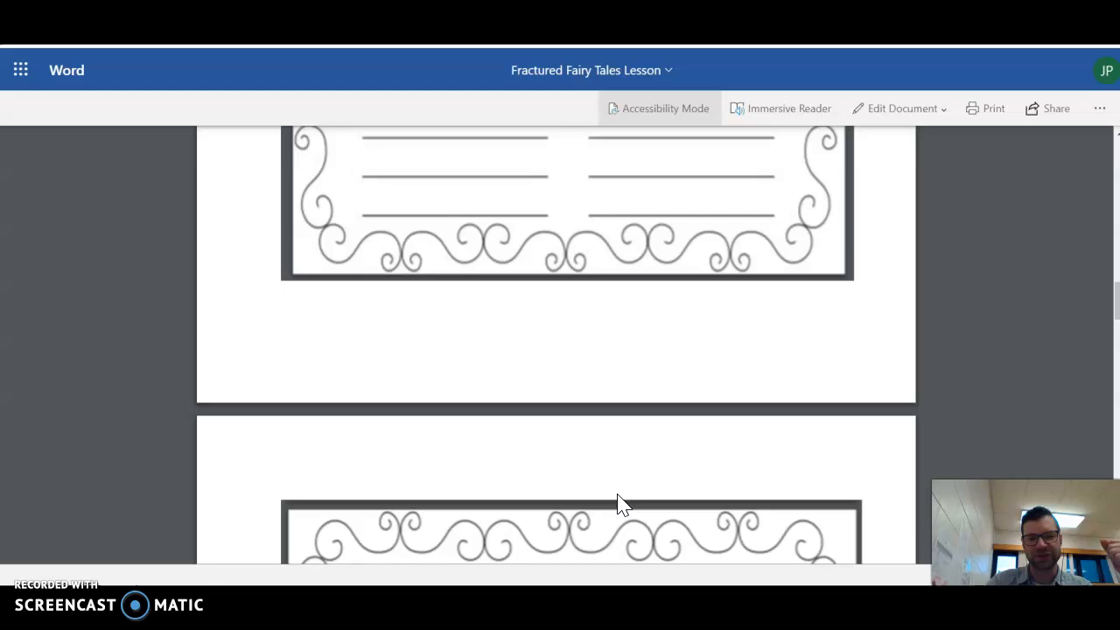
{"action": "scroll", "scroll_direction": "down", "scroll_amount": 3}
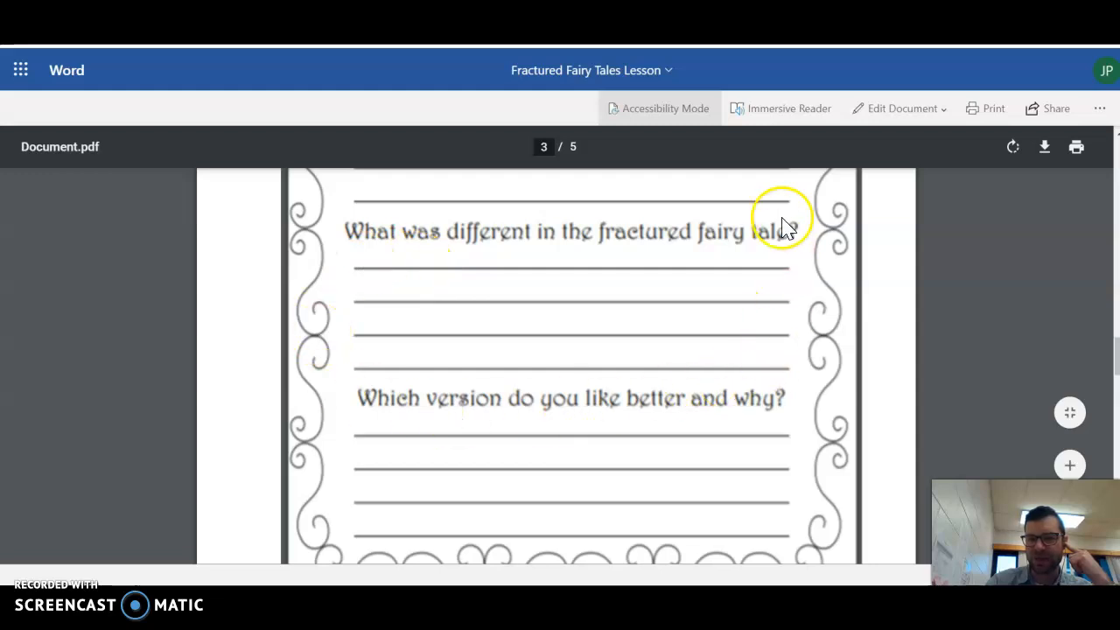
{"action": "mouse_move", "coordinate": [551, 214]}
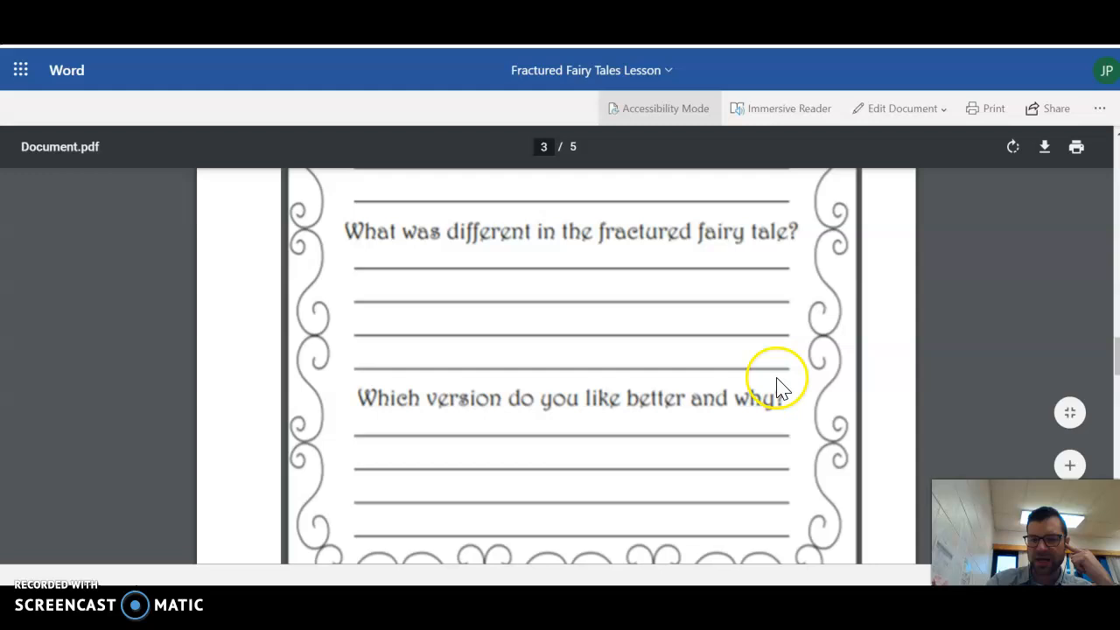
{"action": "mouse_move", "coordinate": [574, 406]}
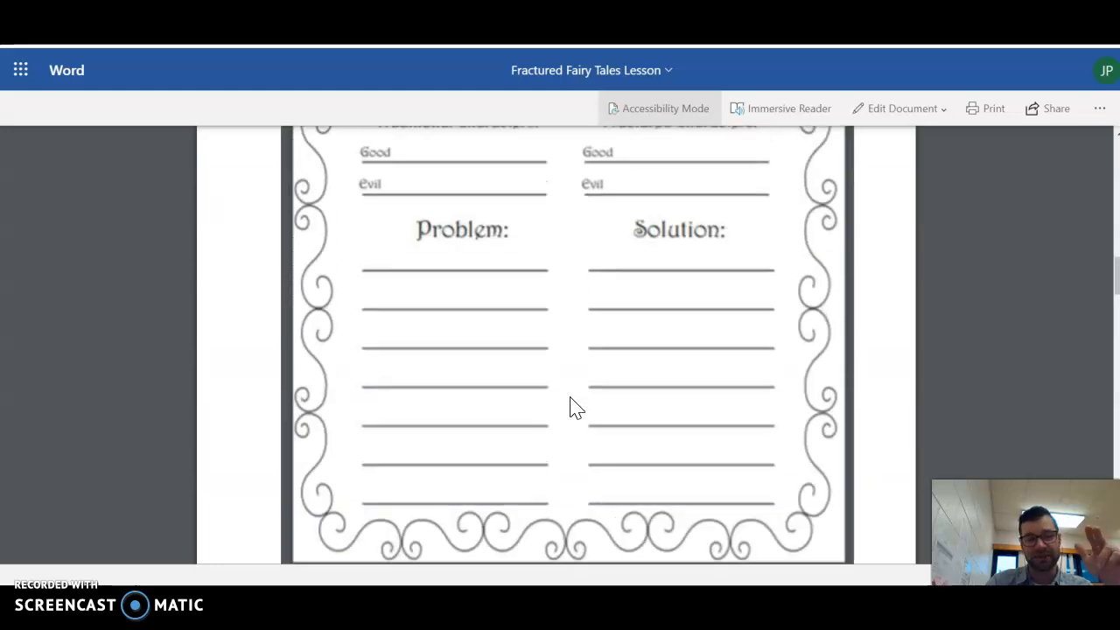
{"action": "scroll", "scroll_direction": "down", "scroll_amount": 3}
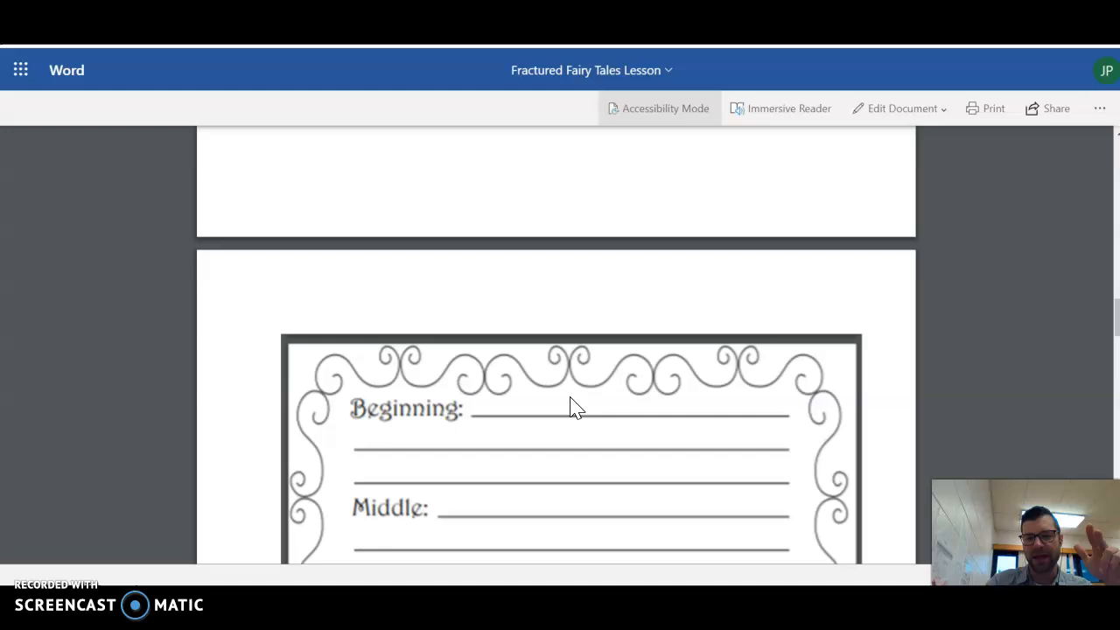
{"action": "scroll", "scroll_direction": "down", "scroll_amount": 3}
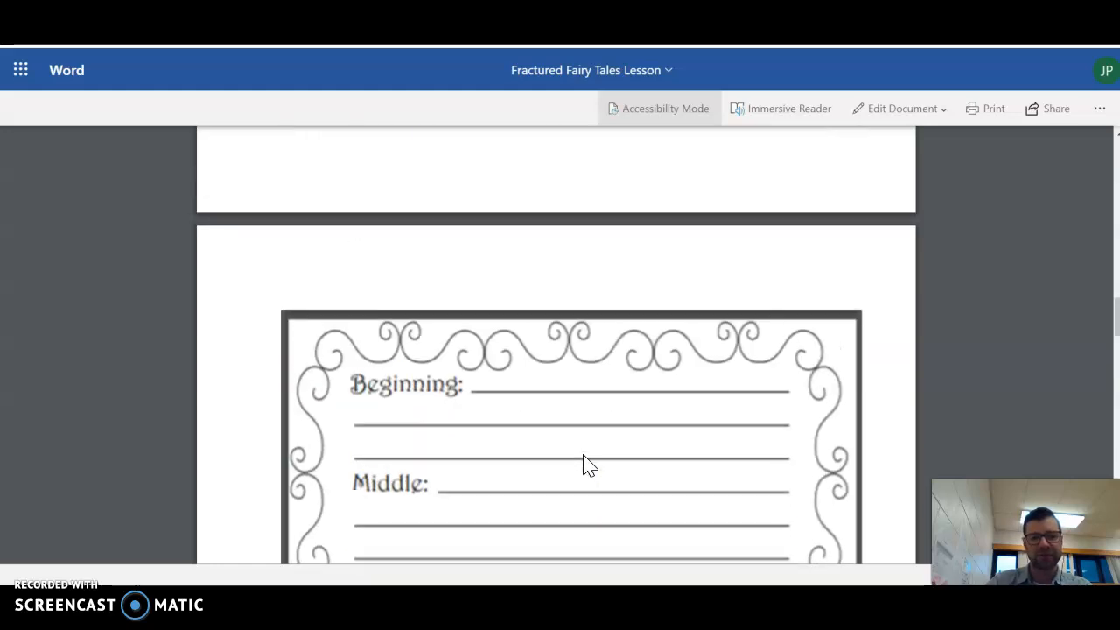
{"action": "scroll", "scroll_direction": "down", "scroll_amount": 3}
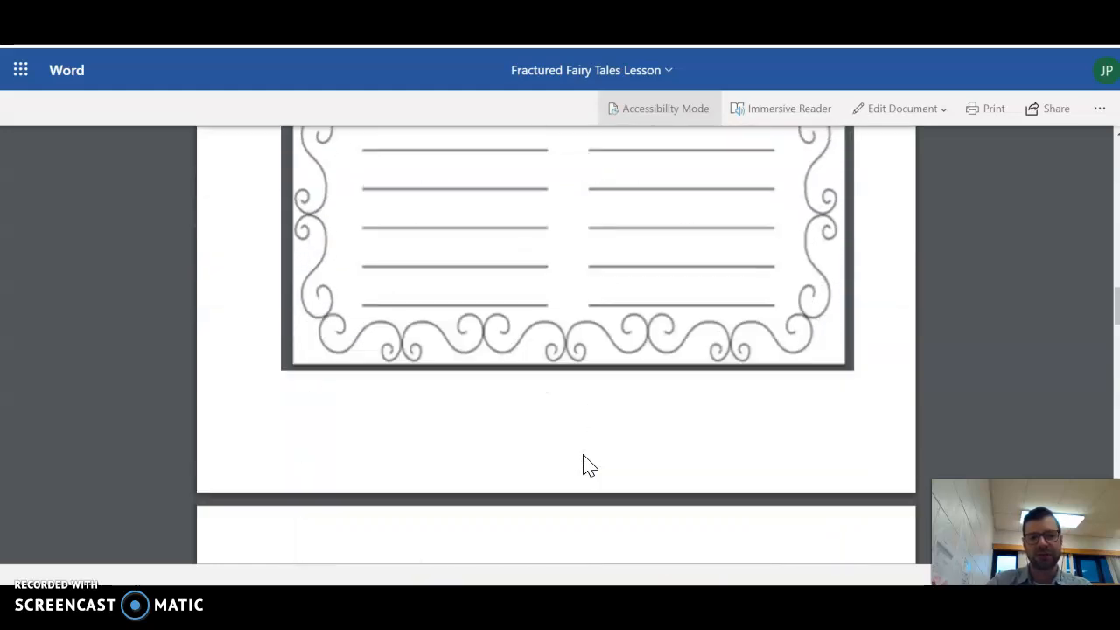
{"action": "scroll", "scroll_direction": "down", "scroll_amount": 3}
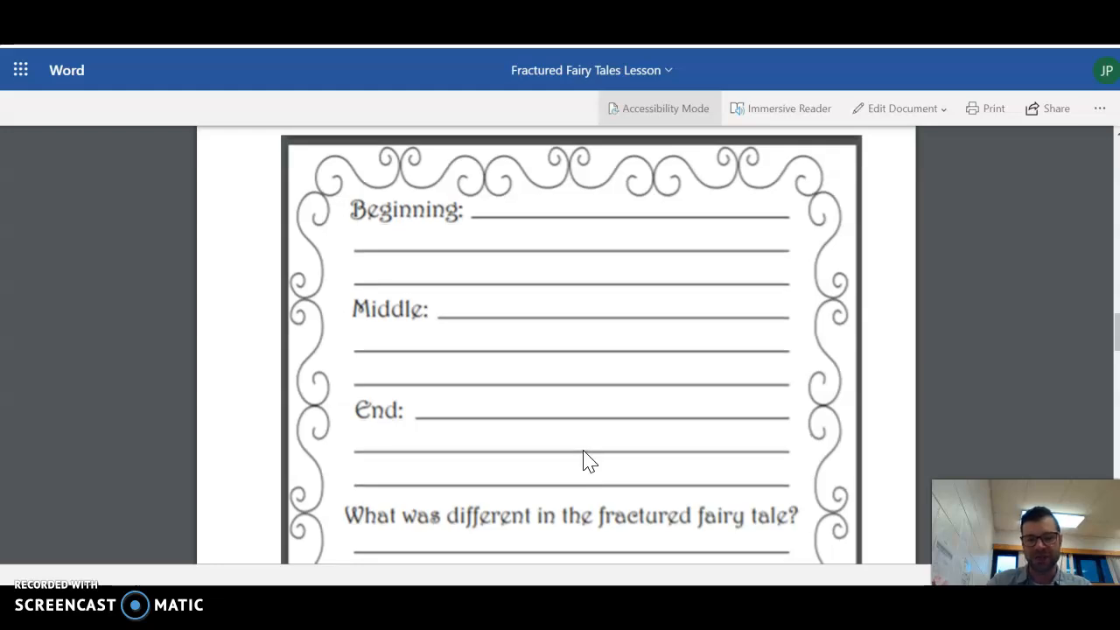
{"action": "scroll", "scroll_direction": "down", "scroll_amount": 3}
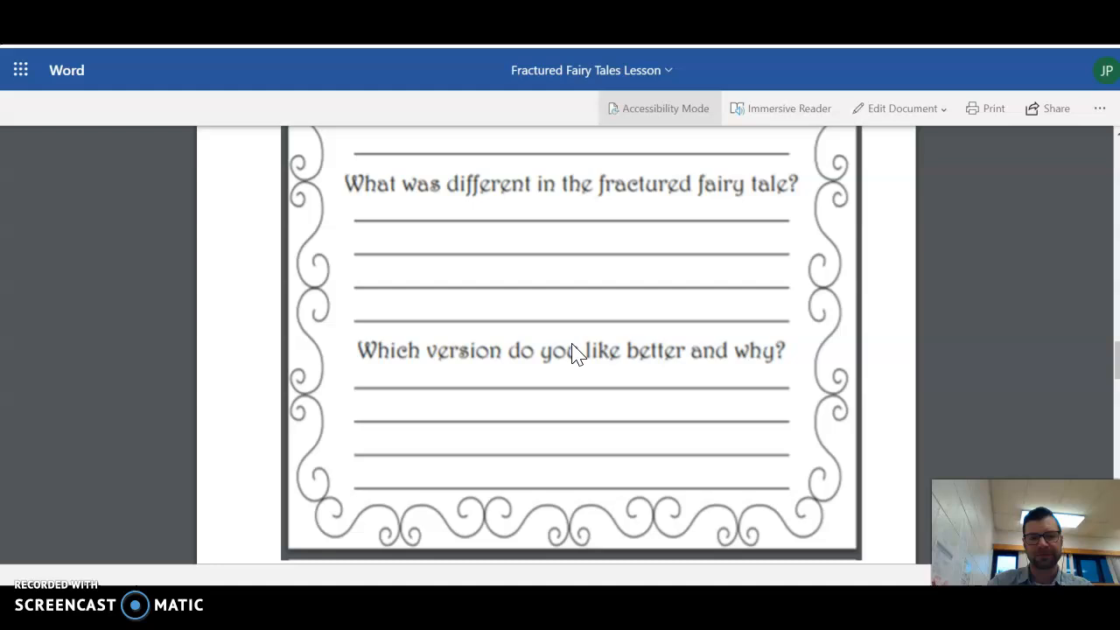
{"action": "scroll", "scroll_direction": "down", "scroll_amount": 3}
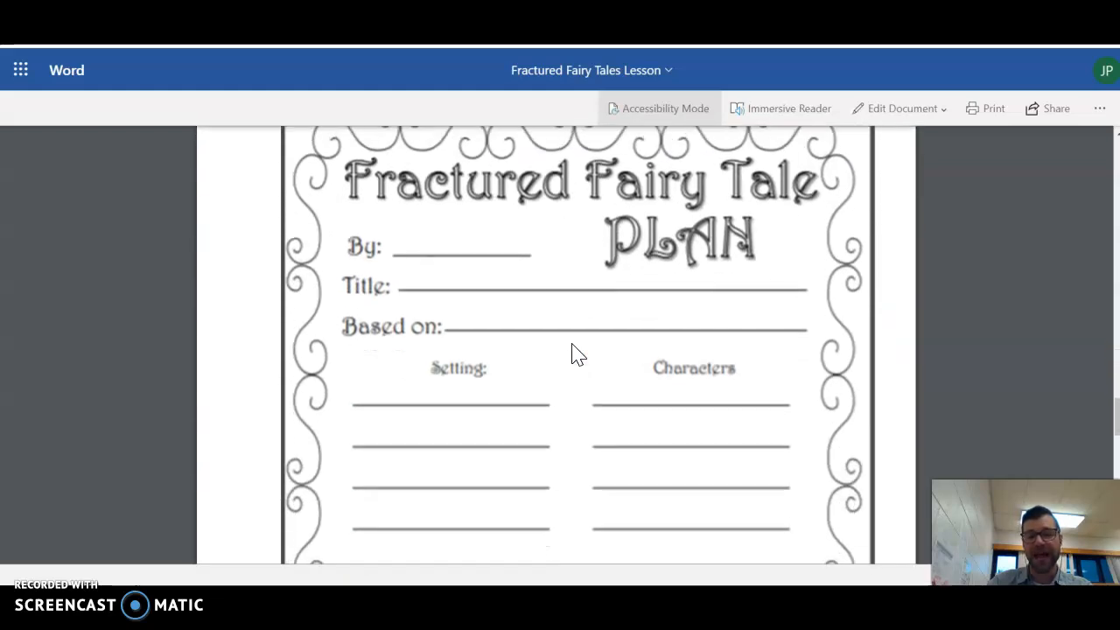
{"action": "scroll", "scroll_direction": "down", "scroll_amount": 3}
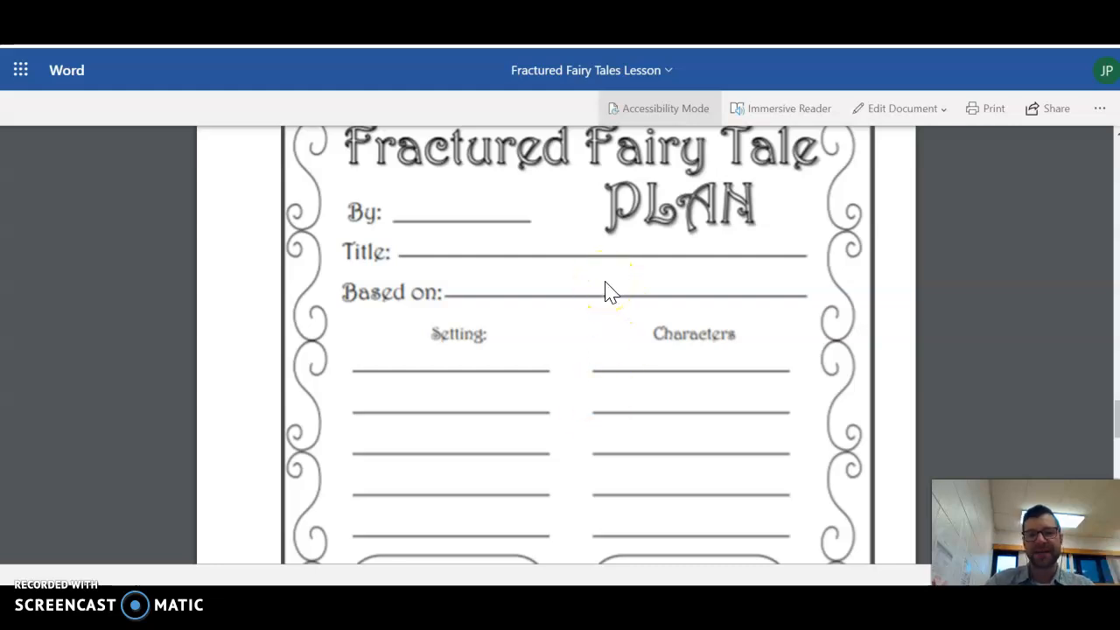
{"action": "scroll", "scroll_direction": "down", "scroll_amount": 3}
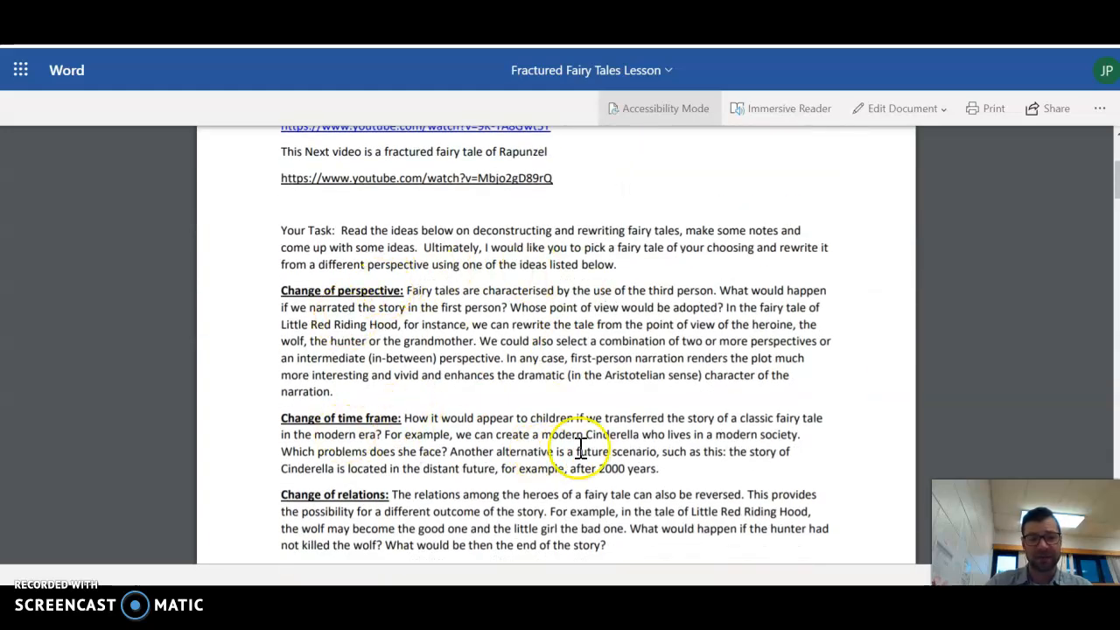
{"action": "scroll", "scroll_direction": "down", "scroll_amount": 3}
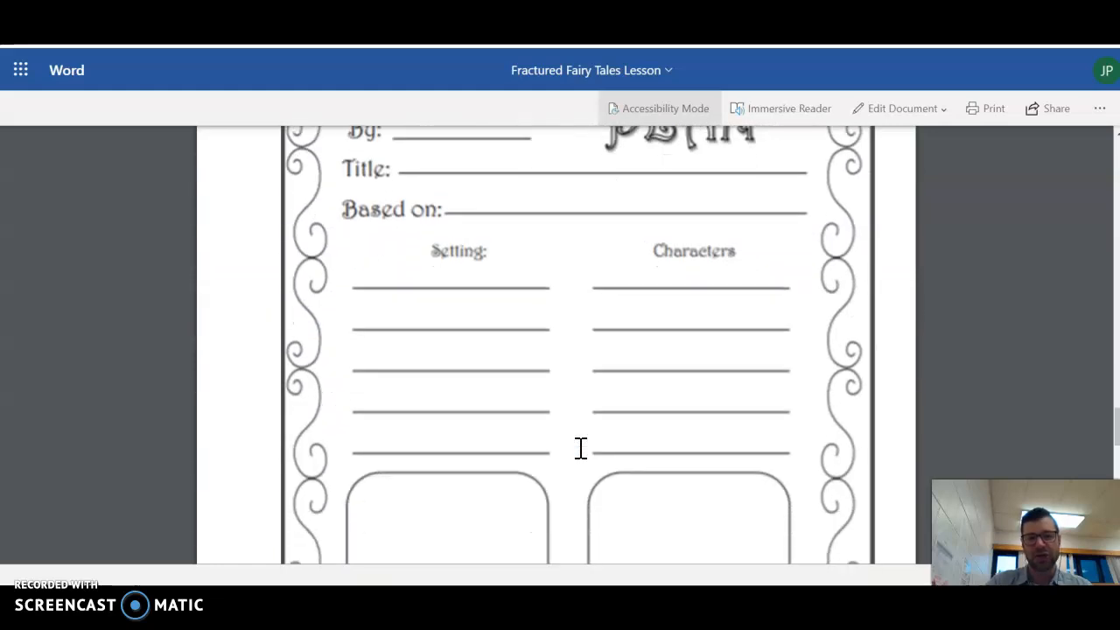
{"action": "scroll", "scroll_direction": "up", "scroll_amount": 3}
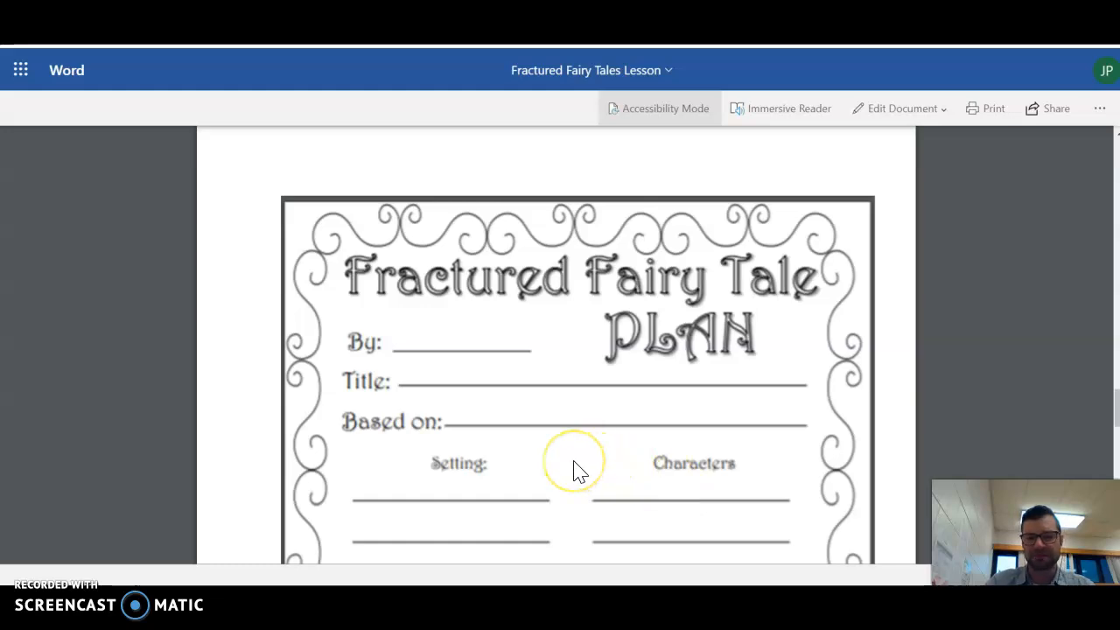
{"action": "scroll", "scroll_direction": "down", "scroll_amount": 3}
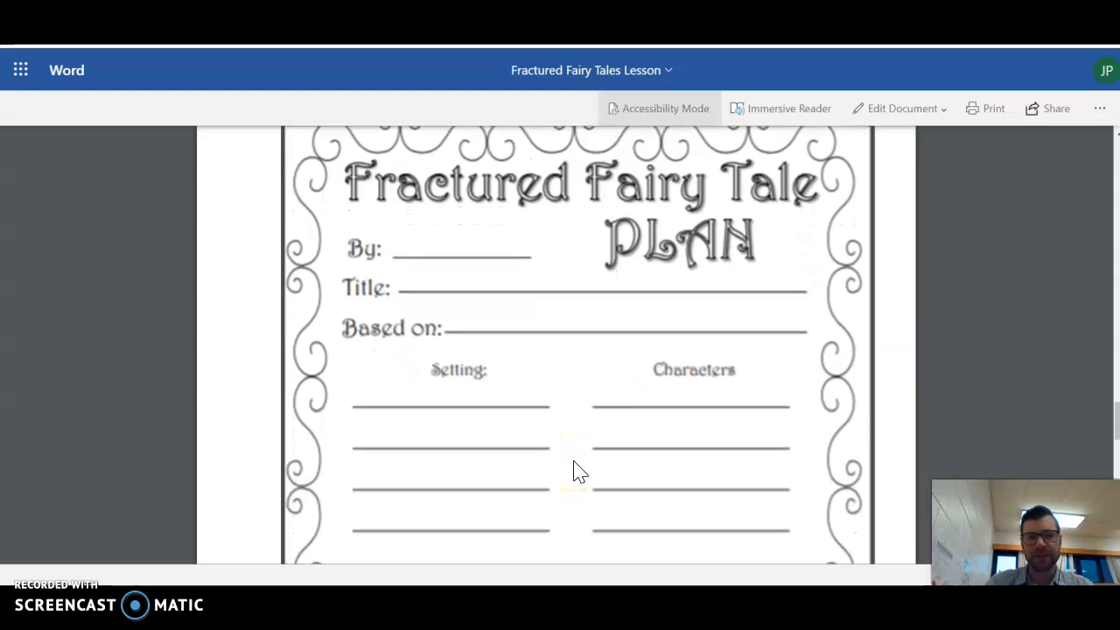
{"action": "scroll", "scroll_direction": "down", "scroll_amount": 3}
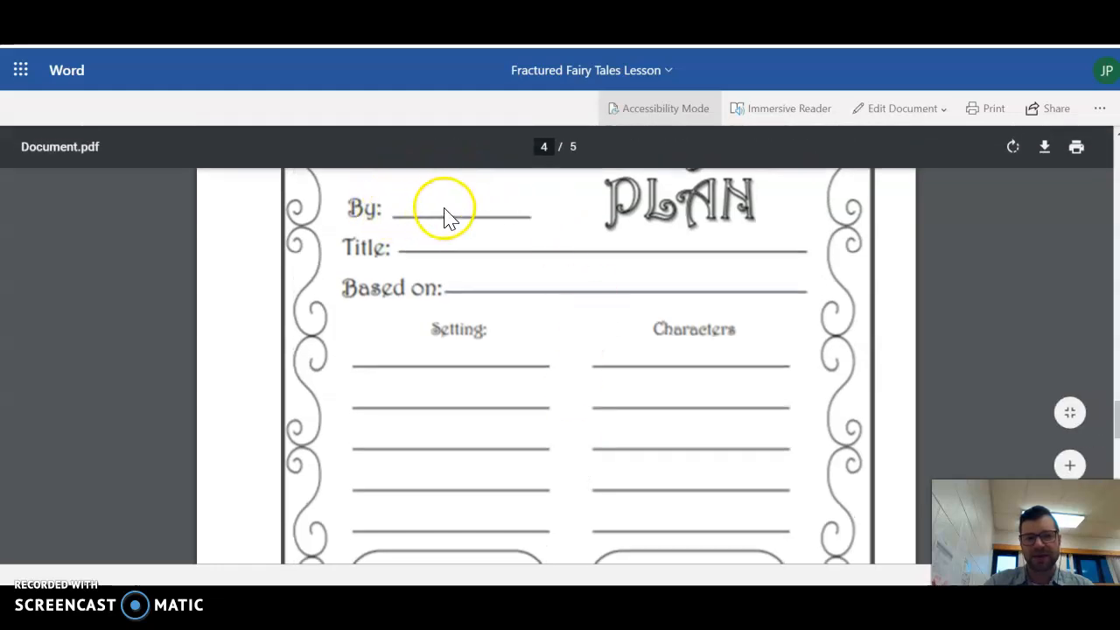
{"action": "mouse_move", "coordinate": [771, 234]}
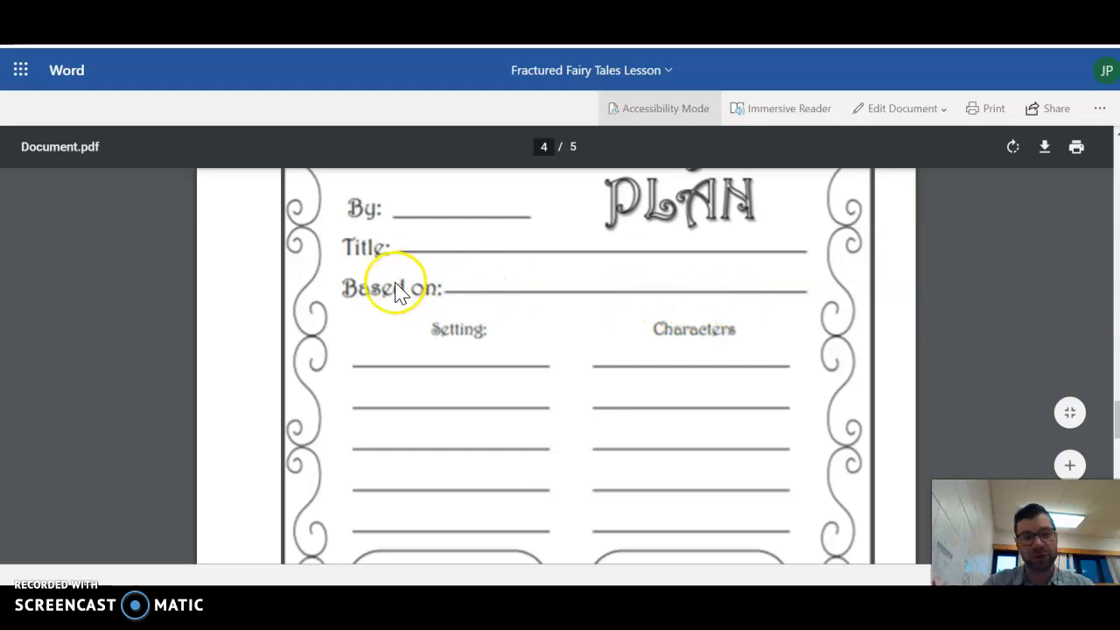
{"action": "mouse_move", "coordinate": [527, 296]}
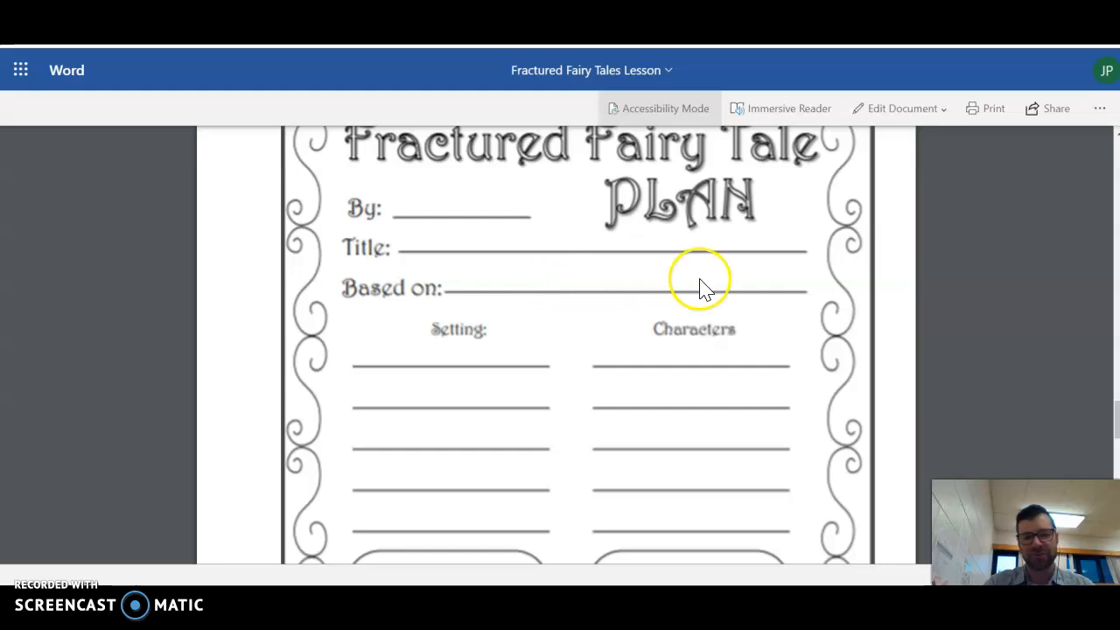
{"action": "mouse_move", "coordinate": [381, 388]}
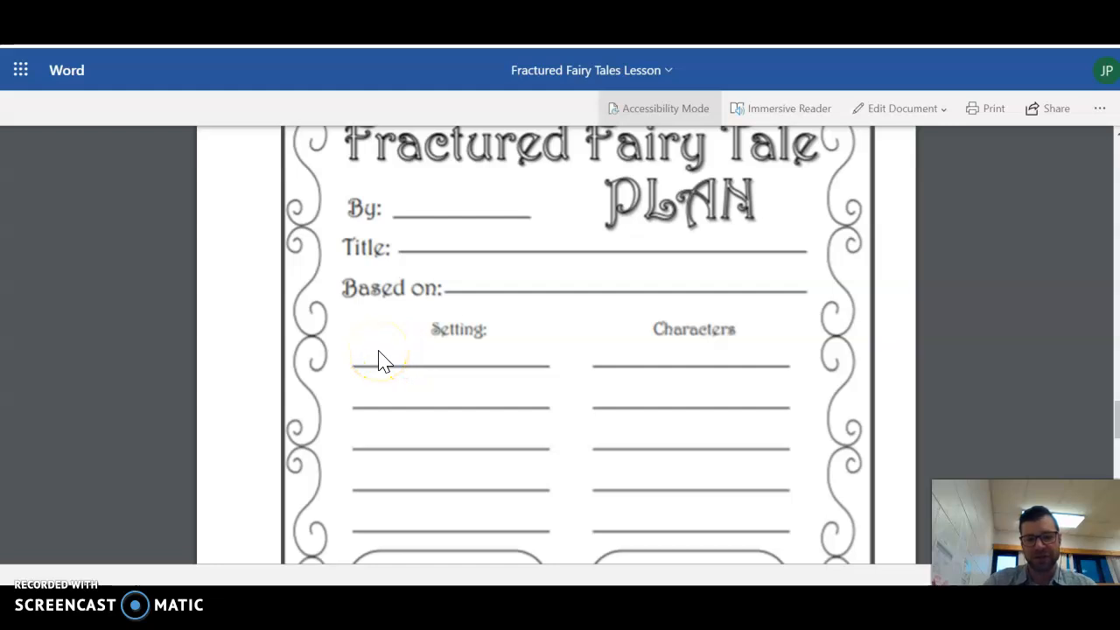
{"action": "mouse_move", "coordinate": [492, 394]}
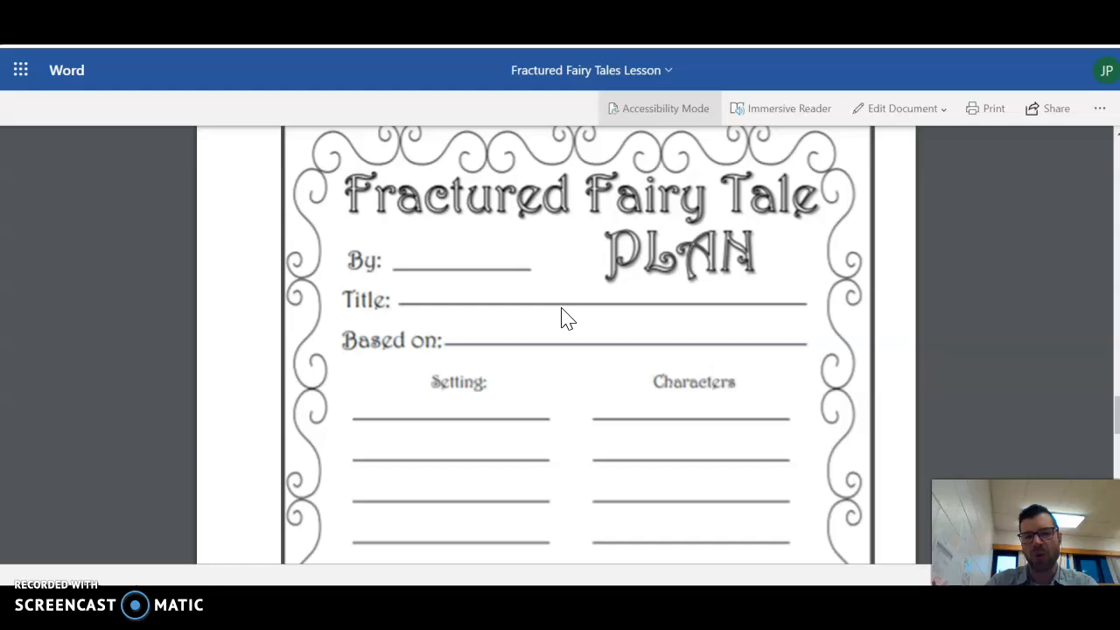
{"action": "scroll", "scroll_direction": "down", "scroll_amount": 3}
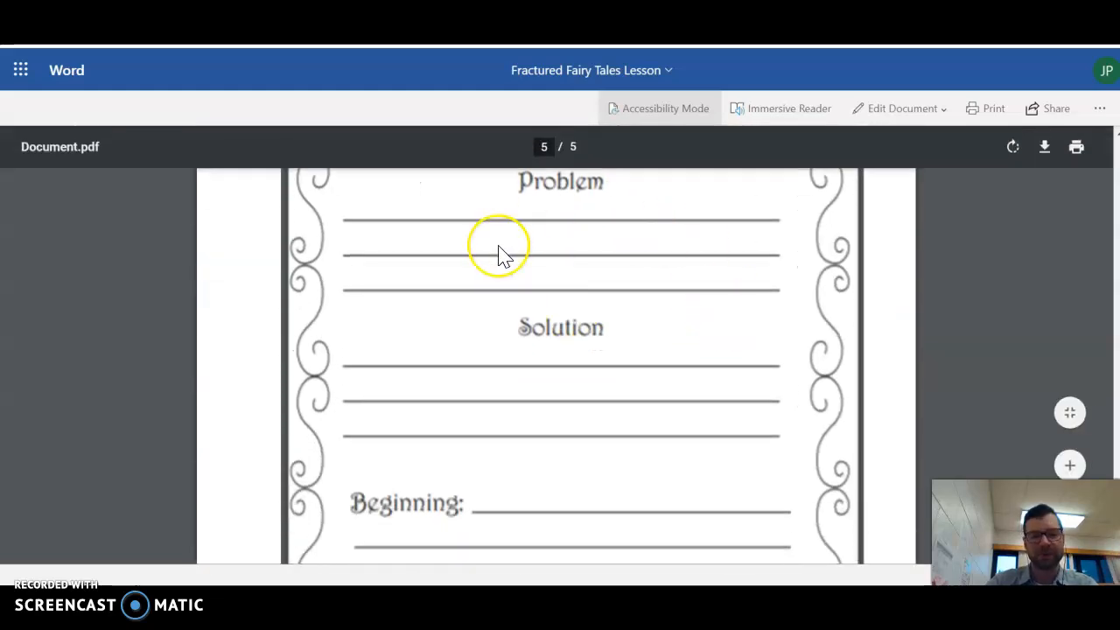
{"action": "mouse_move", "coordinate": [486, 389]}
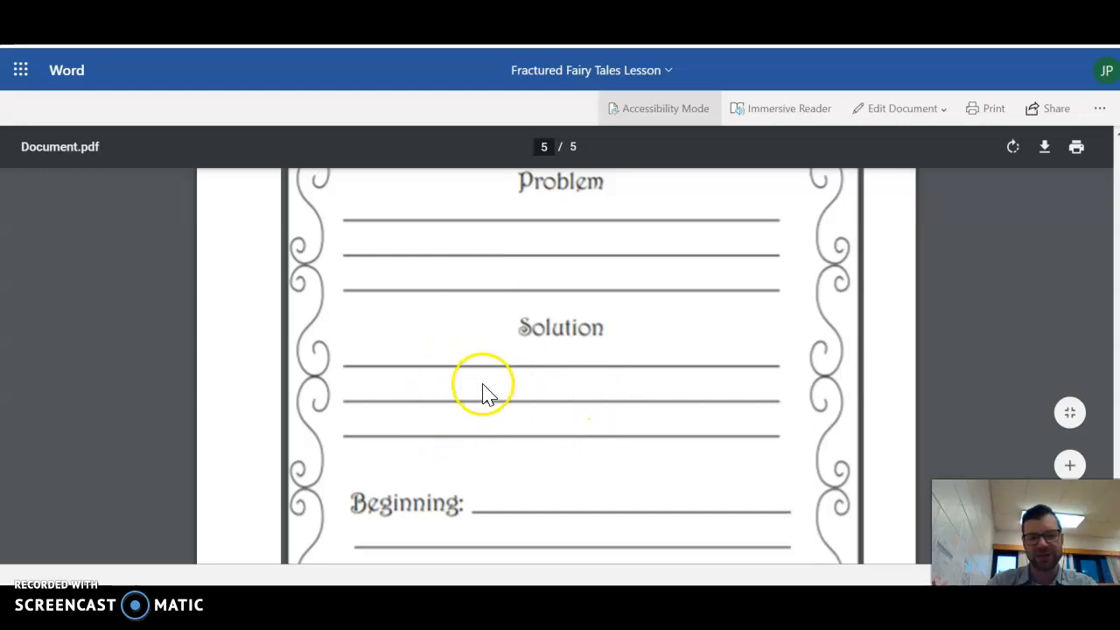
{"action": "scroll", "scroll_direction": "down", "scroll_amount": 3}
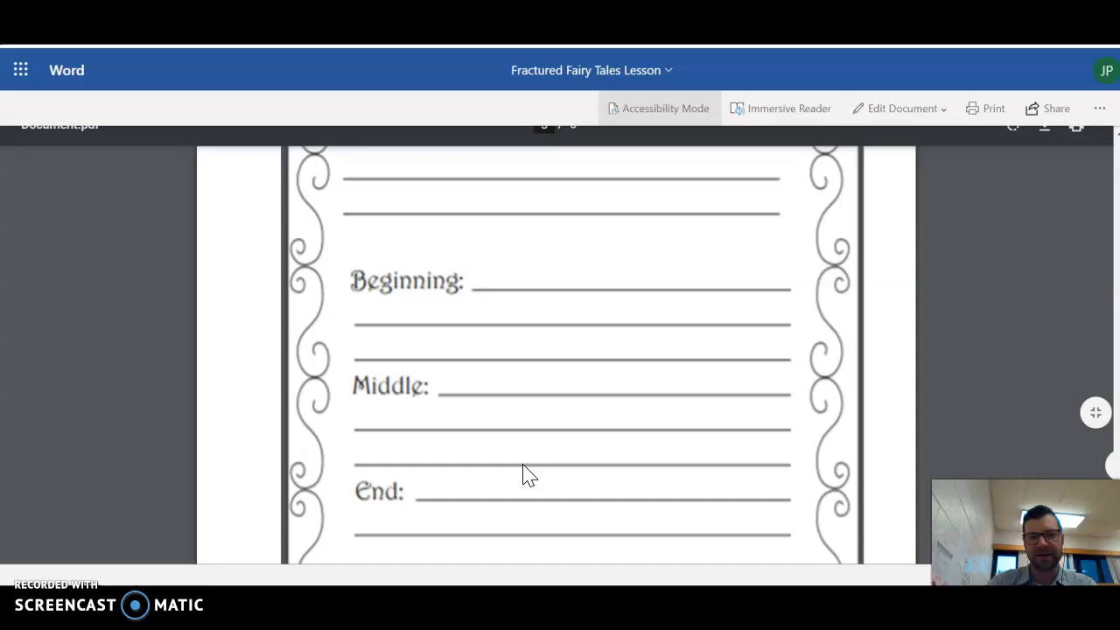
{"action": "scroll", "scroll_direction": "down", "scroll_amount": 3}
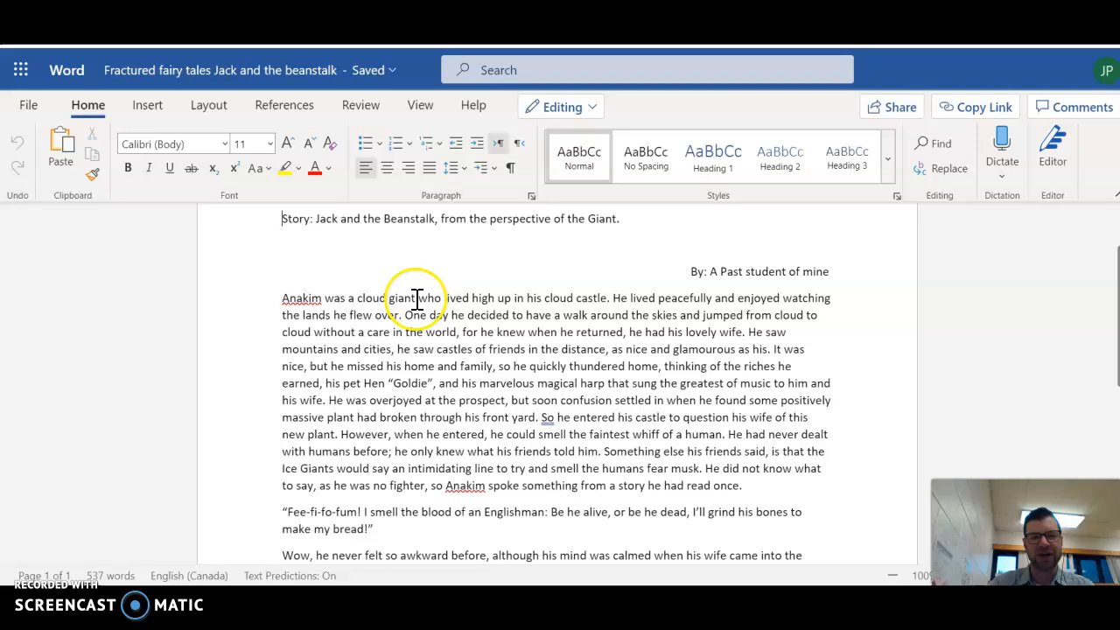
{"action": "mouse_move", "coordinate": [511, 297]}
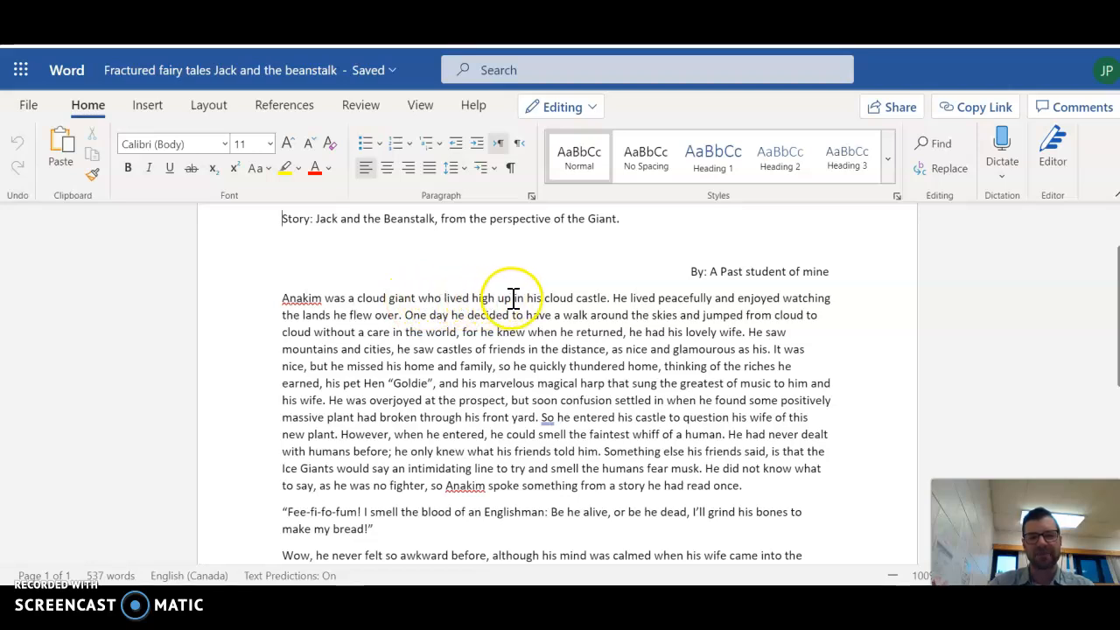
{"action": "mouse_move", "coordinate": [763, 290]}
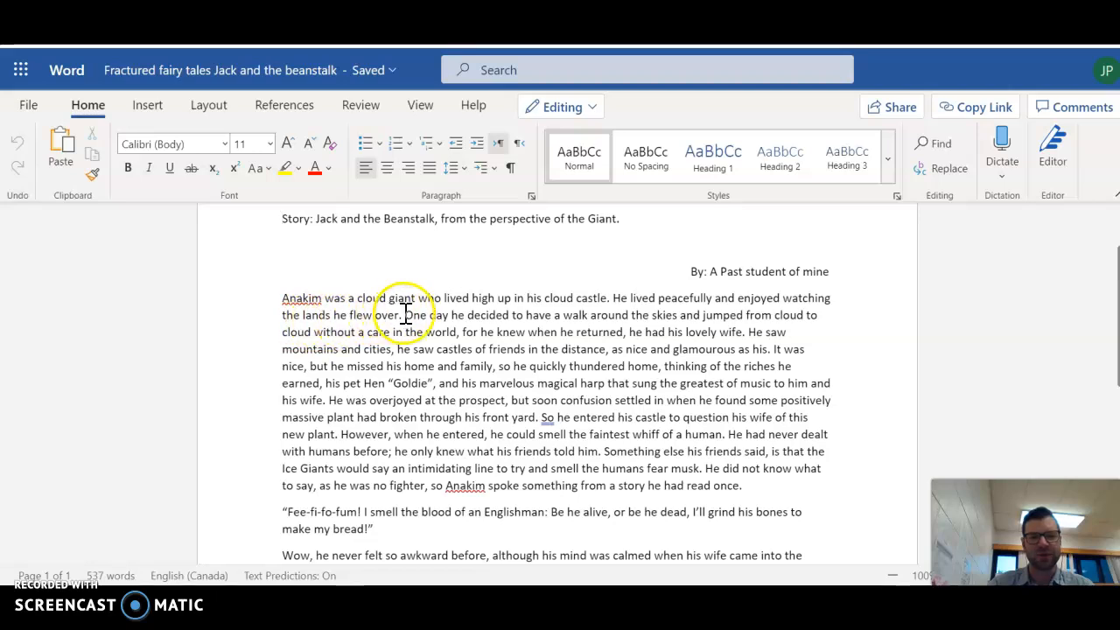
{"action": "mouse_move", "coordinate": [663, 315]}
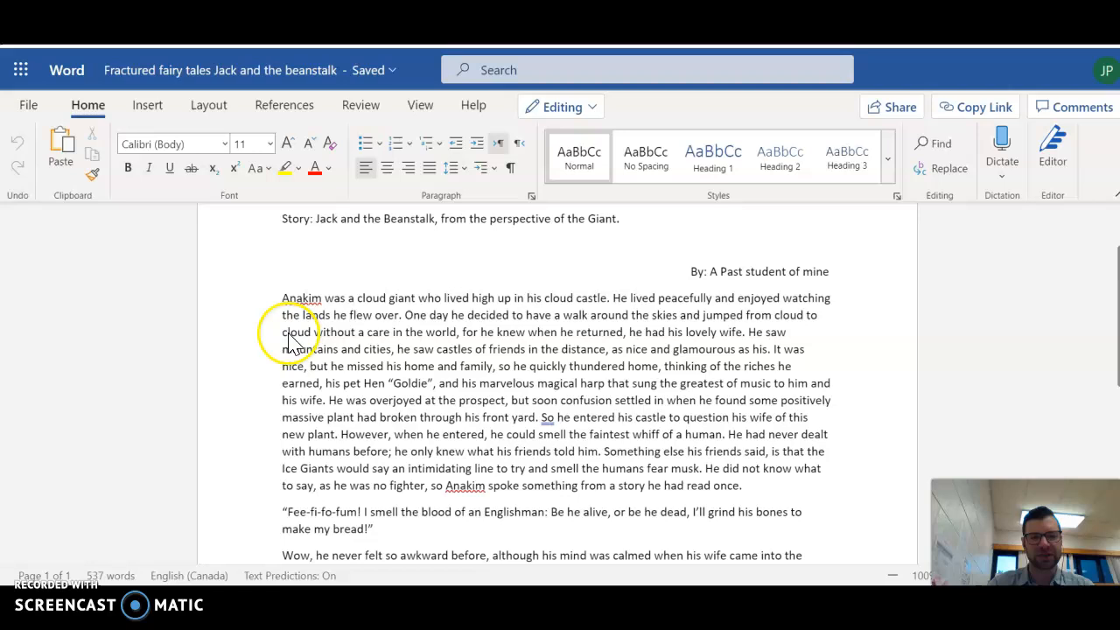
{"action": "mouse_move", "coordinate": [556, 333]}
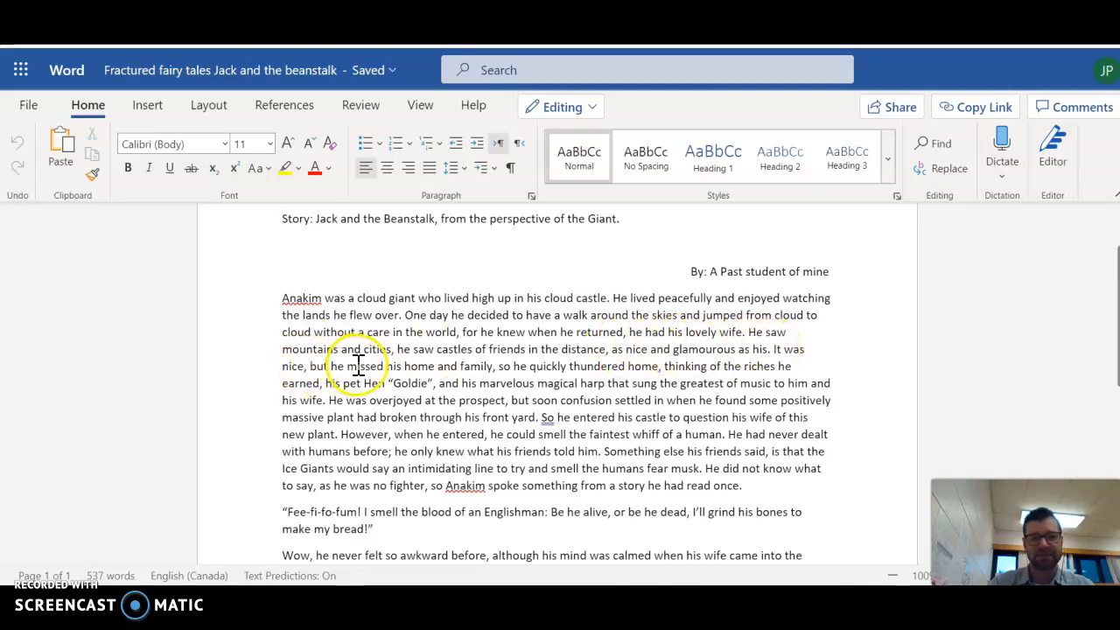
{"action": "mouse_move", "coordinate": [469, 368]}
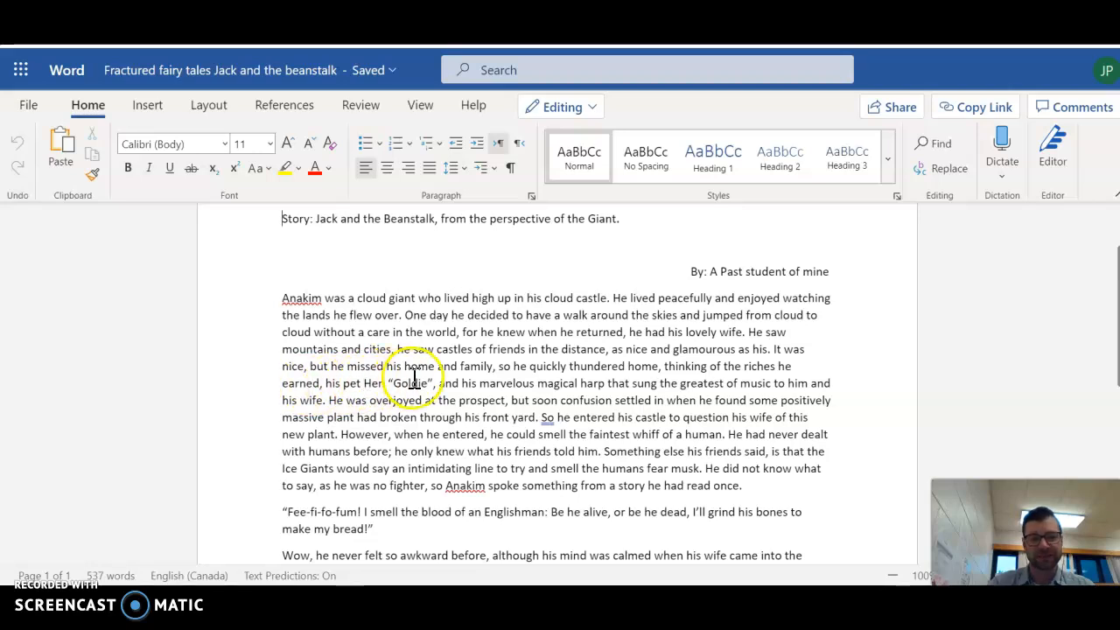
{"action": "mouse_move", "coordinate": [570, 381]}
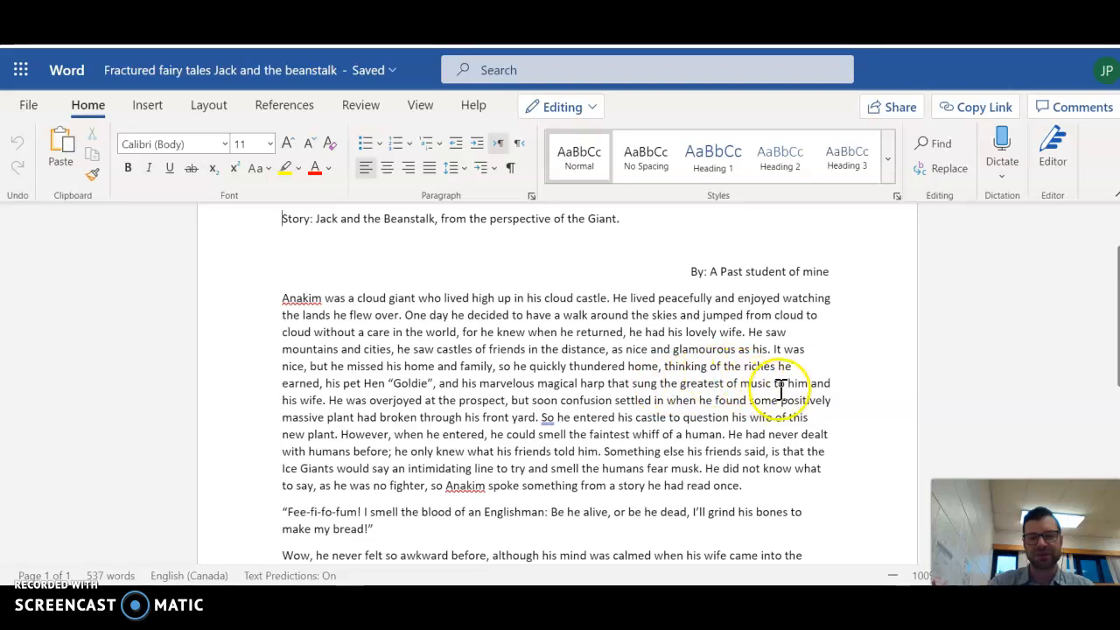
{"action": "mouse_move", "coordinate": [376, 399]}
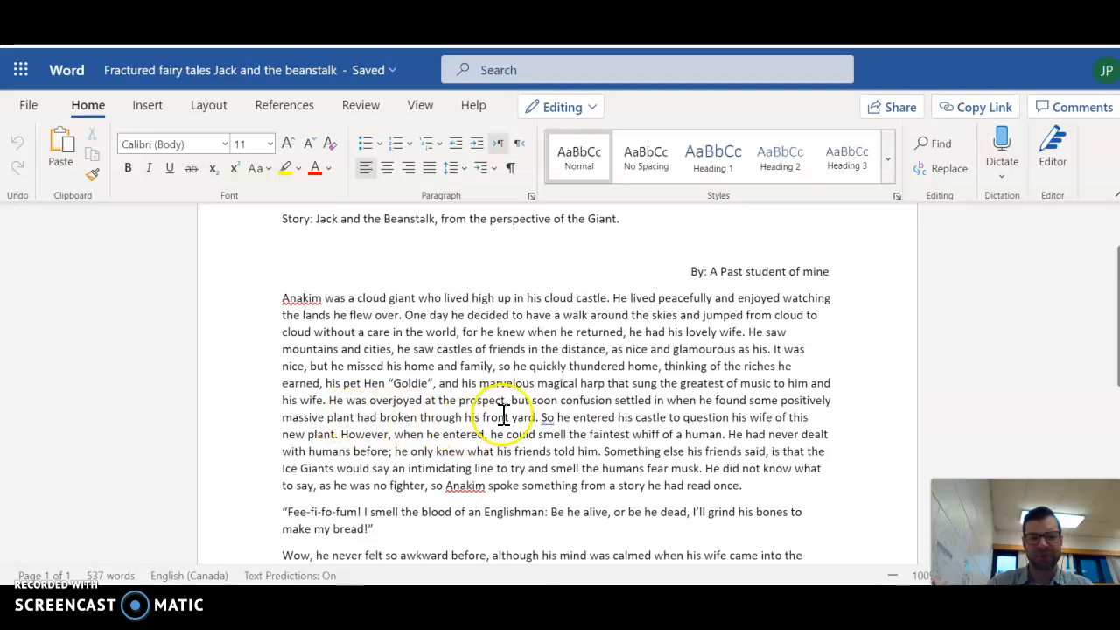
{"action": "mouse_move", "coordinate": [606, 420]}
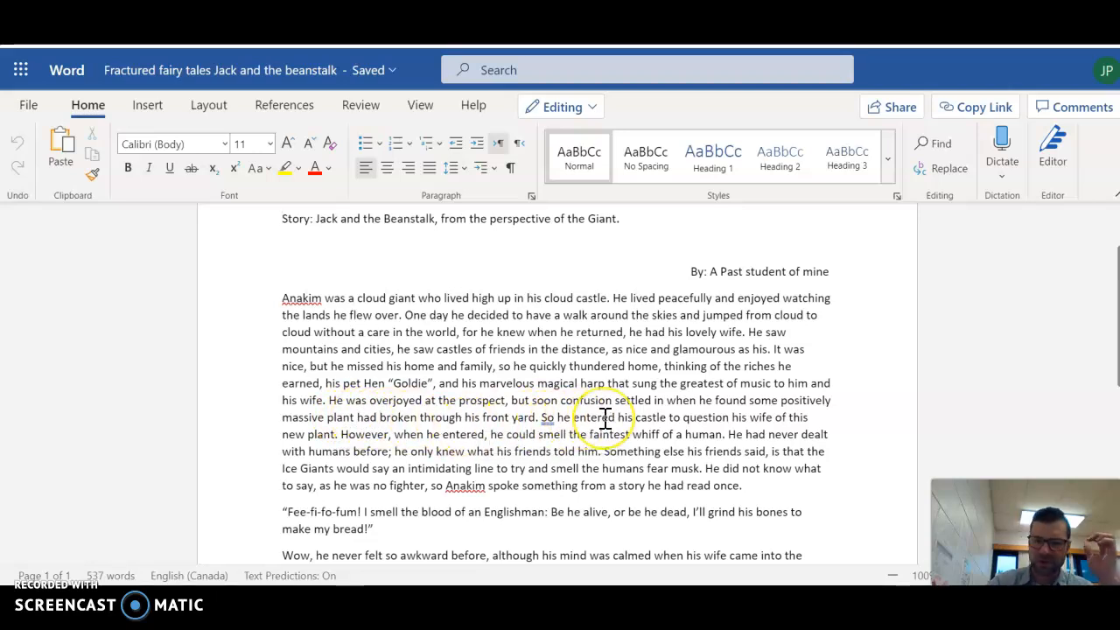
{"action": "scroll", "scroll_direction": "down", "scroll_amount": 3}
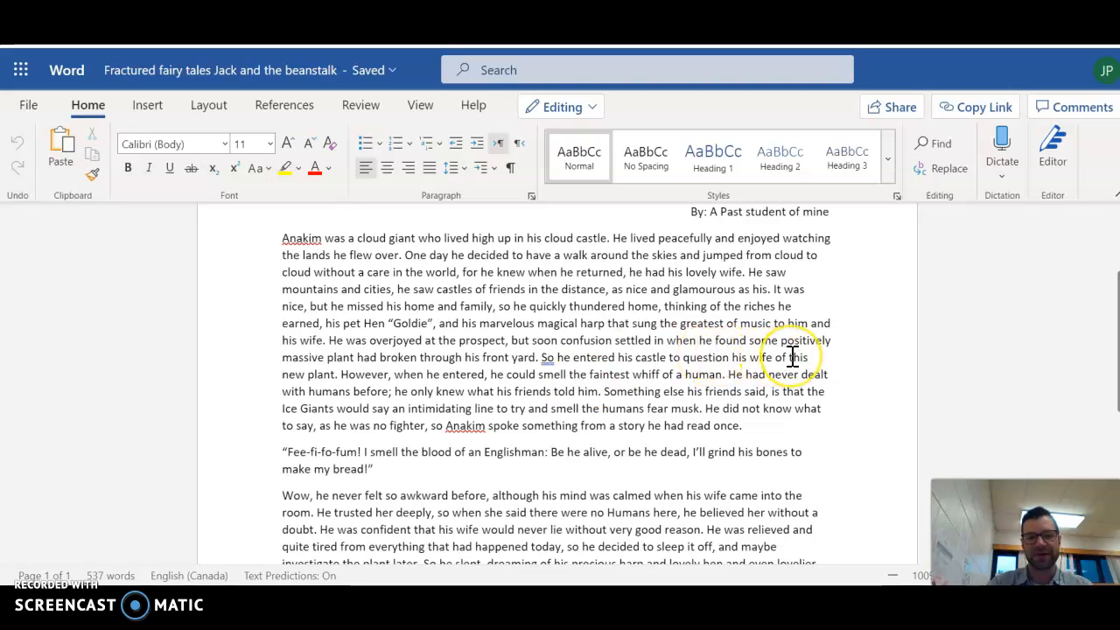
{"action": "mouse_move", "coordinate": [294, 378]}
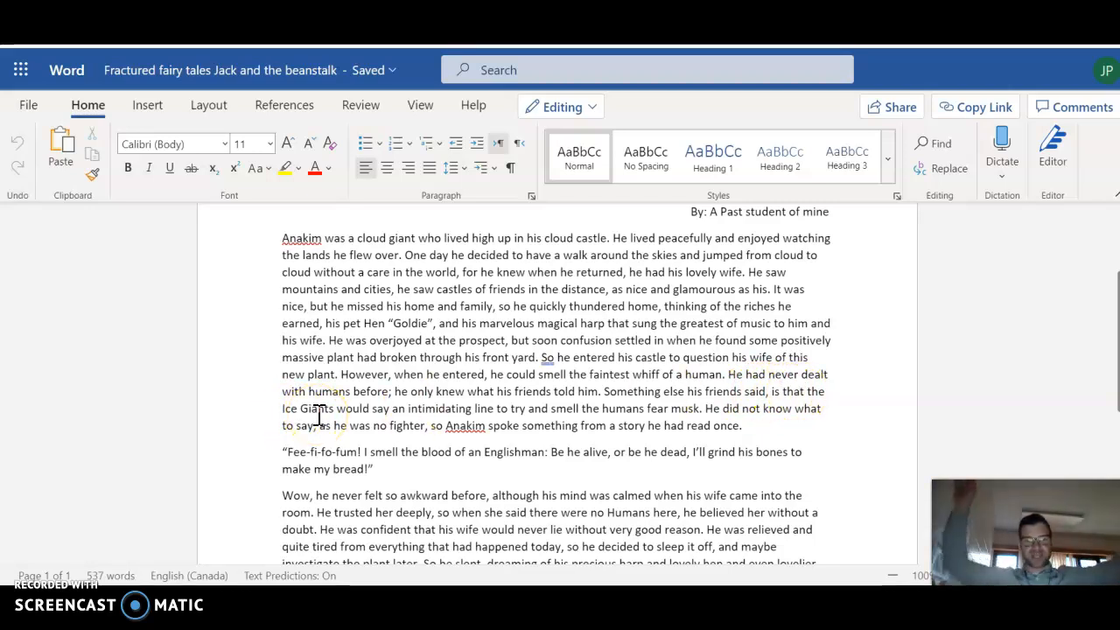
{"action": "mouse_move", "coordinate": [620, 417]}
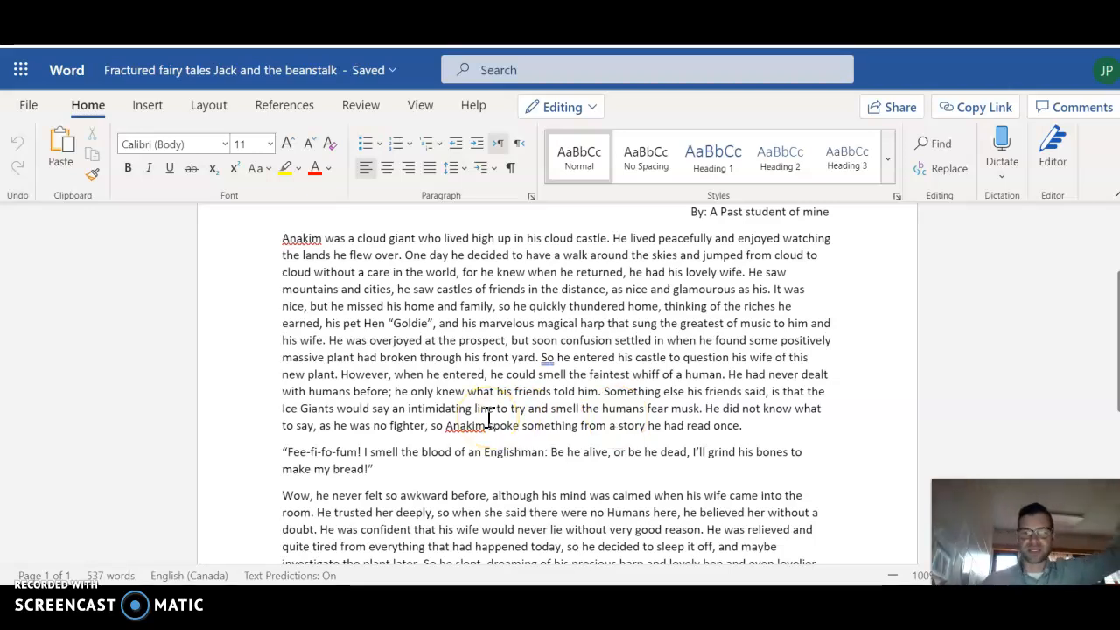
{"action": "mouse_move", "coordinate": [848, 418]}
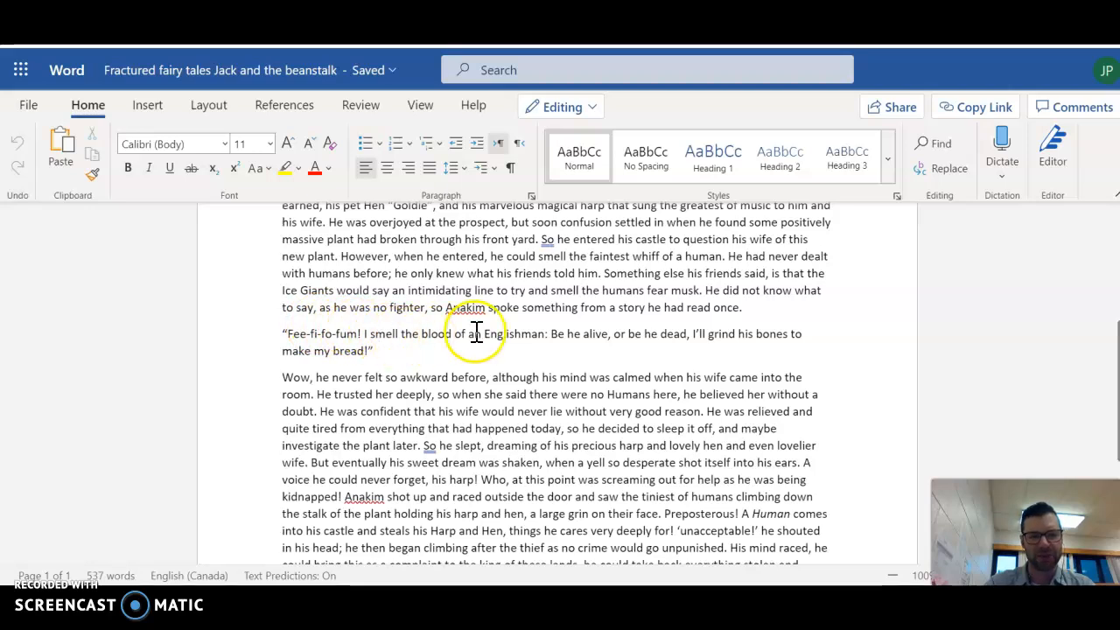
{"action": "mouse_move", "coordinate": [581, 336]}
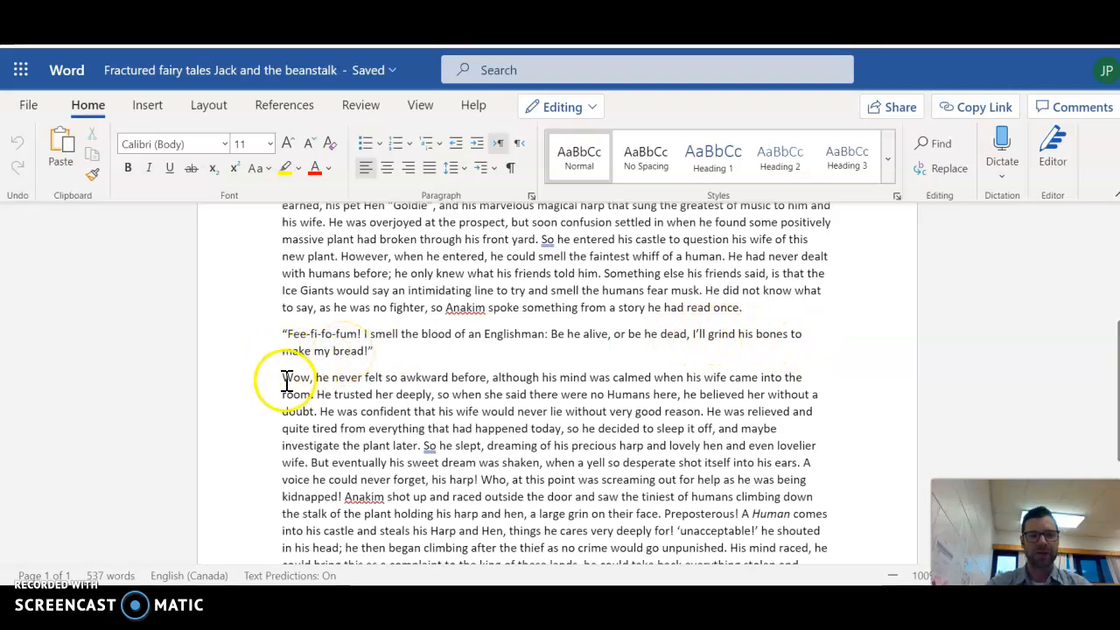
{"action": "mouse_move", "coordinate": [469, 383]}
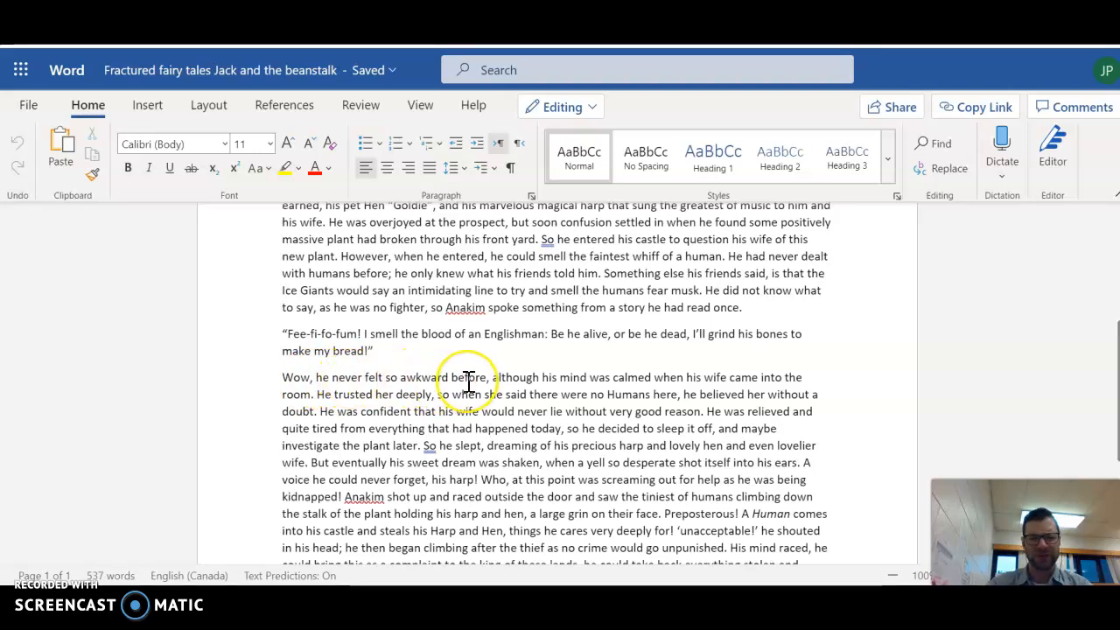
{"action": "mouse_move", "coordinate": [564, 387]}
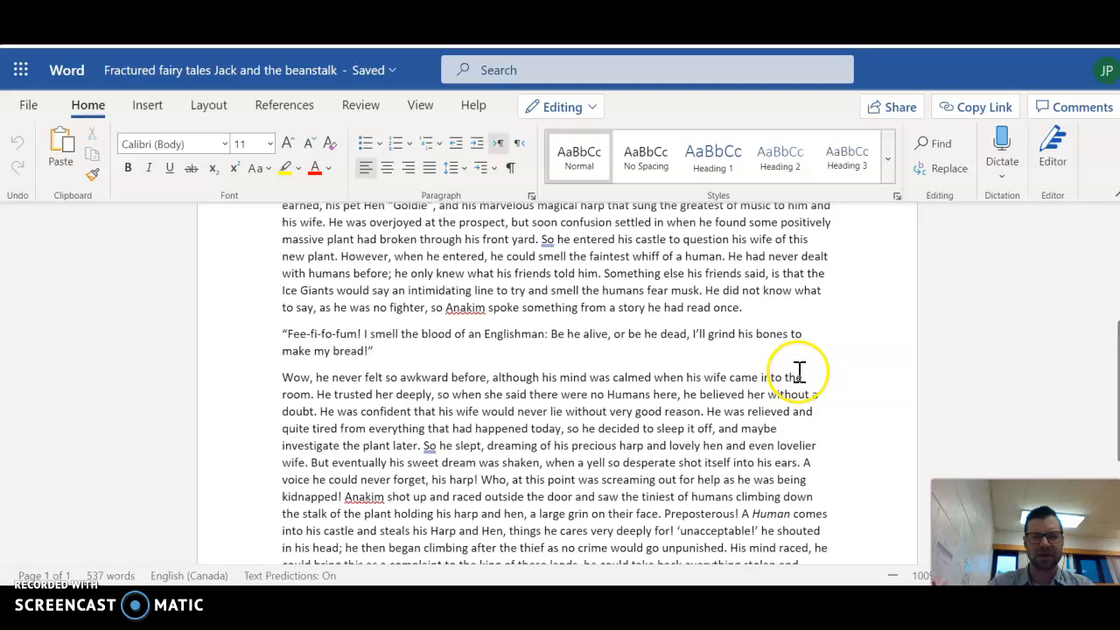
{"action": "mouse_move", "coordinate": [443, 399]}
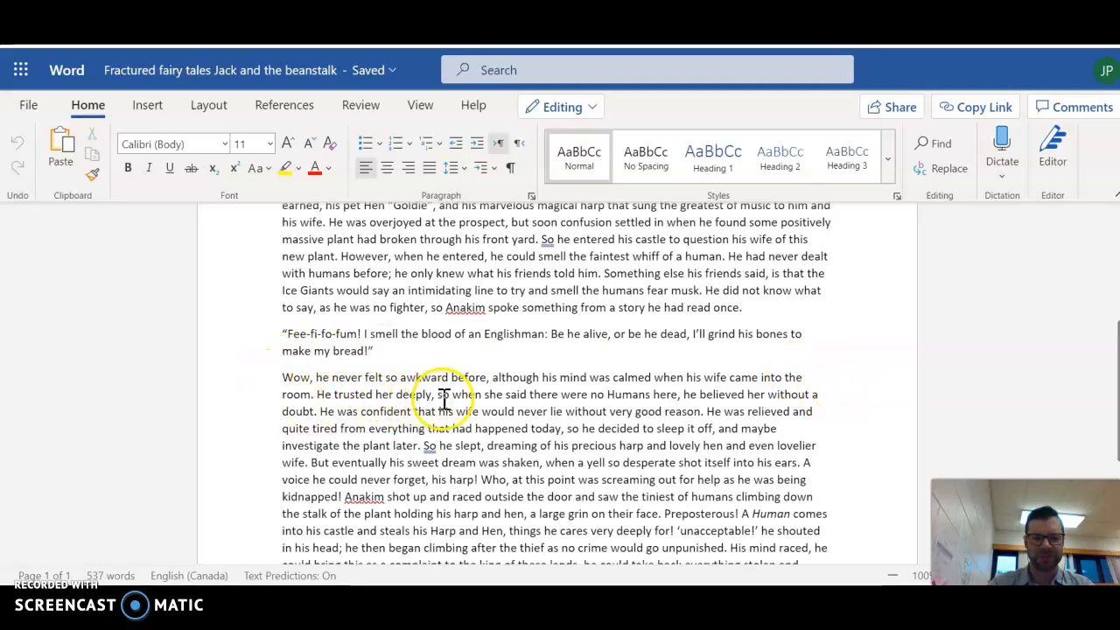
{"action": "mouse_move", "coordinate": [693, 399]}
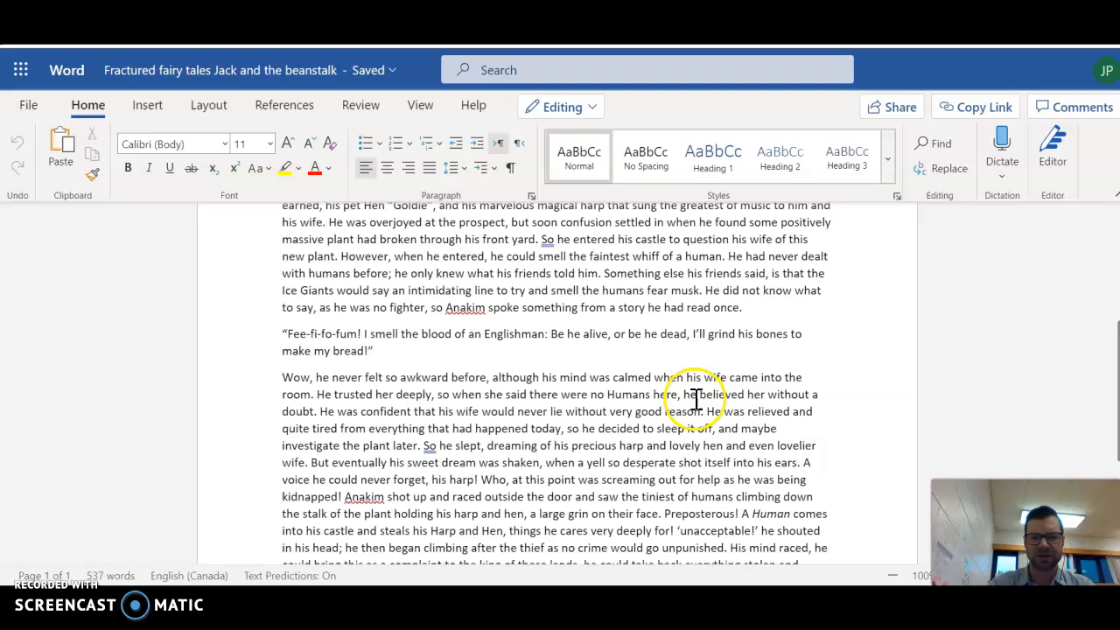
{"action": "mouse_move", "coordinate": [378, 413]}
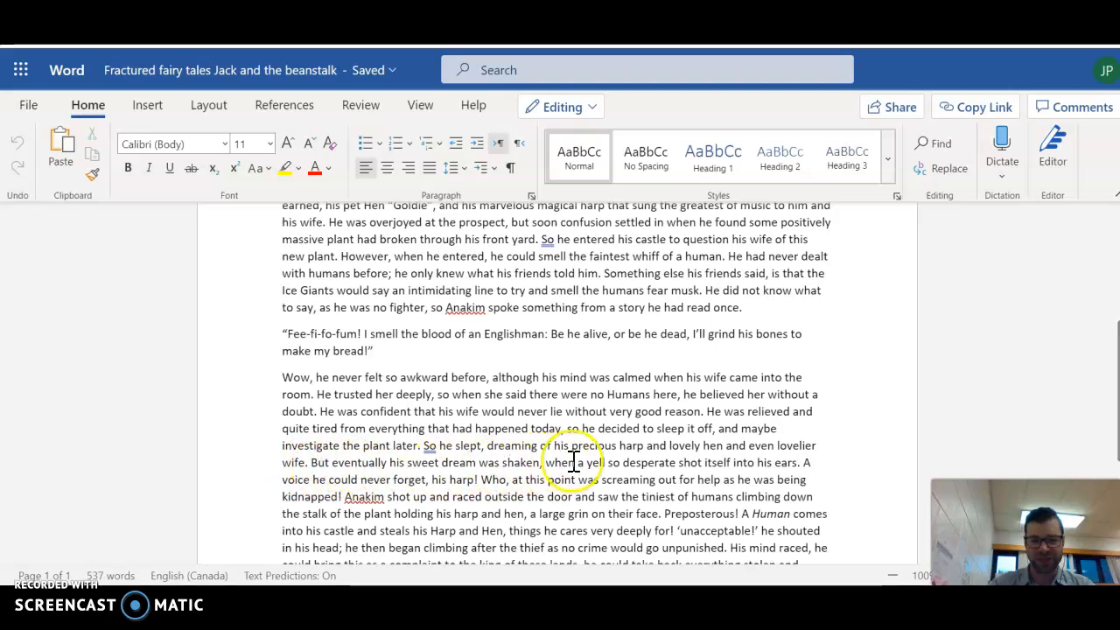
{"action": "mouse_move", "coordinate": [714, 462]}
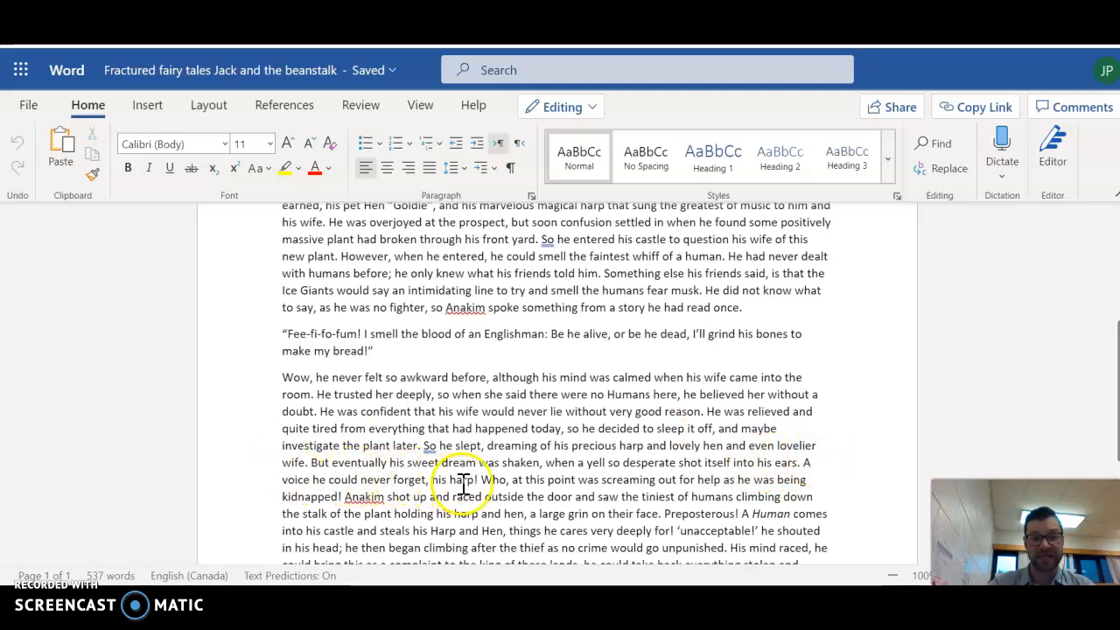
{"action": "scroll", "scroll_direction": "down", "scroll_amount": 3}
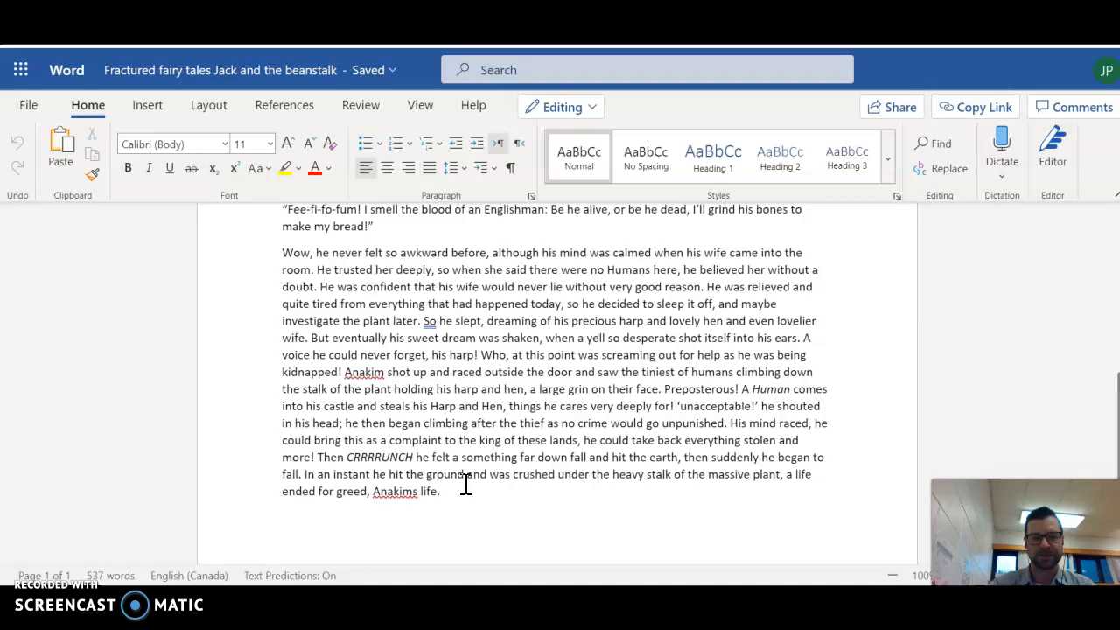
{"action": "scroll", "scroll_direction": "down", "scroll_amount": 3}
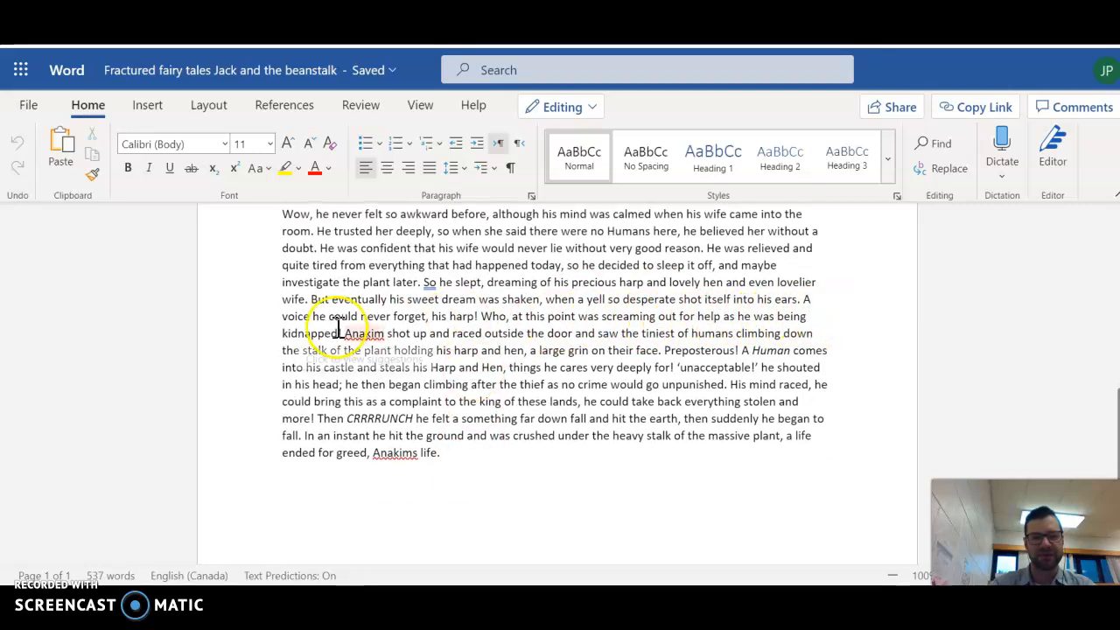
{"action": "mouse_move", "coordinate": [462, 341]}
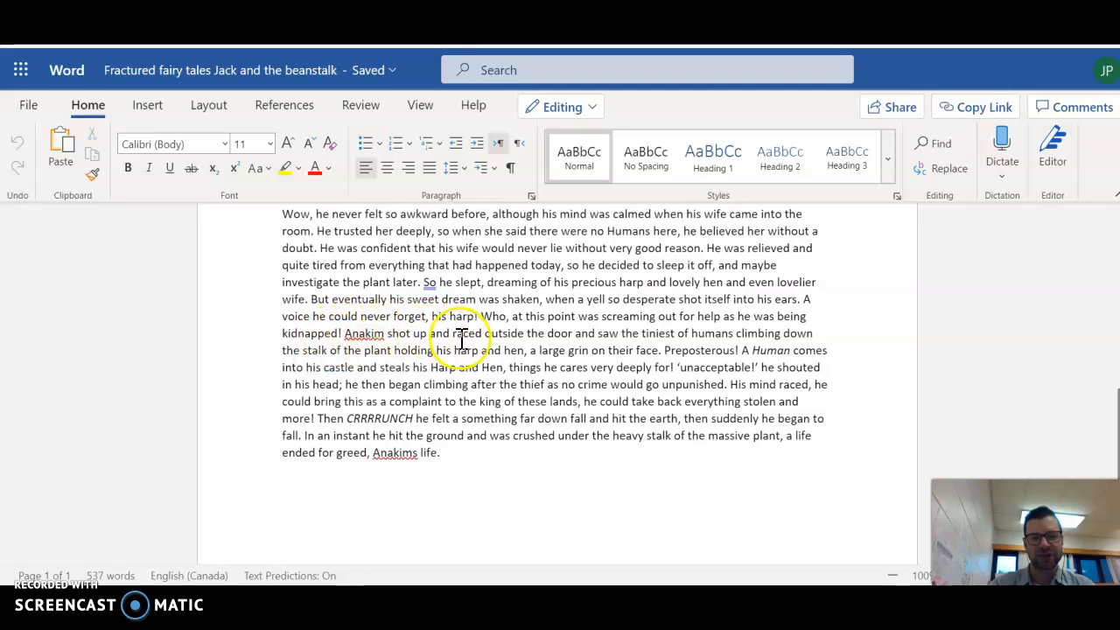
{"action": "mouse_move", "coordinate": [616, 333]}
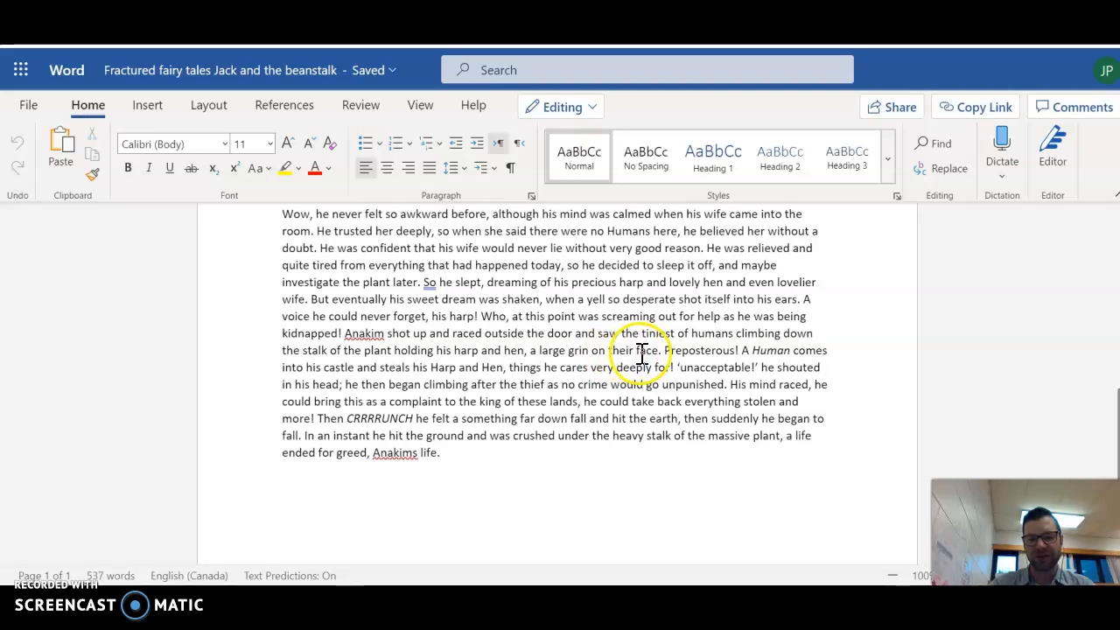
{"action": "mouse_move", "coordinate": [773, 354]}
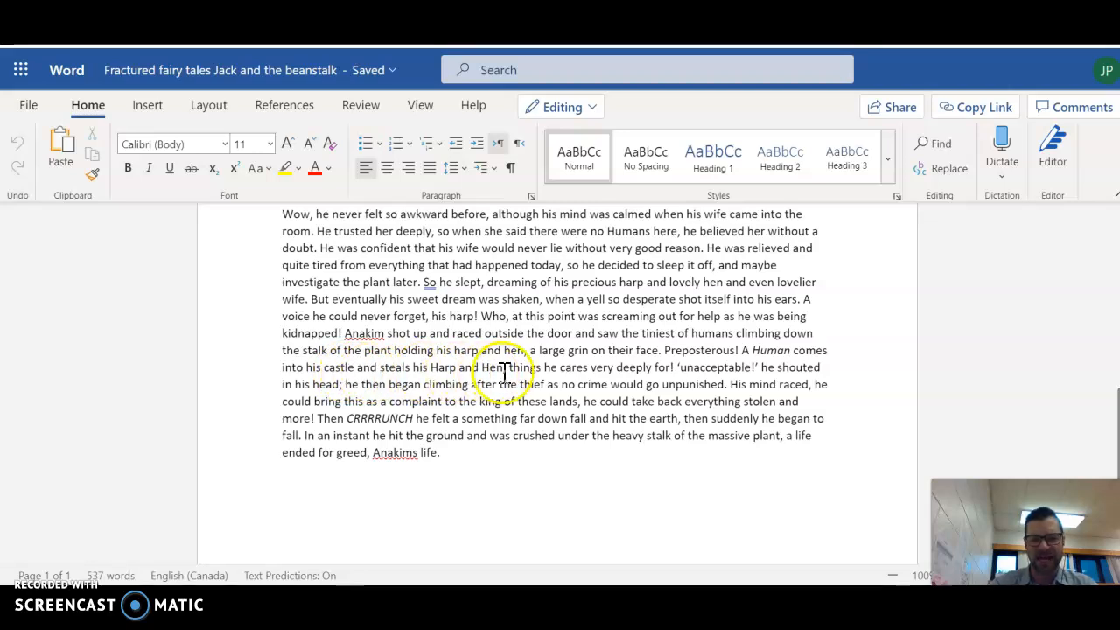
{"action": "mouse_move", "coordinate": [665, 375]}
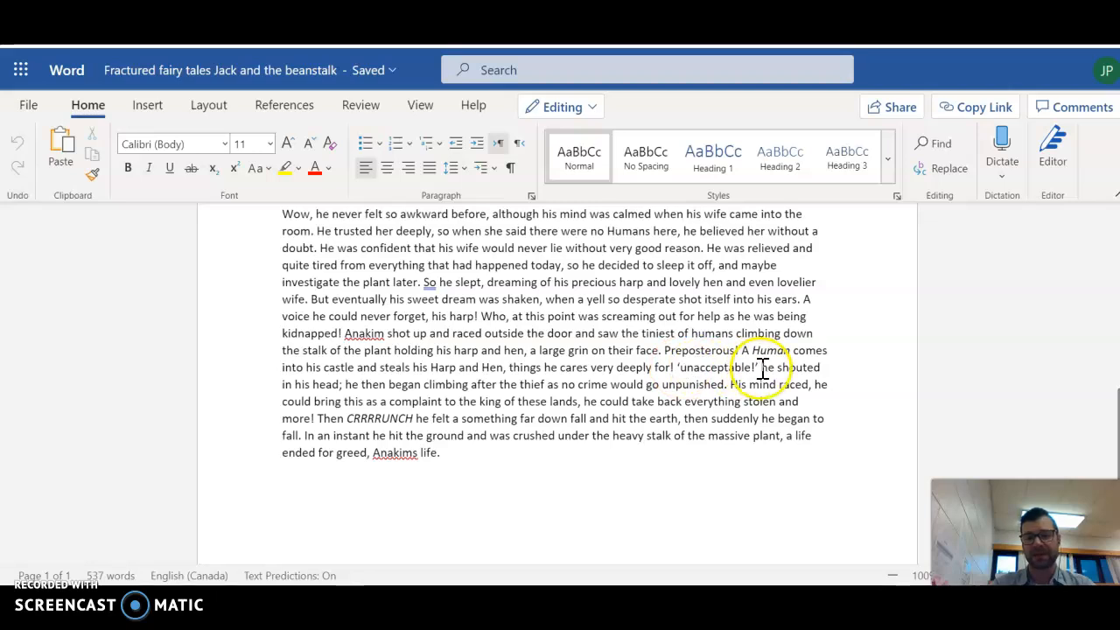
{"action": "mouse_move", "coordinate": [336, 375]}
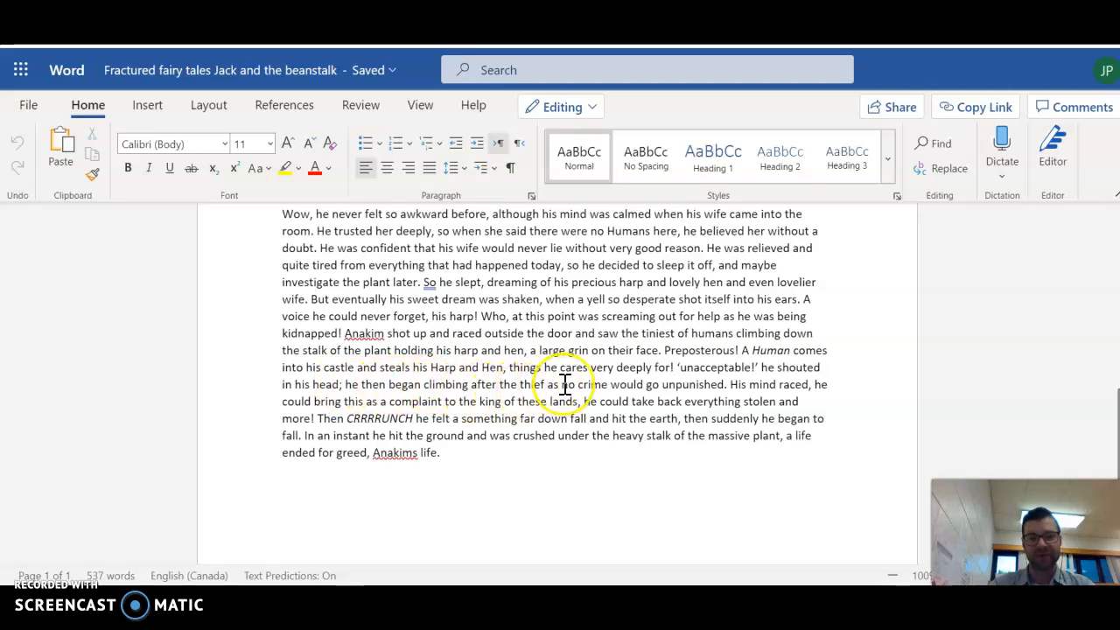
{"action": "mouse_move", "coordinate": [738, 385]}
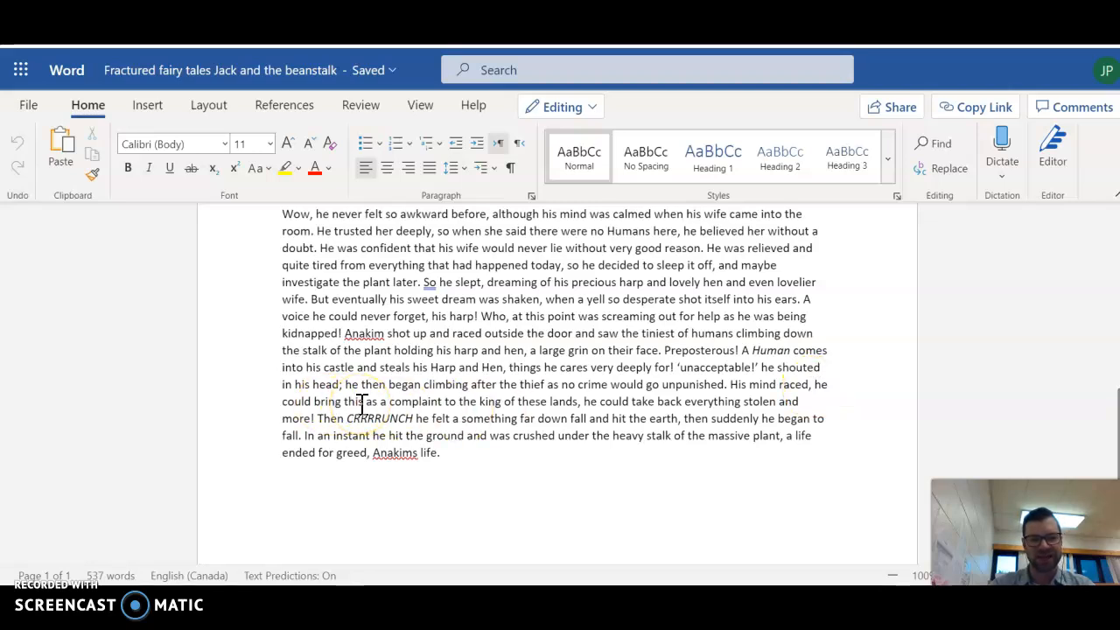
{"action": "mouse_move", "coordinate": [536, 410]}
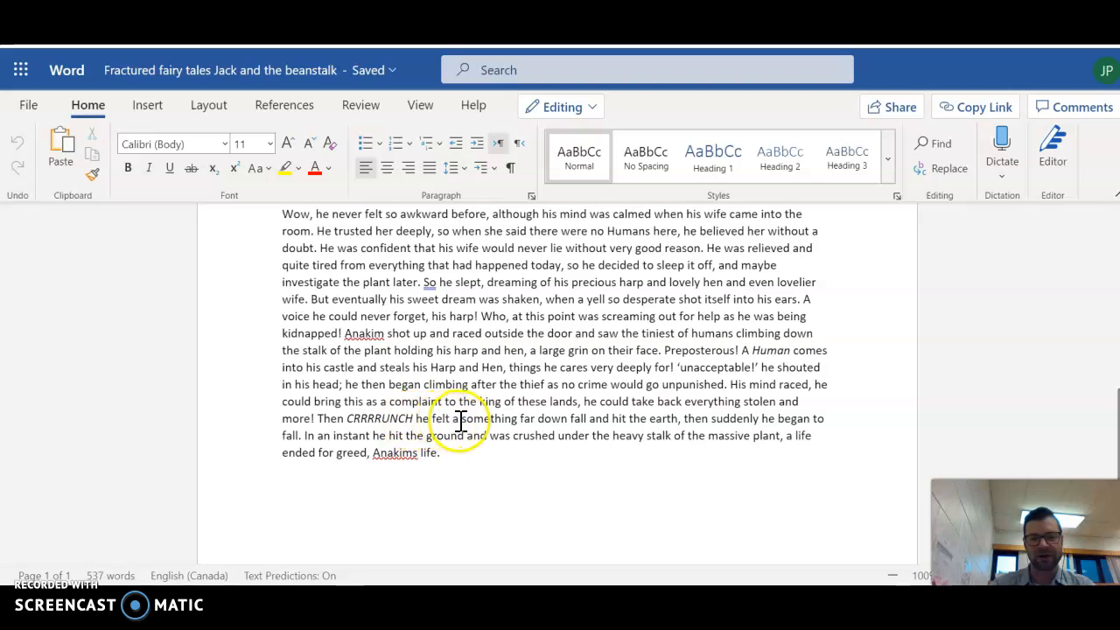
{"action": "mouse_move", "coordinate": [570, 420]}
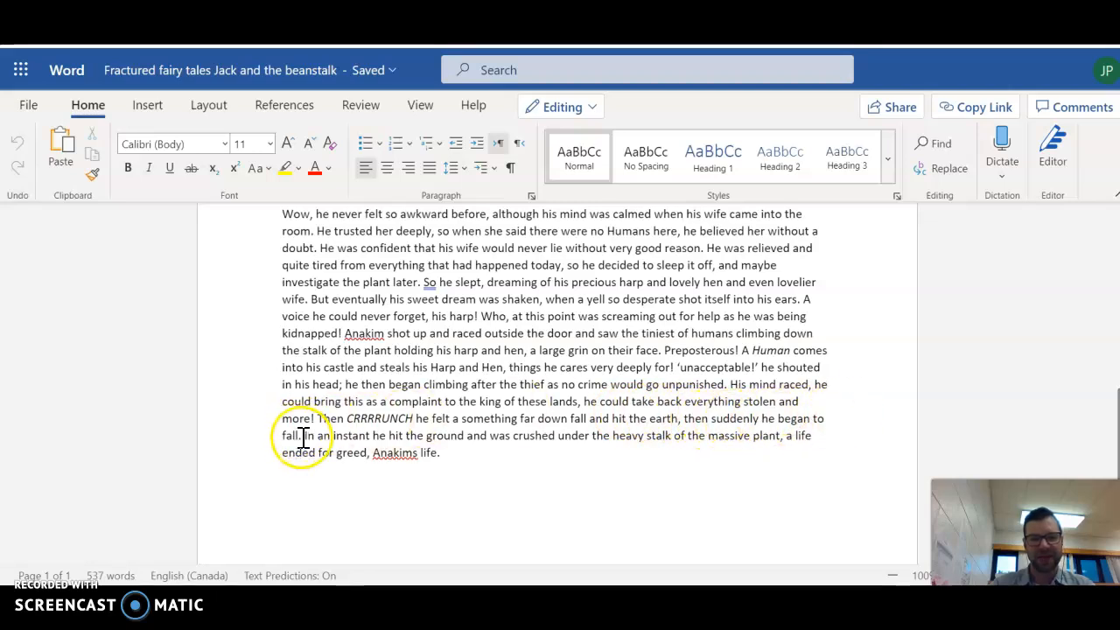
{"action": "mouse_move", "coordinate": [542, 443]}
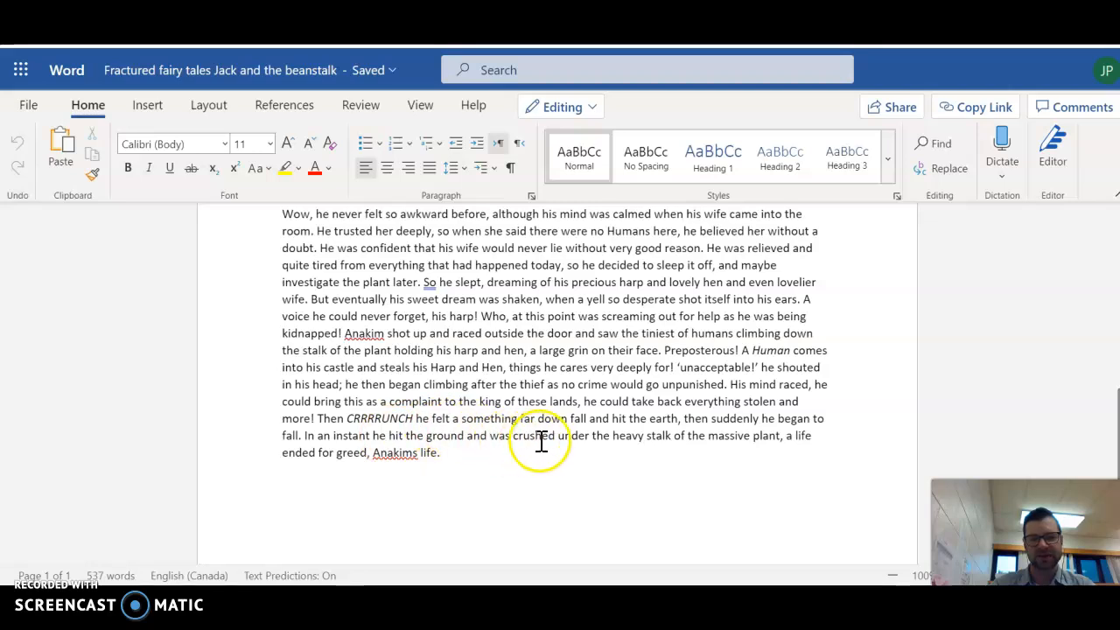
{"action": "mouse_move", "coordinate": [693, 434]}
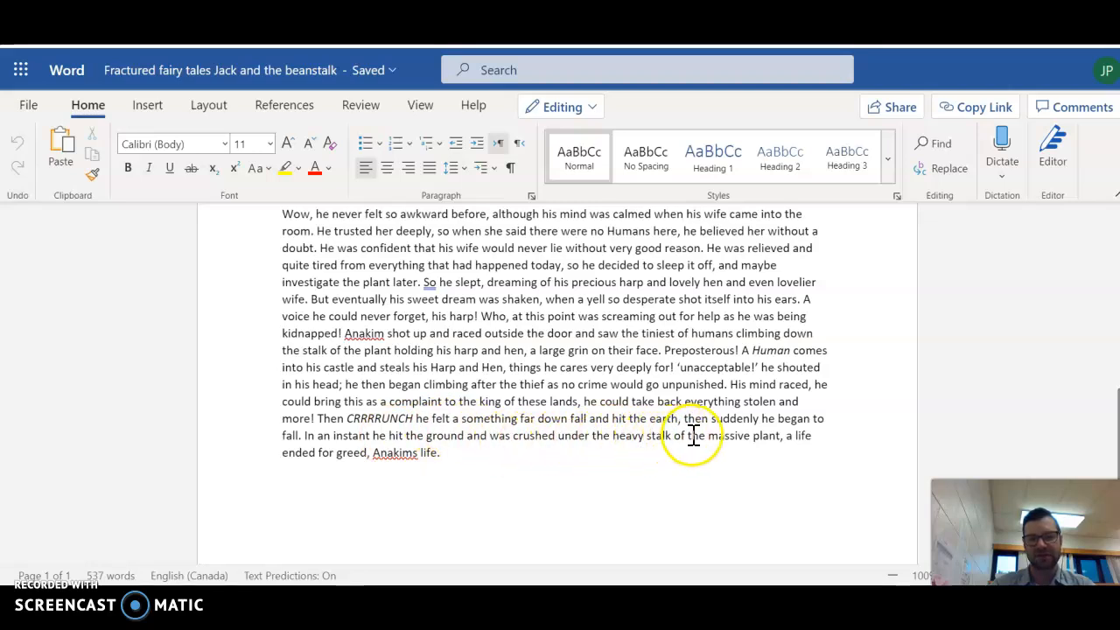
{"action": "mouse_move", "coordinate": [775, 437]}
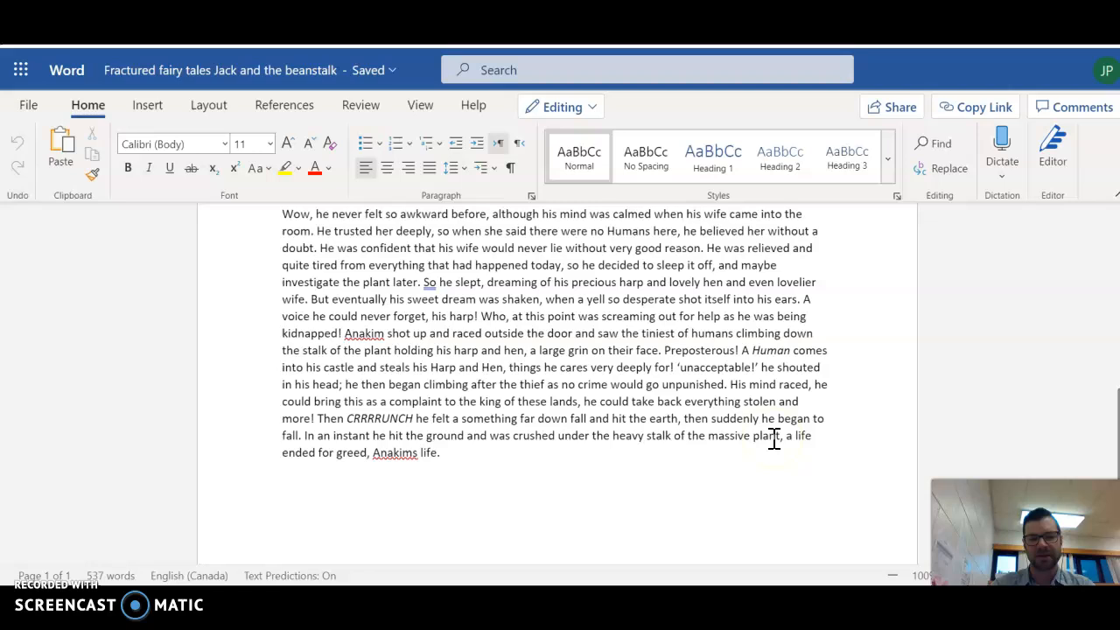